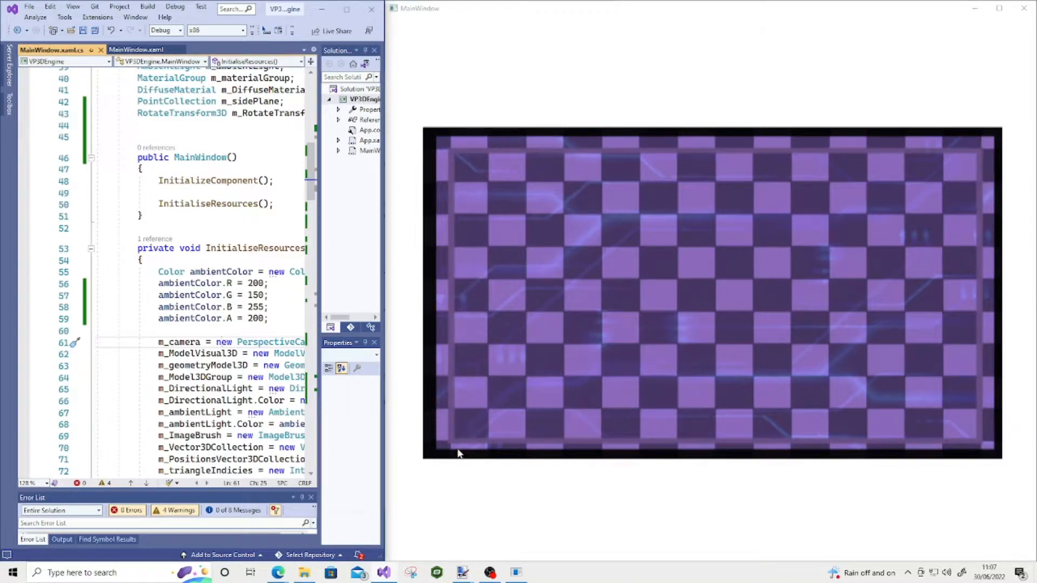
pyautogui.moveTo(453, 150)
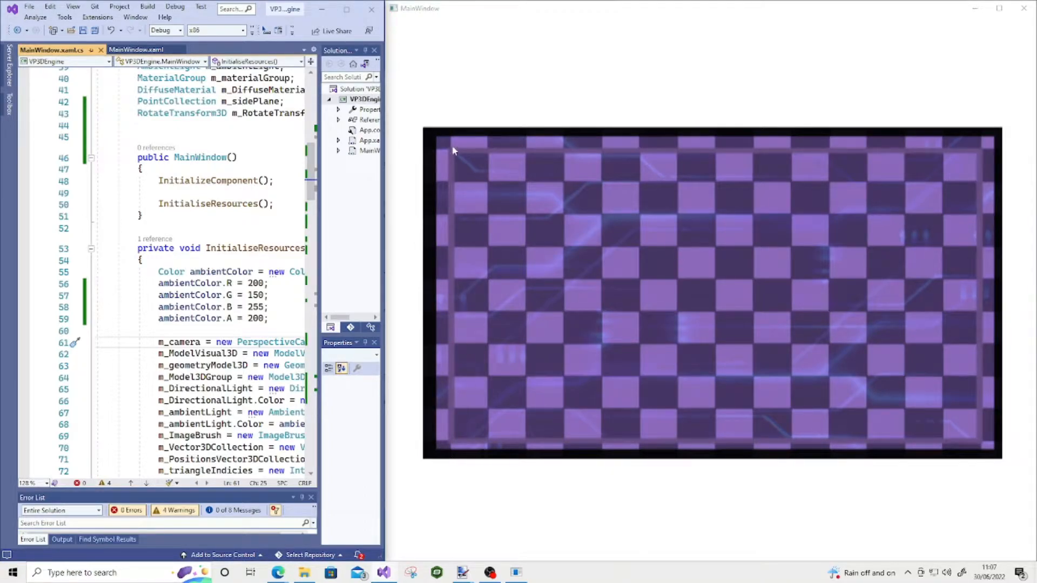
pyautogui.moveTo(510, 147)
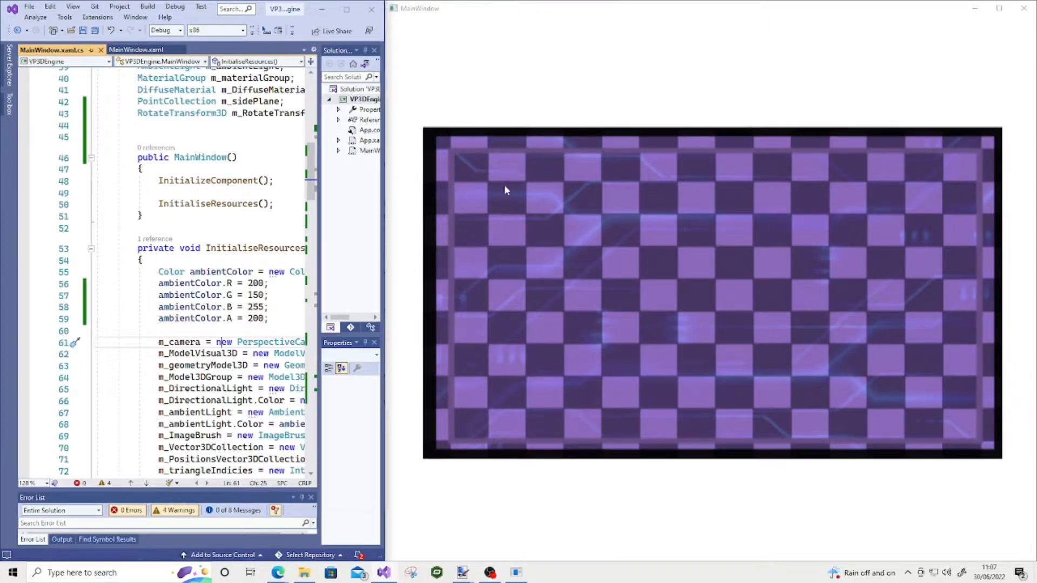
pyautogui.moveTo(511, 260)
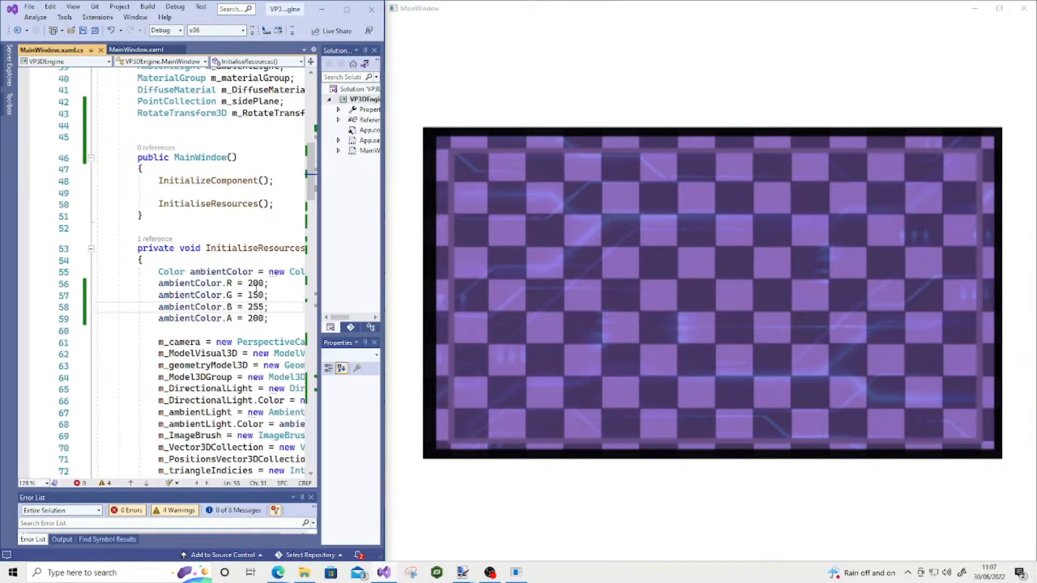
# Bring the texture coordinate, triangle index and bitmap texture lines into view
pyautogui.moveTo(254, 283); pyautogui.dragTo(263, 307)
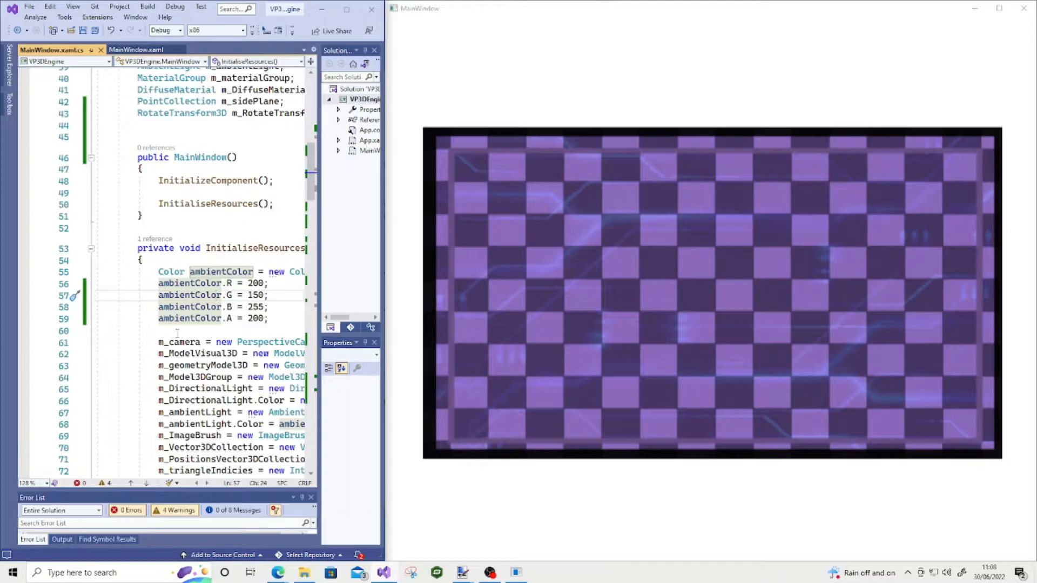
pyautogui.scroll(-3)
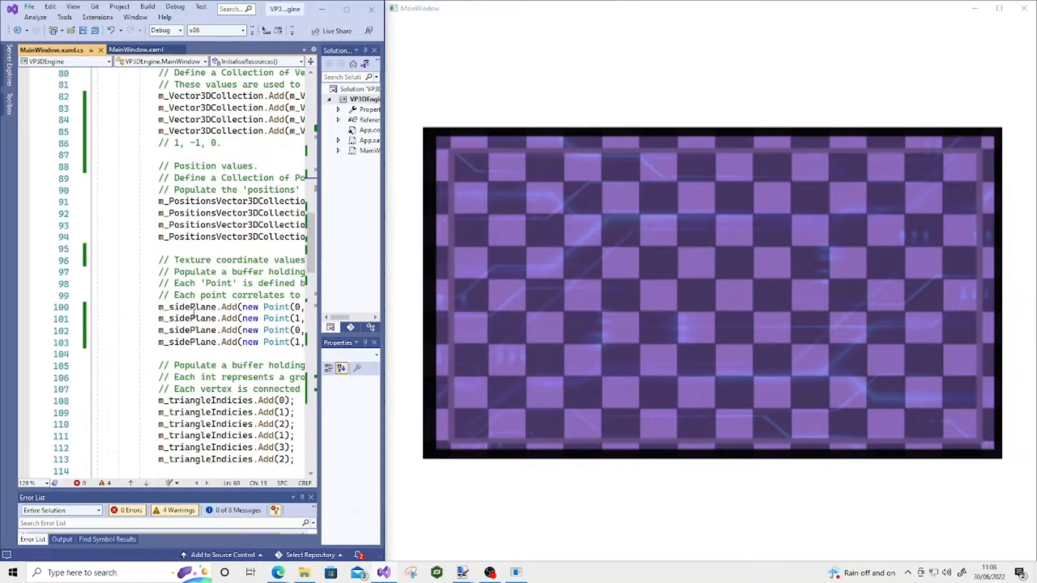
pyautogui.scroll(-3)
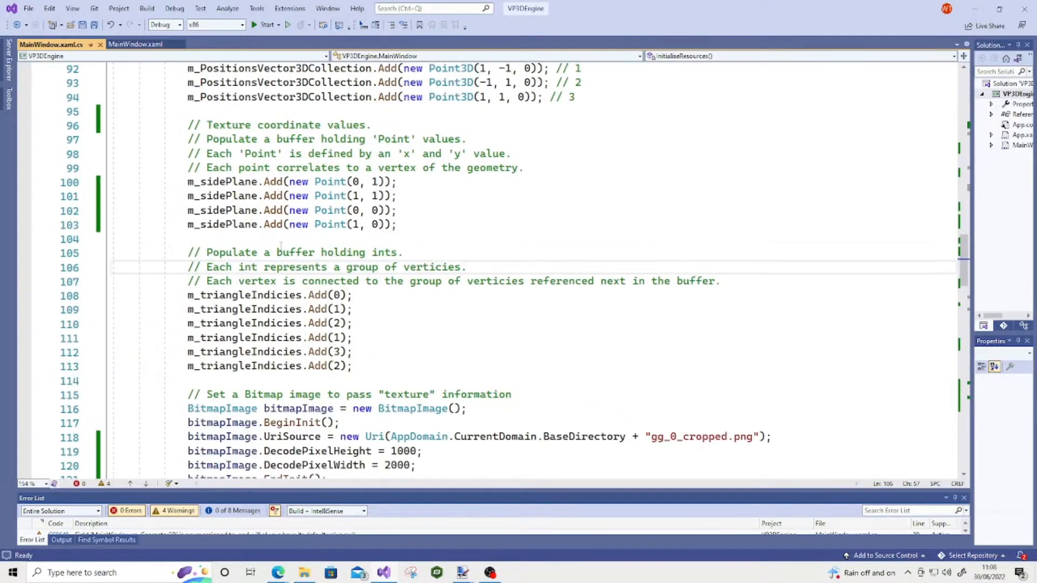
pyautogui.click(465, 267)
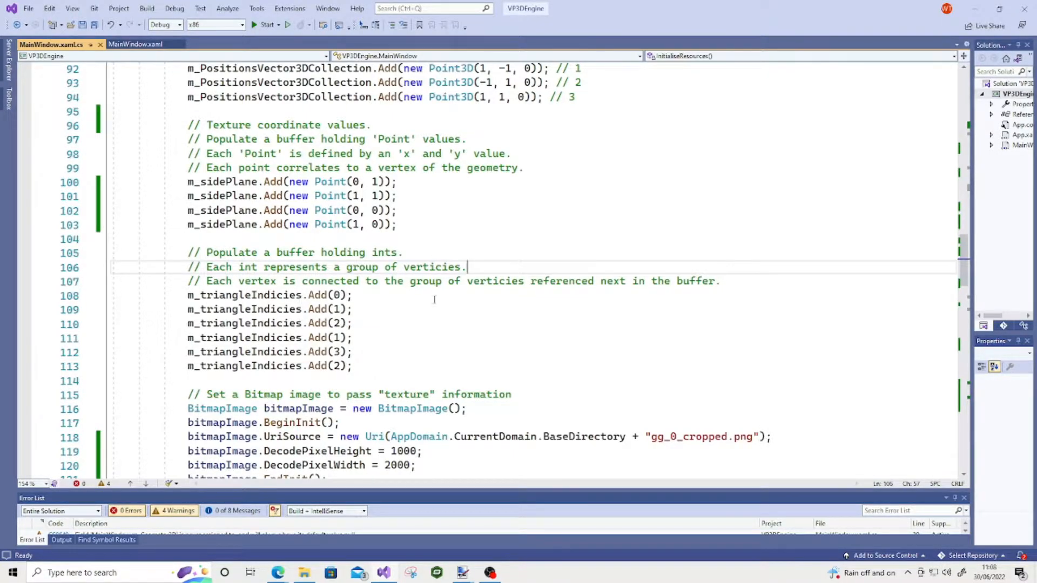
pyautogui.scroll(-3)
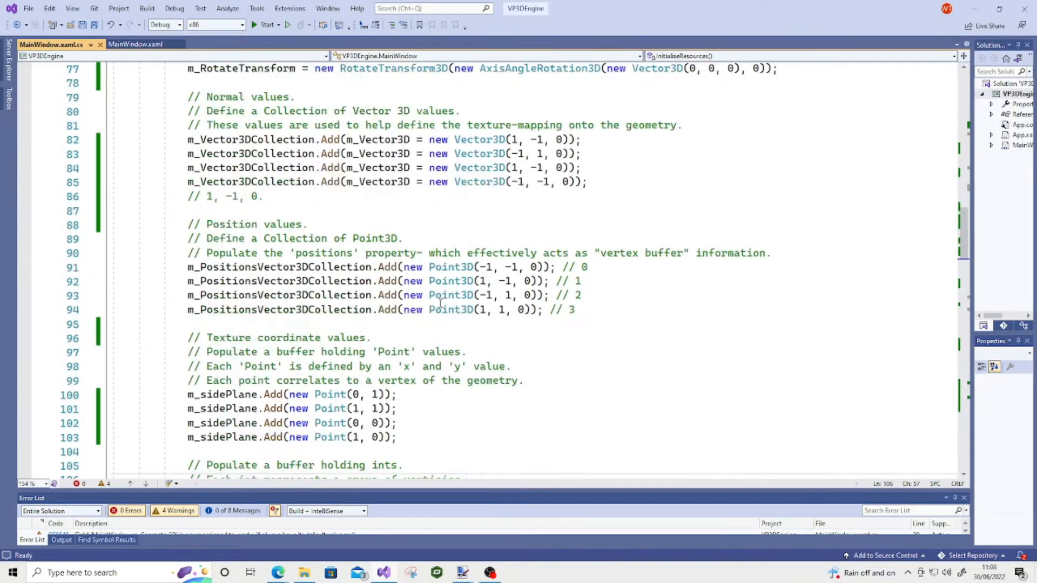
pyautogui.moveTo(451, 309)
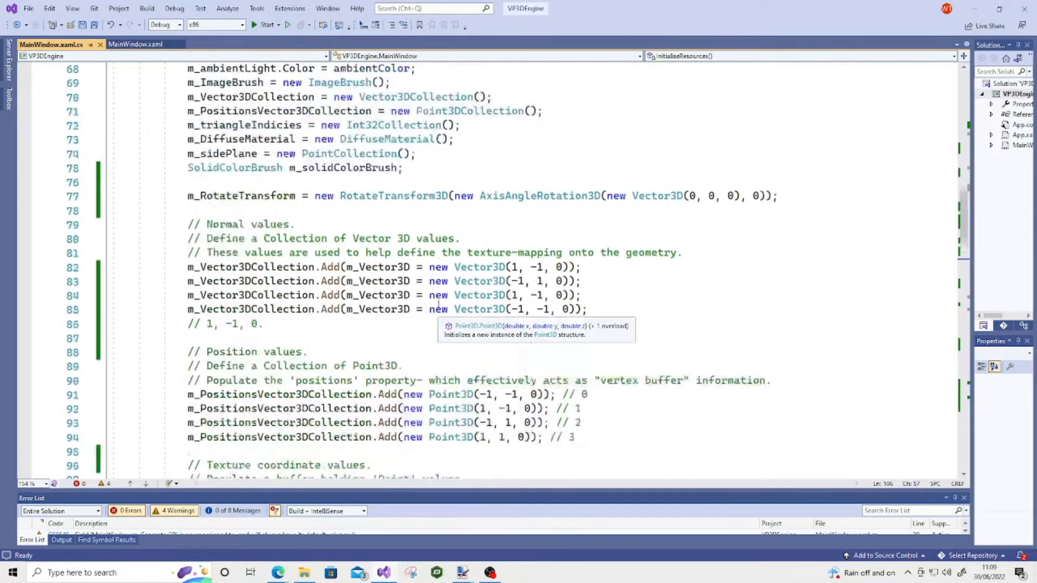
pyautogui.scroll(3)
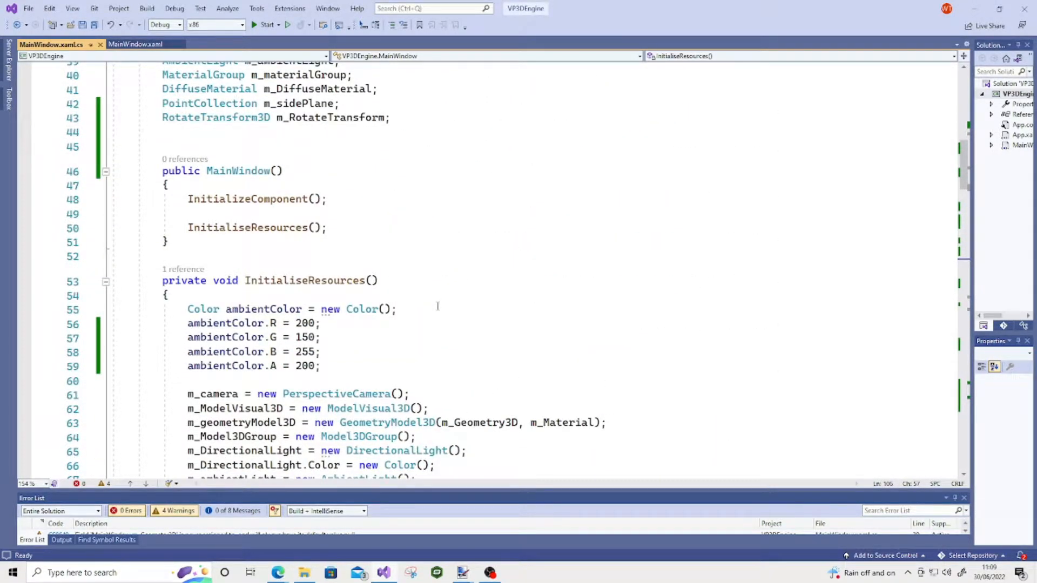
pyautogui.scroll(-3)
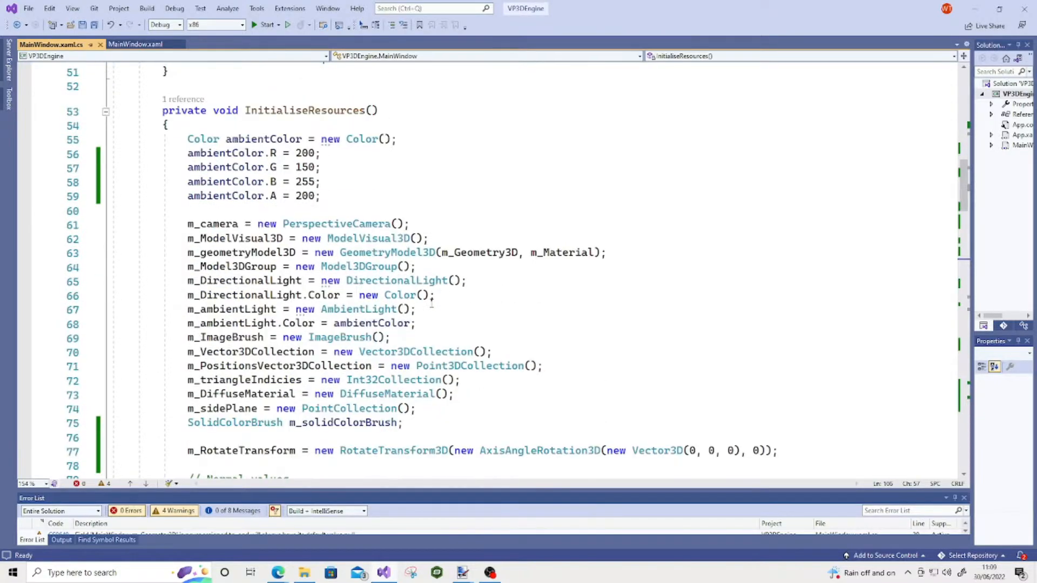
pyautogui.scroll(-3)
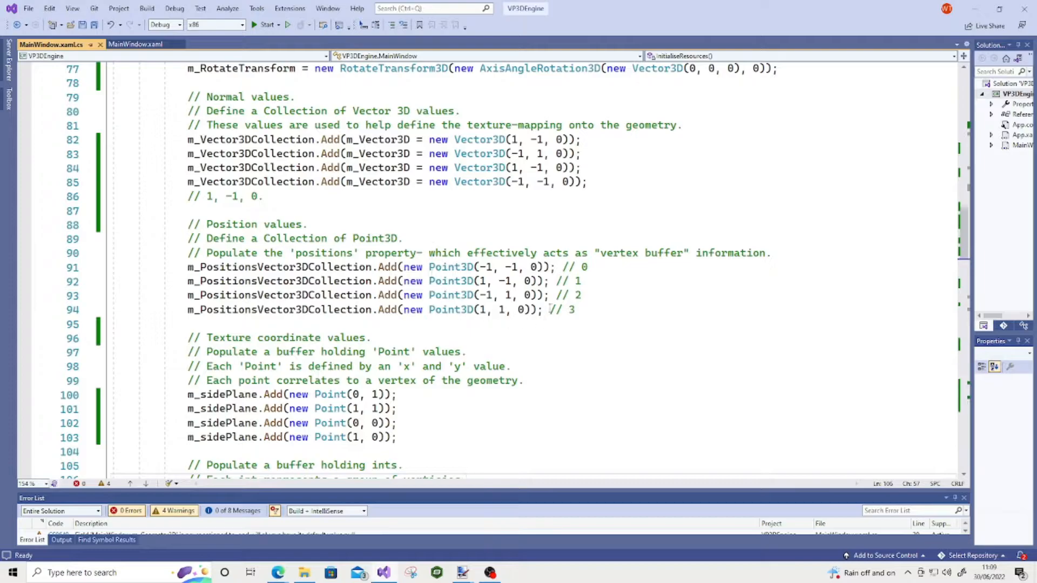
pyautogui.moveTo(187, 267); pyautogui.dragTo(574, 309)
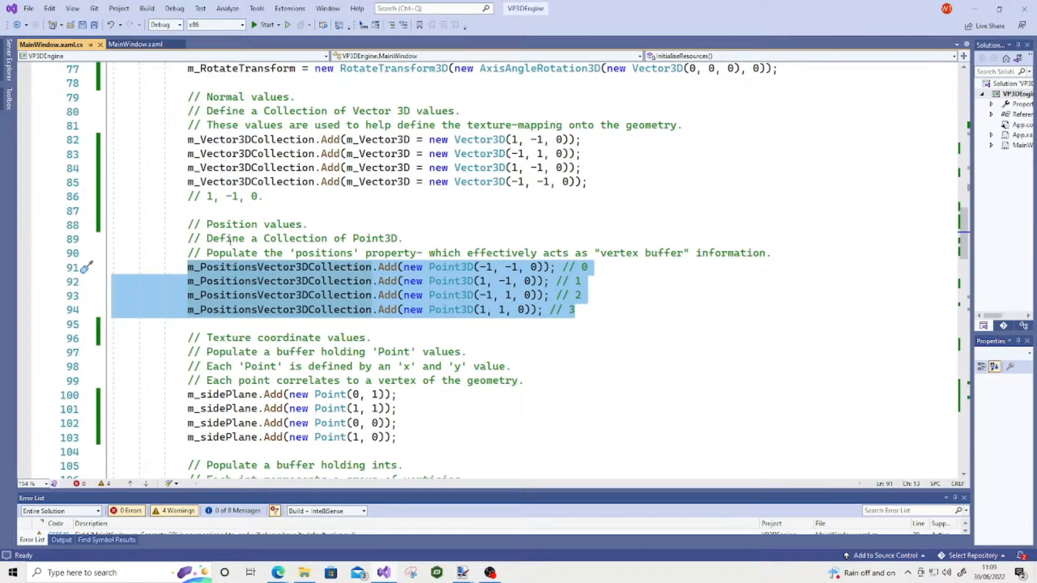
pyautogui.moveTo(541, 248)
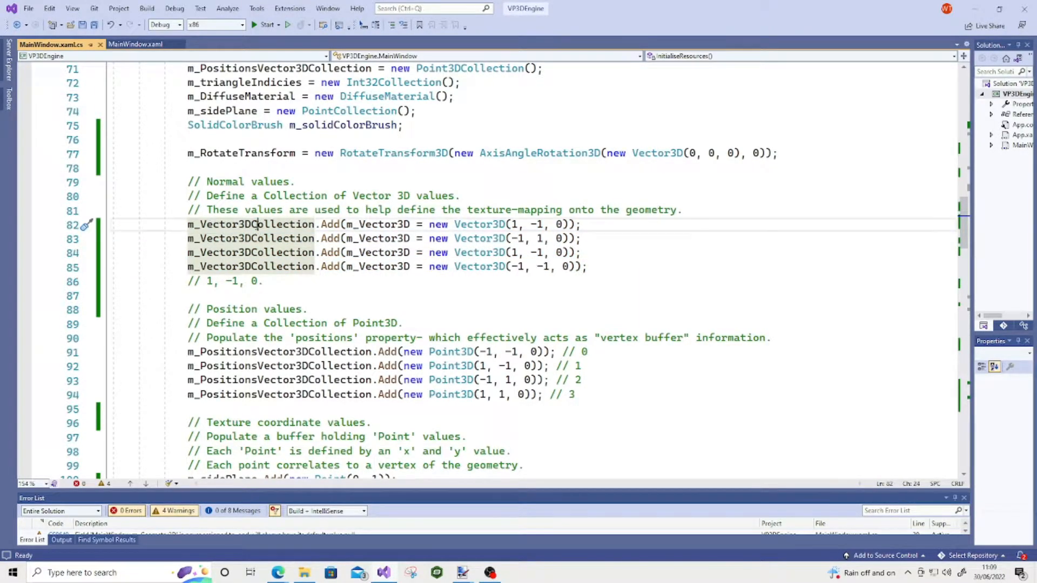
pyautogui.moveTo(397, 238)
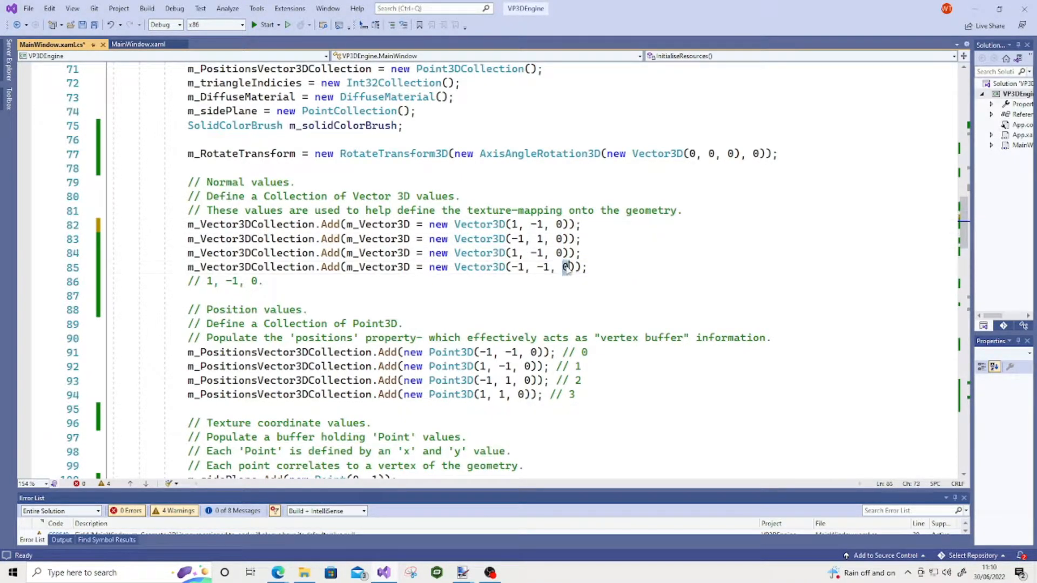
pyautogui.moveTo(565, 267)
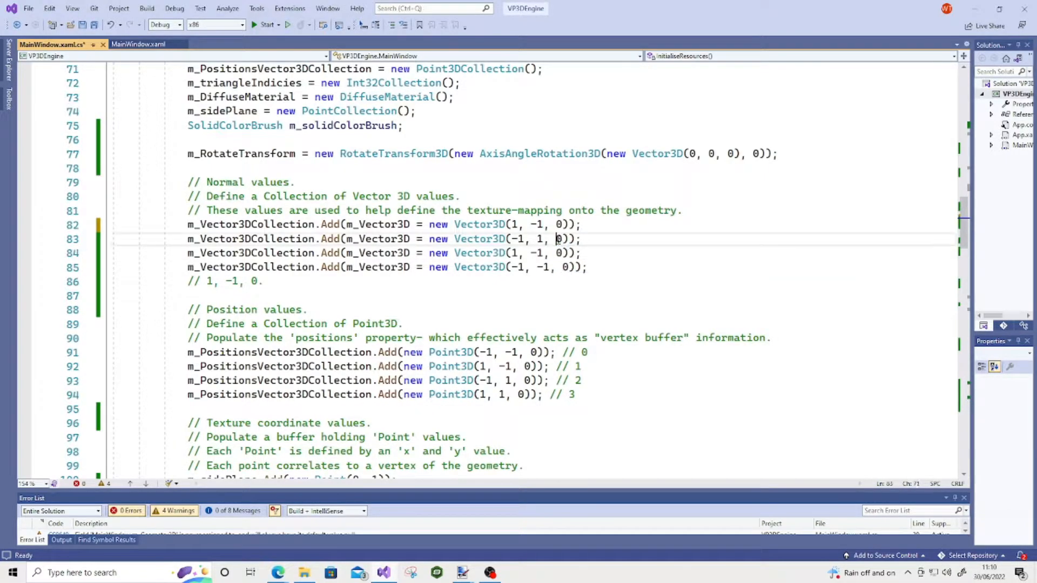
pyautogui.moveTo(557, 239)
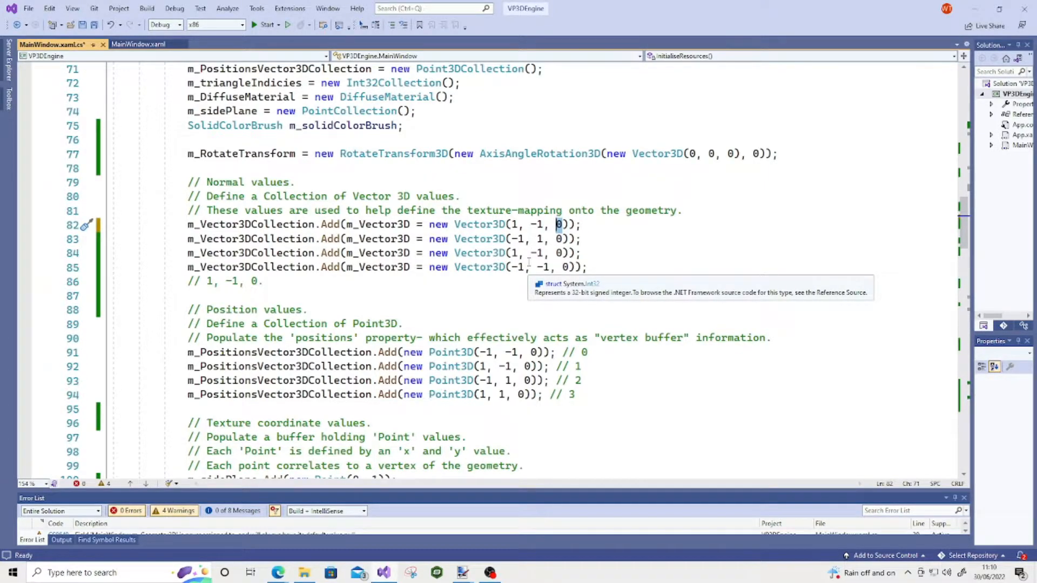
pyautogui.moveTo(535, 267)
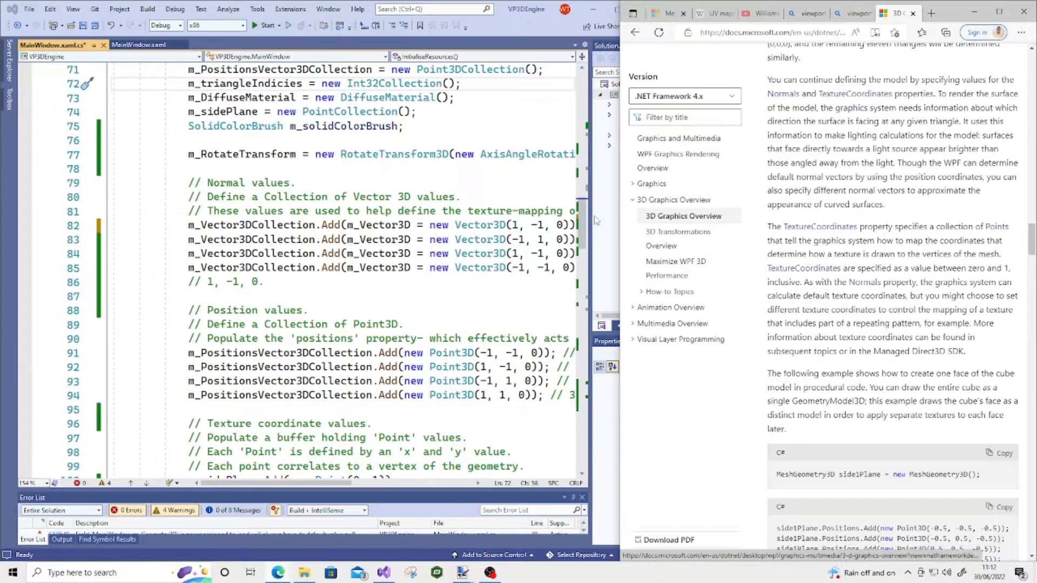
pyautogui.moveTo(480, 240)
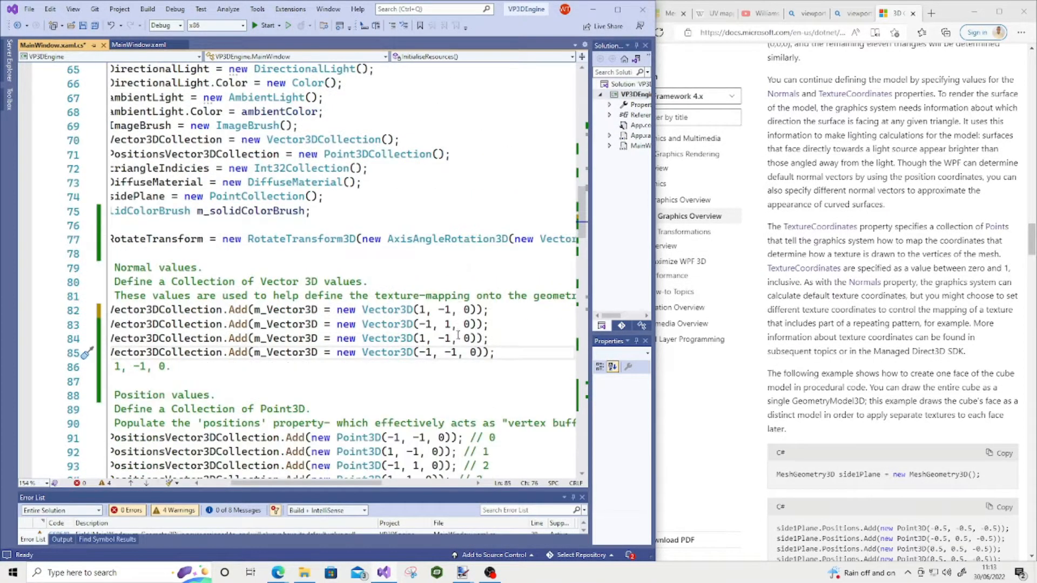
pyautogui.moveTo(420, 309); pyautogui.dragTo(493, 352)
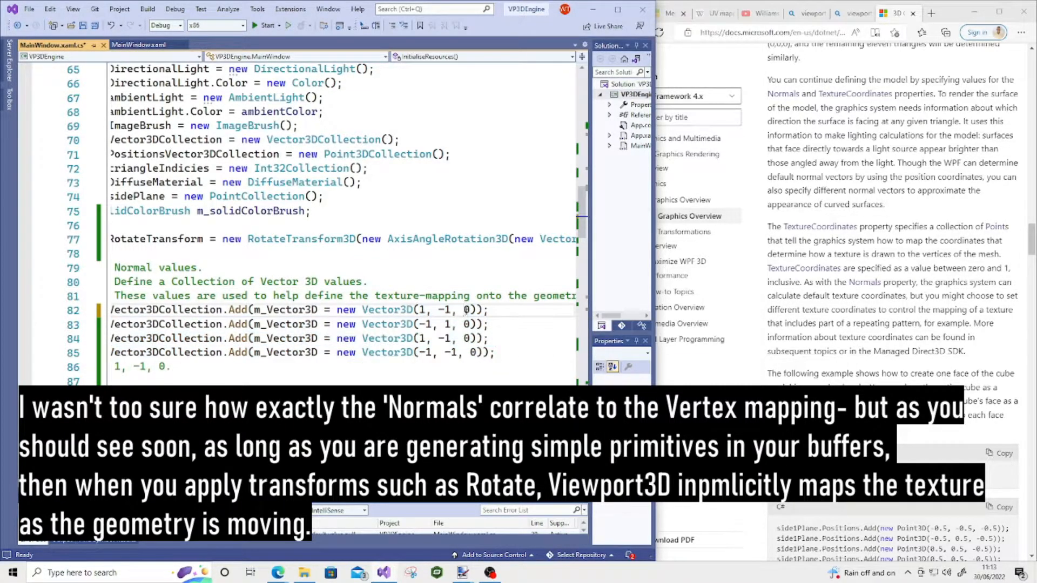
pyautogui.click(465, 309)
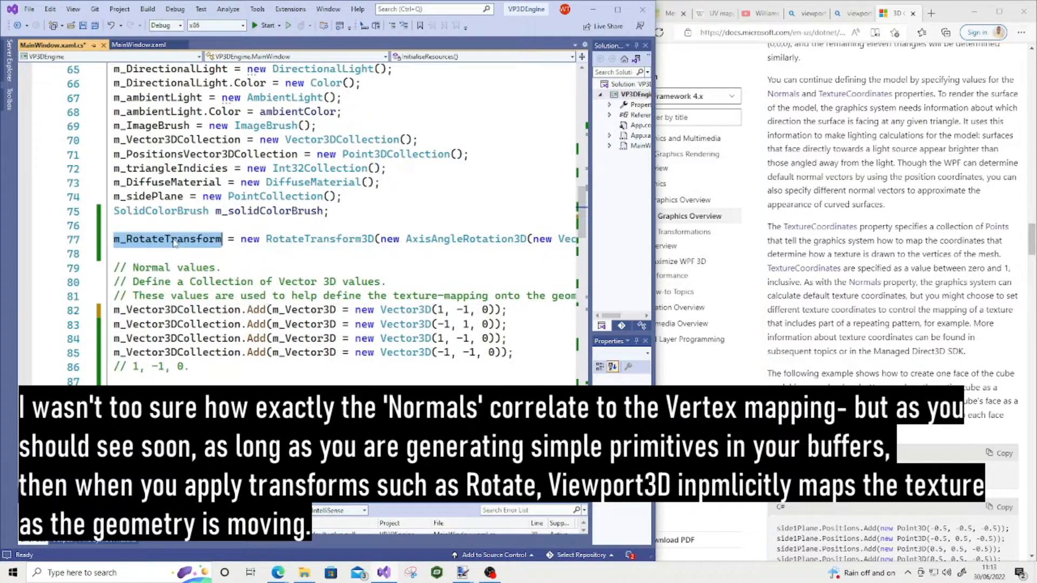
pyautogui.moveTo(167, 238)
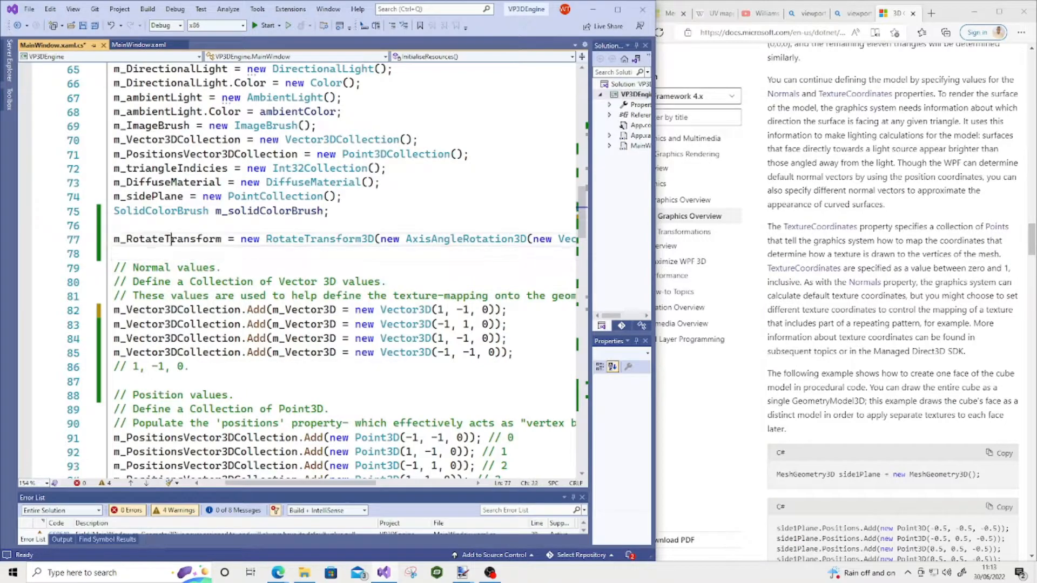
# Set the AxisAngleRotation3D angle on line 77 to 45
pyautogui.hscroll(3)
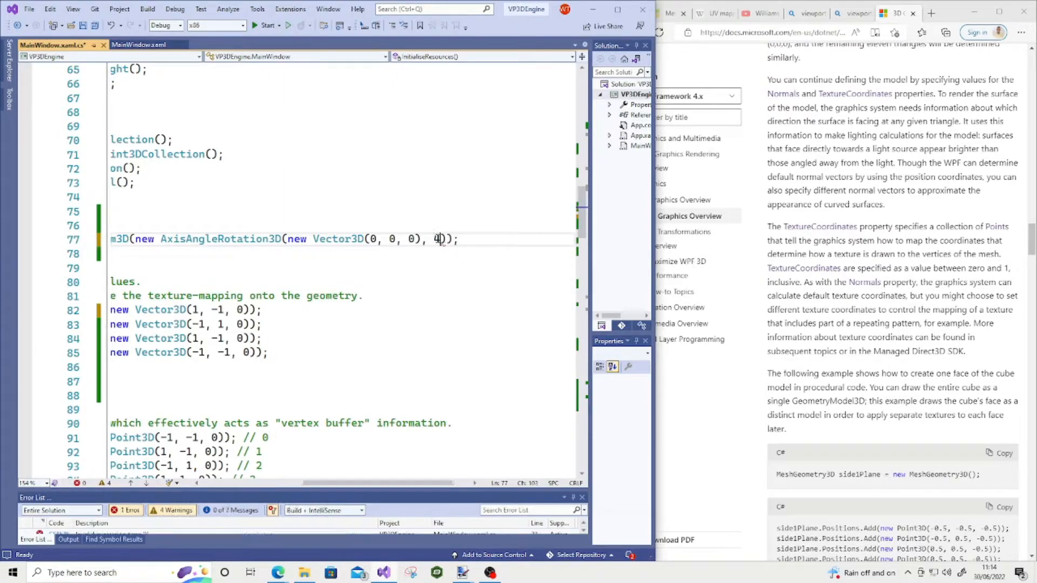
pyautogui.write('45')
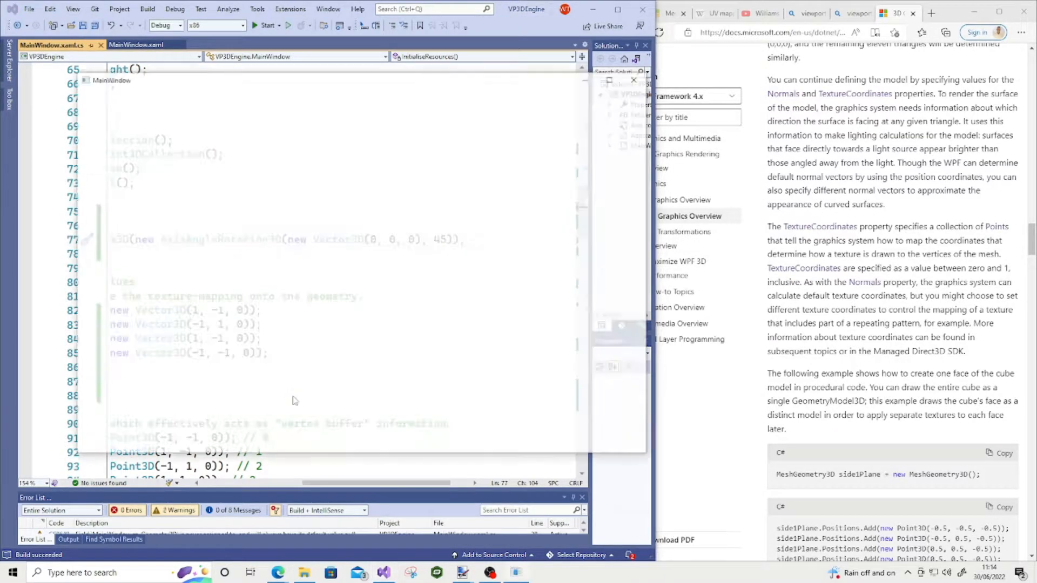
# Close the launched MainWindow to return to the editor
pyautogui.click(268, 26)
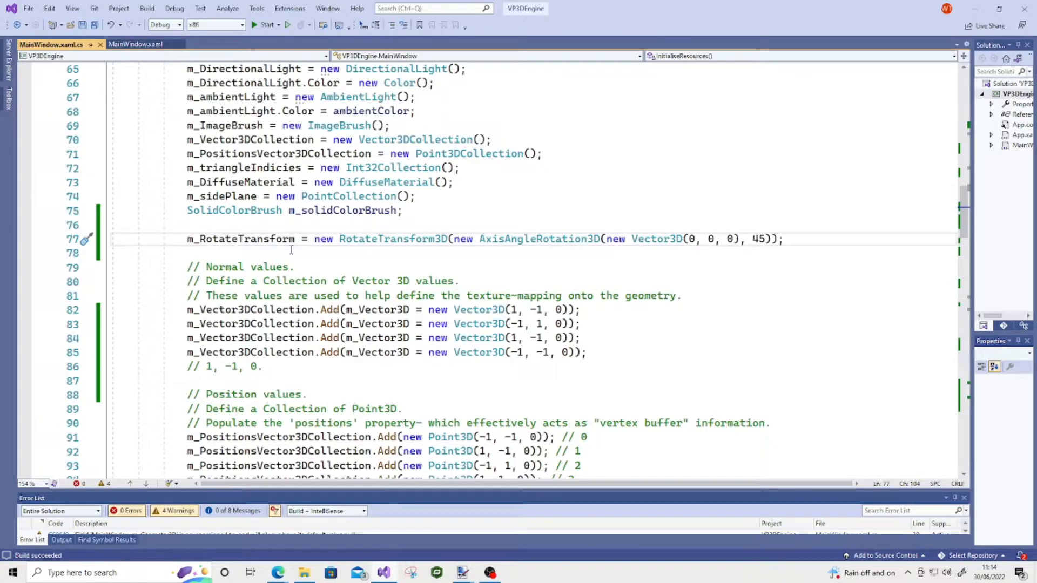
# Change the rotation axis's X component to 1, with further axis digits entered
pyautogui.click(271, 239)
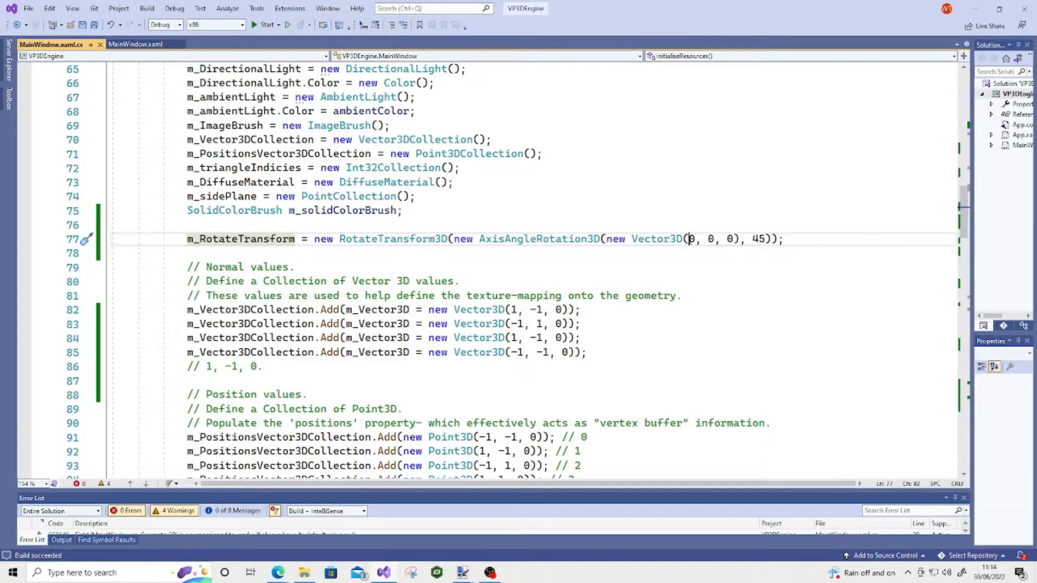
pyautogui.moveTo(691, 238)
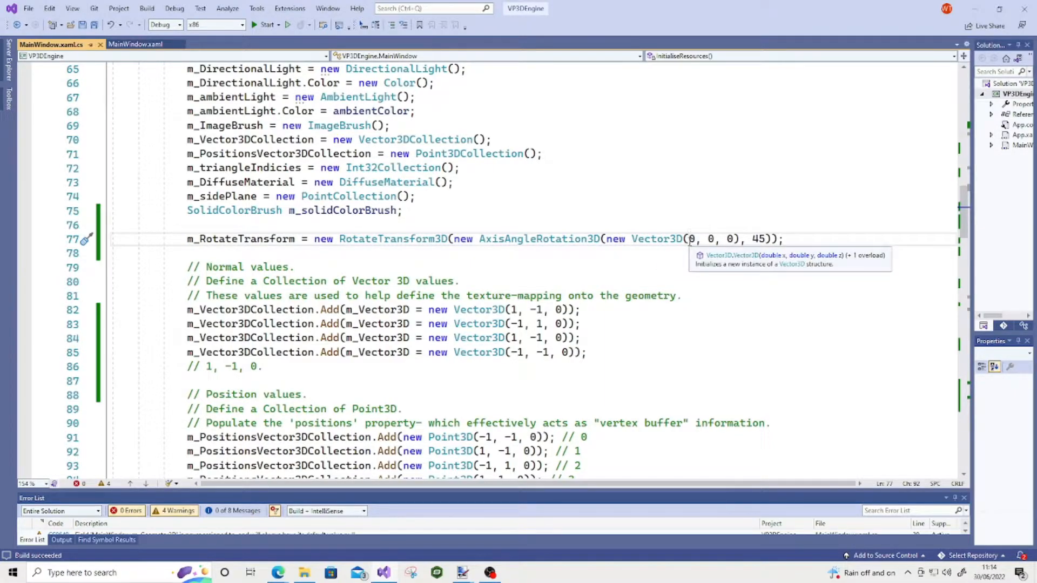
pyautogui.write('1')
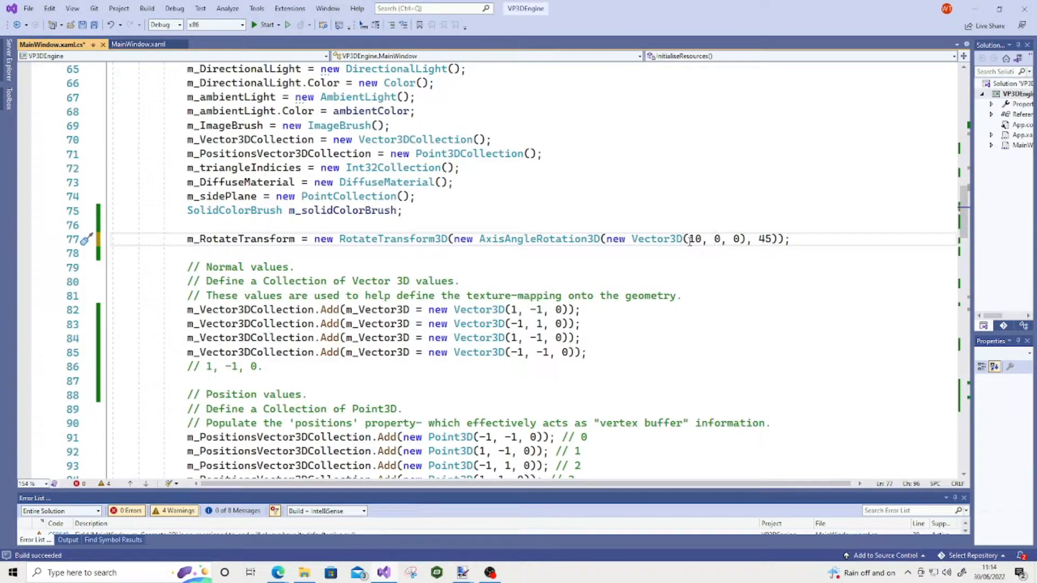
pyautogui.write('75')
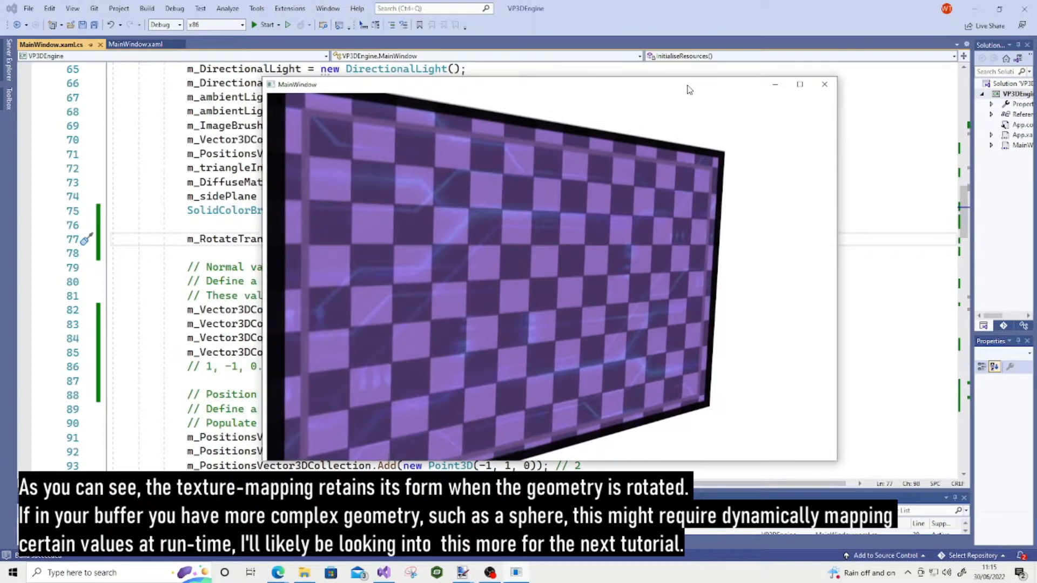
pyautogui.click(799, 85)
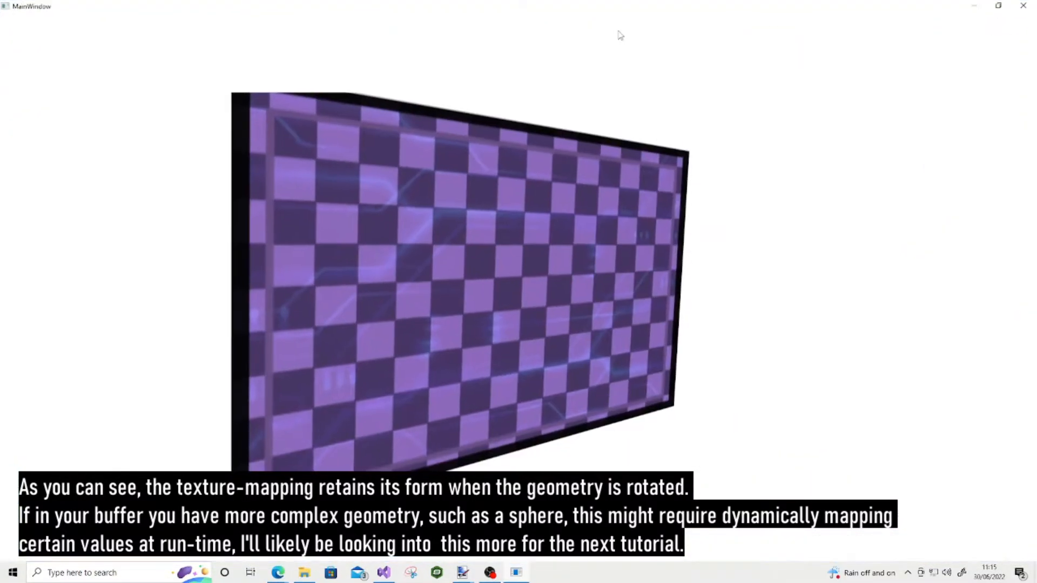
pyautogui.moveTo(269, 221)
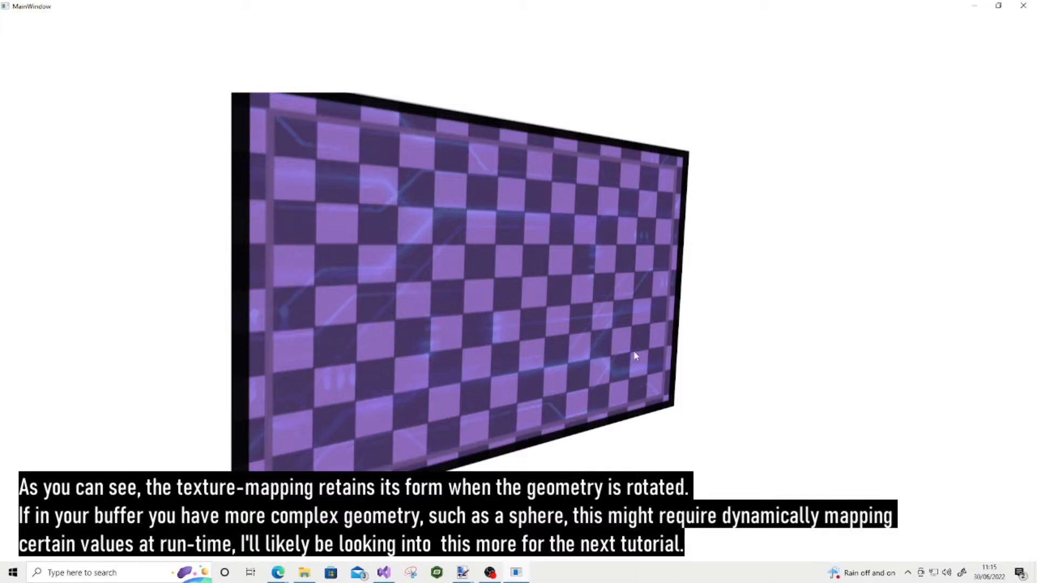
pyautogui.moveTo(675, 222)
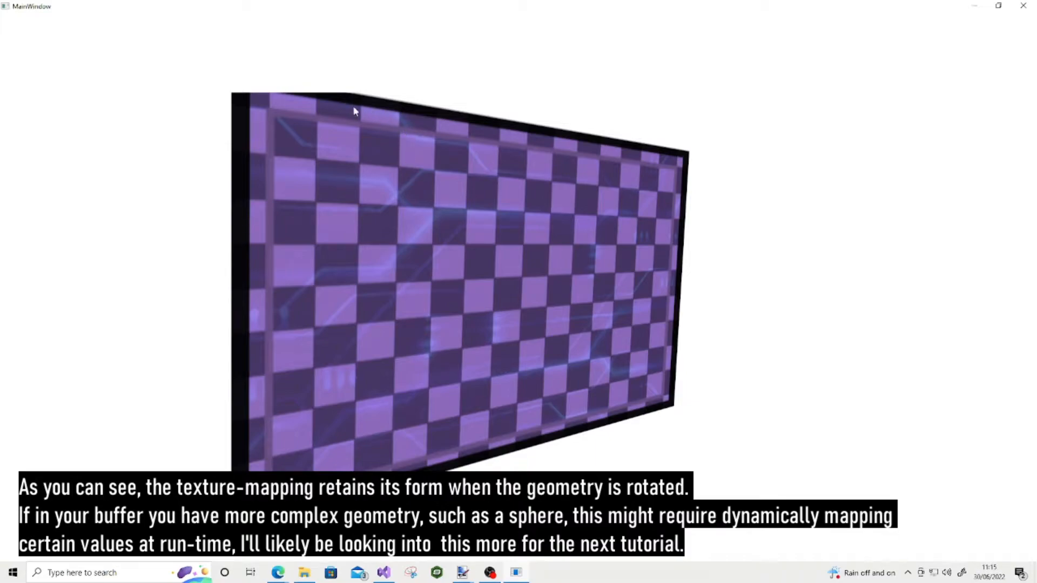
pyautogui.moveTo(240, 96)
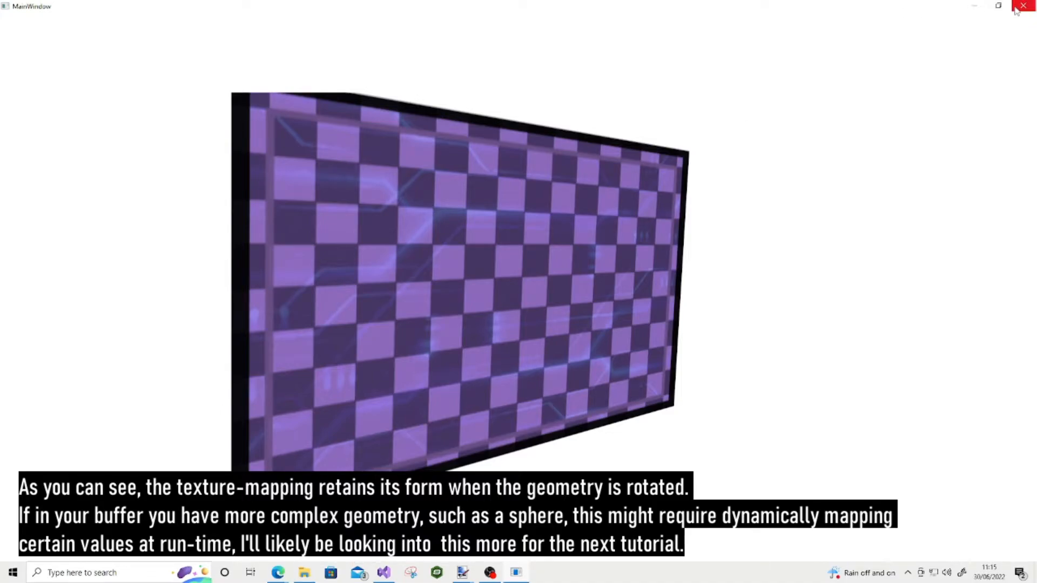
# Close the running app and save the code with Ctrl+S
pyautogui.click(1025, 6)
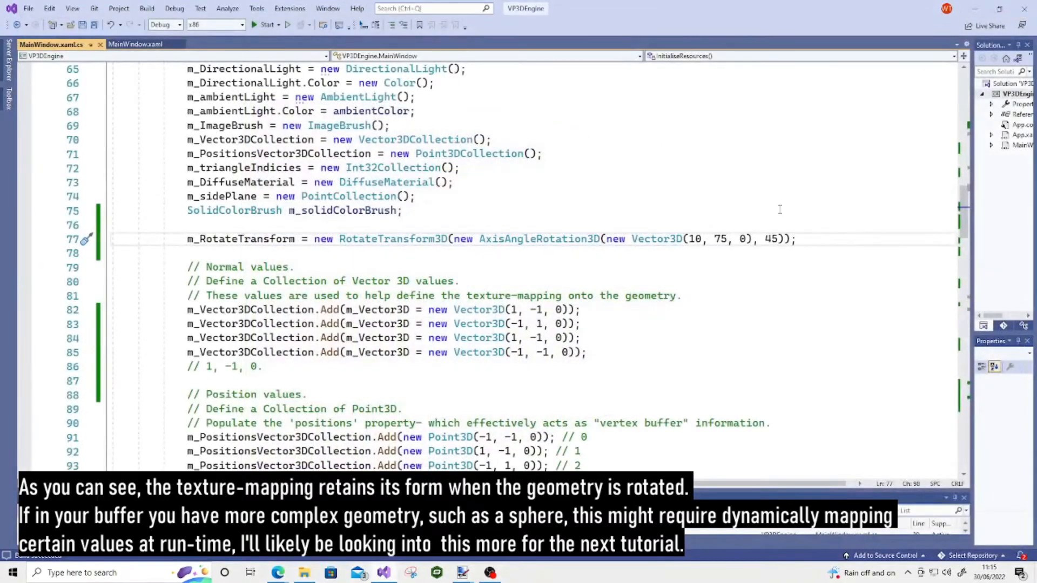
pyautogui.scroll(-3)
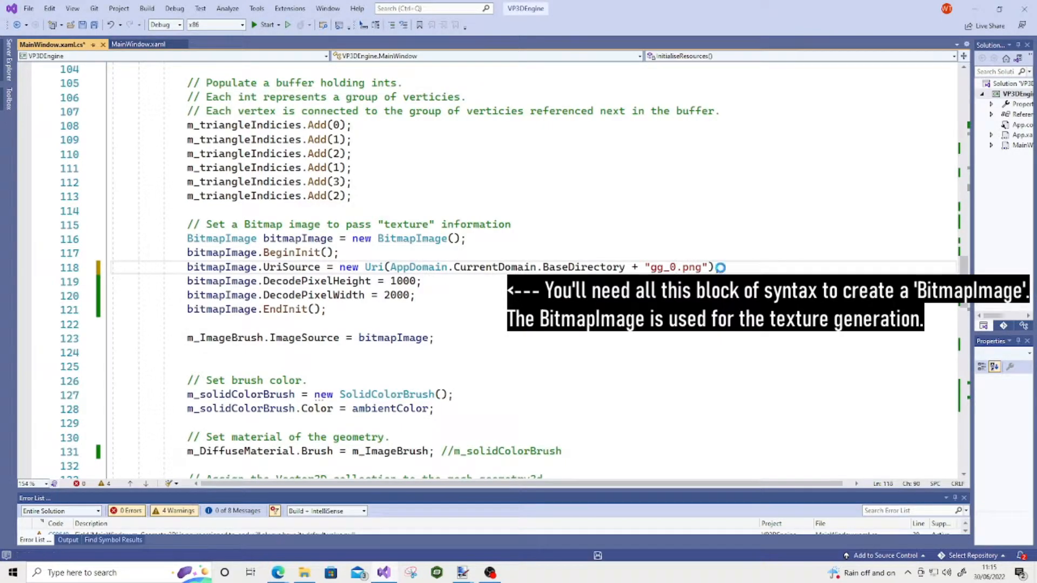
pyautogui.press('ctrl+s')
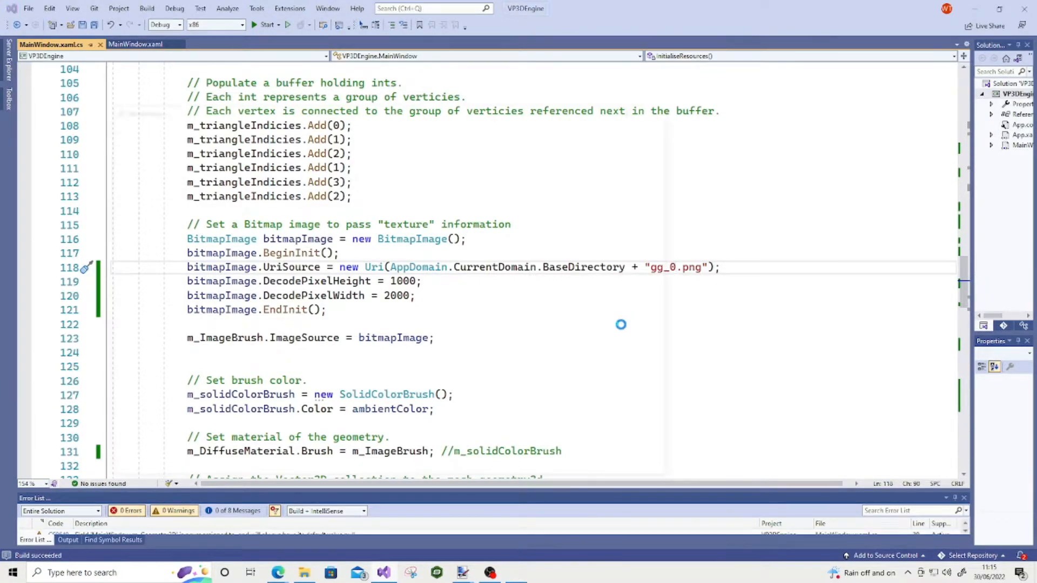
# Rerun the app, maximize its window to inspect the plane, then close it
pyautogui.click(266, 24)
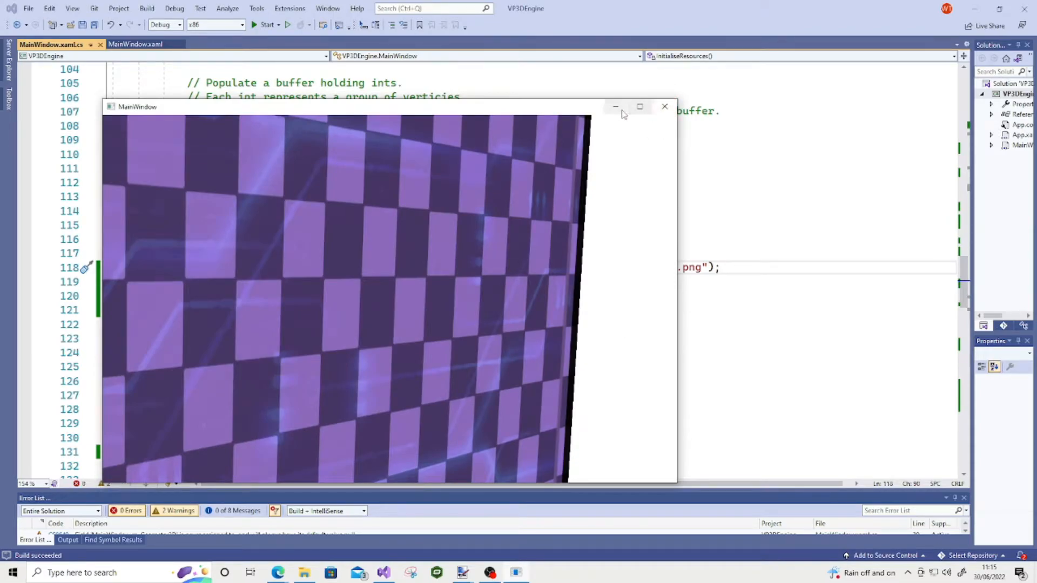
pyautogui.click(639, 106)
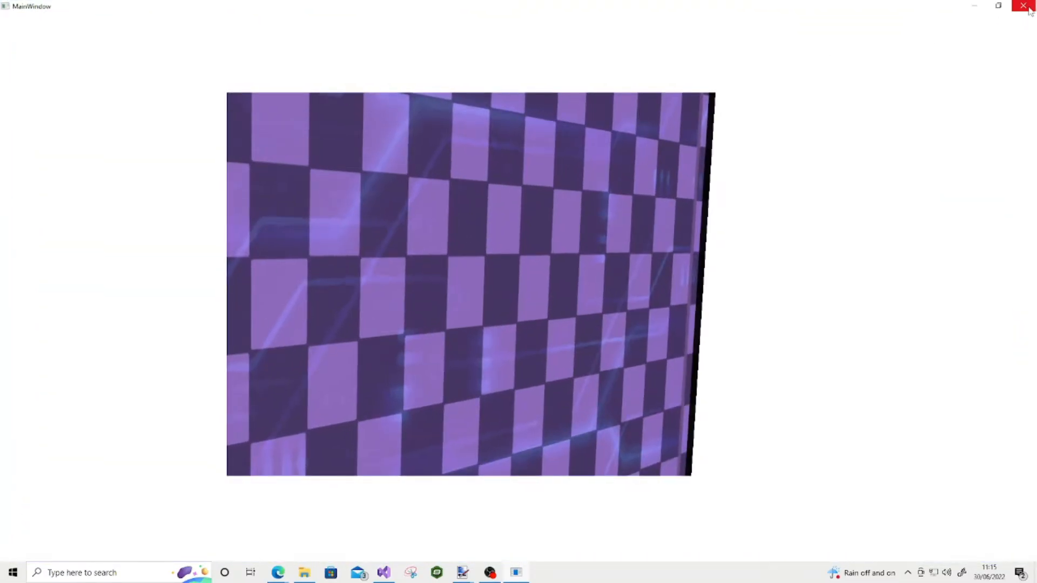
pyautogui.moveTo(1028, 12)
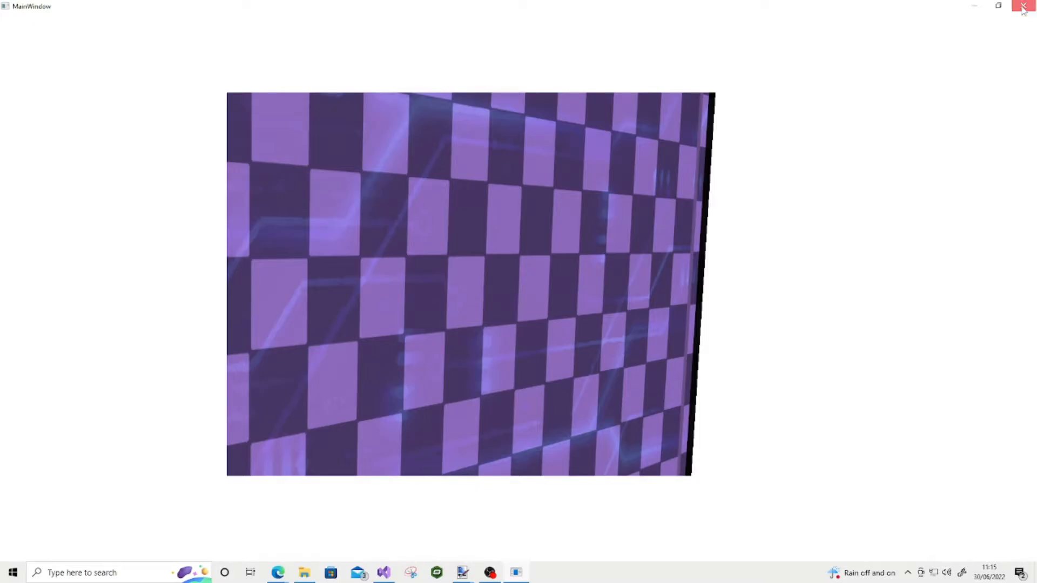
pyautogui.click(1026, 6)
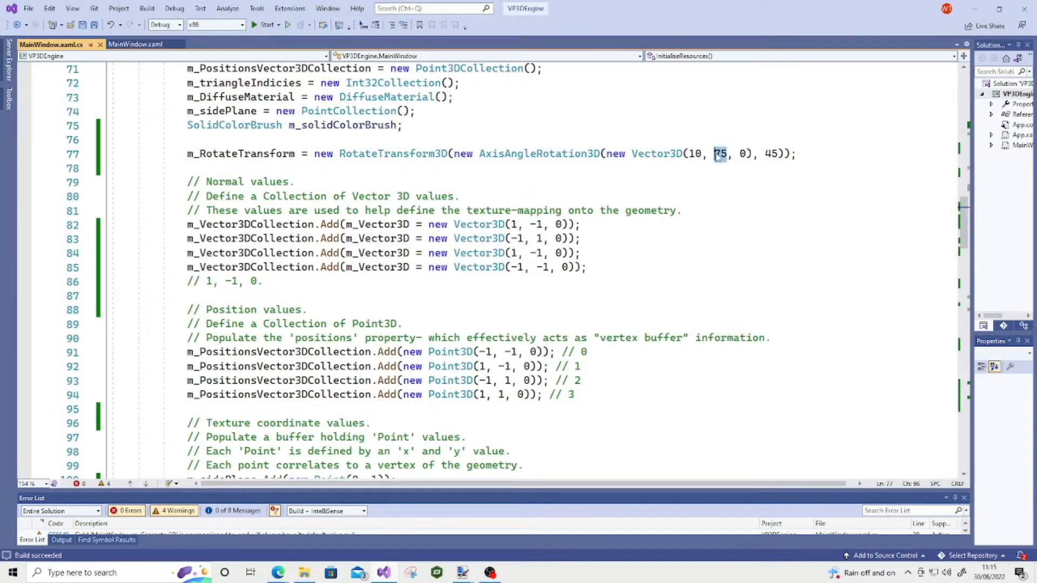
# Enter 0 for the RotateTransform3D axis and angle values
pyautogui.write('0')
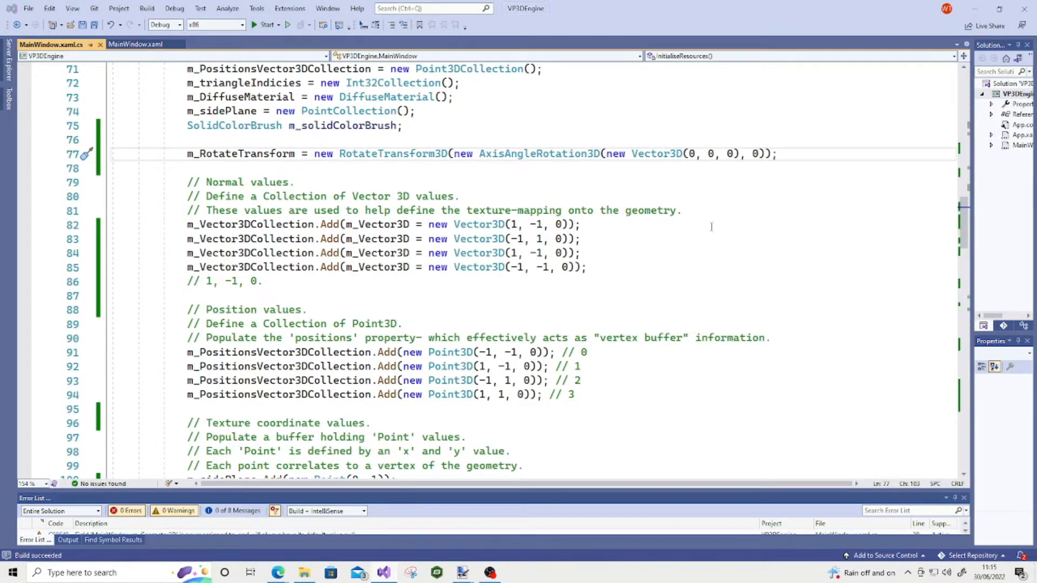
# Launch the app to see the unrotated, face-on checkerboard plane
pyautogui.click(265, 24)
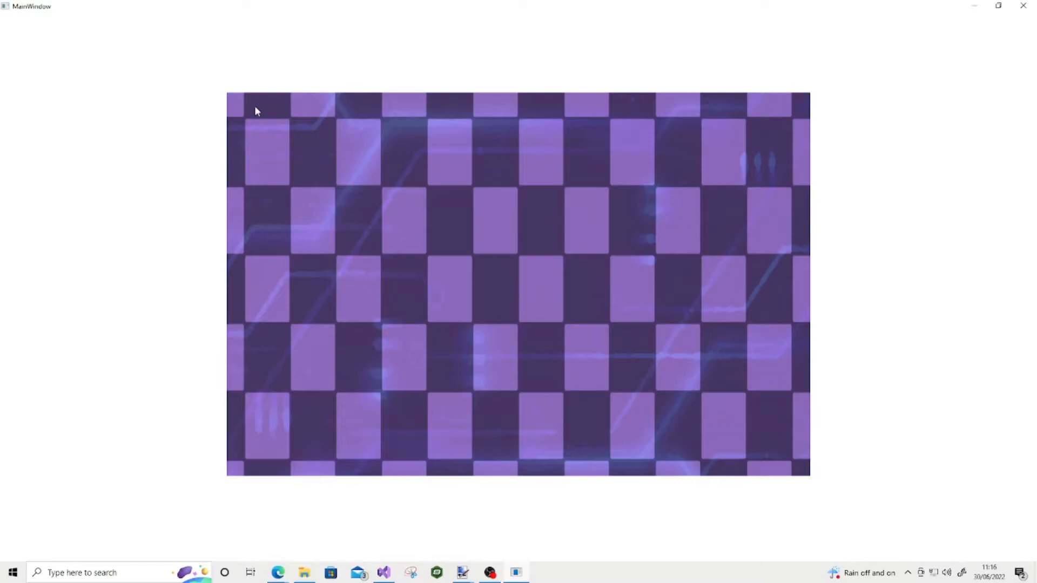
pyautogui.moveTo(245, 421)
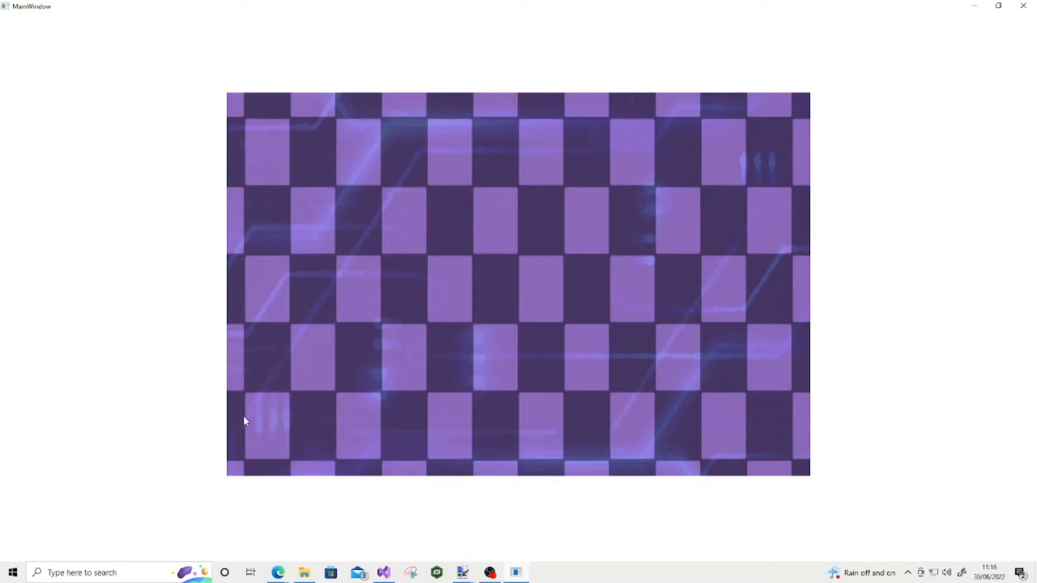
pyautogui.moveTo(686, 460)
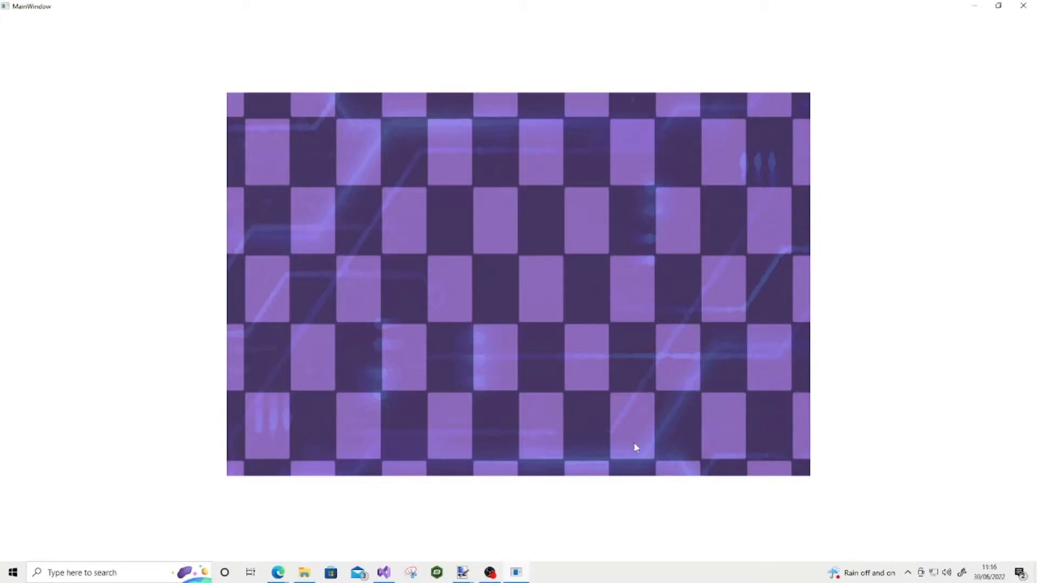
pyautogui.moveTo(571, 445)
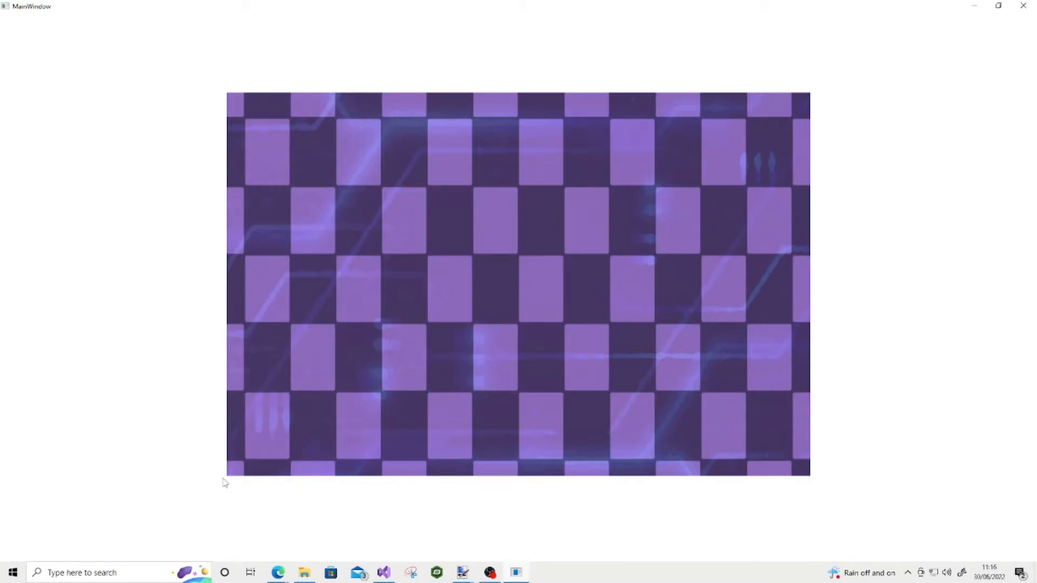
pyautogui.moveTo(227, 99)
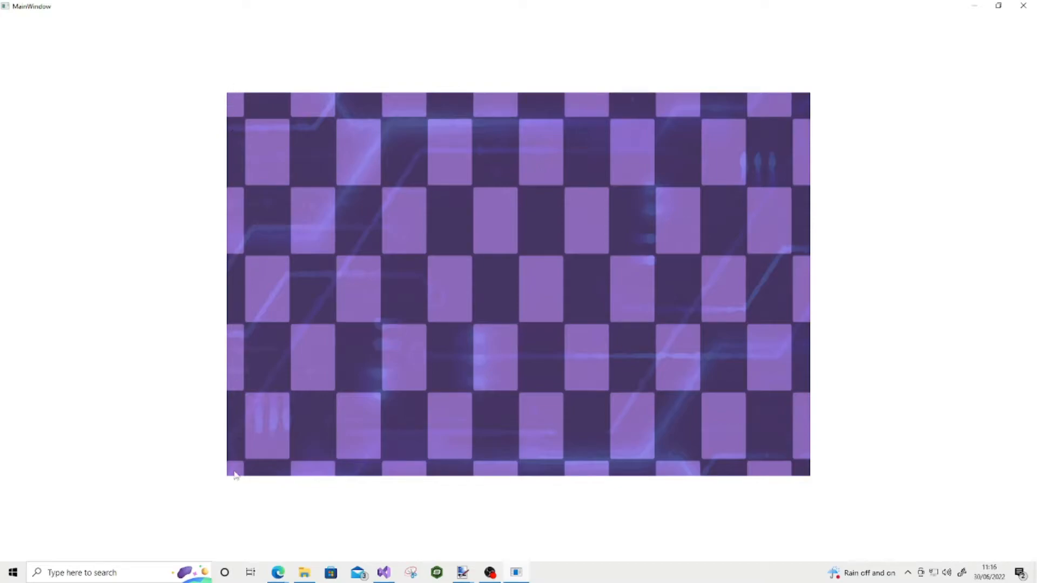
pyautogui.moveTo(251, 501)
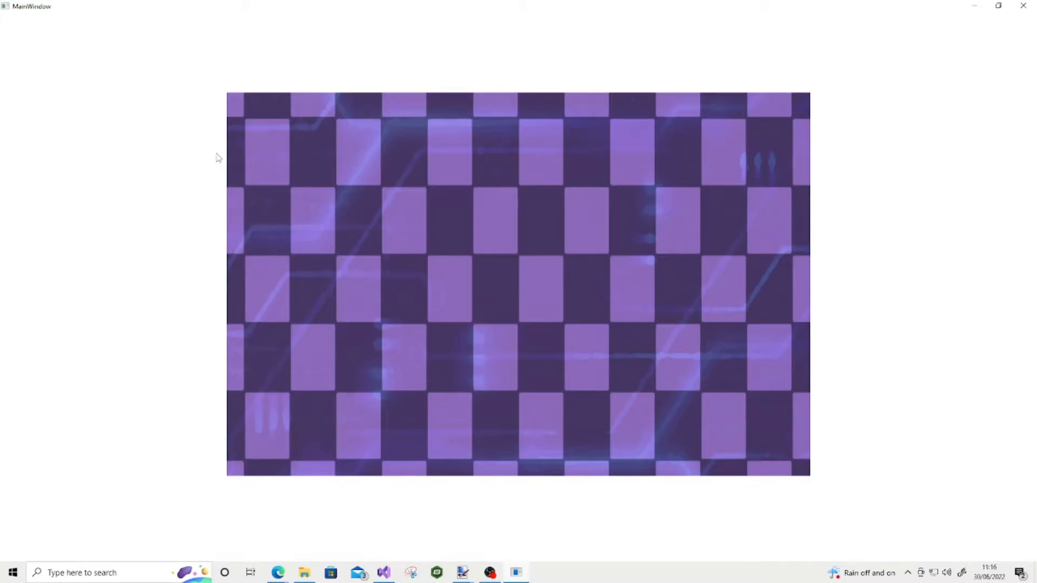
pyautogui.moveTo(242, 438)
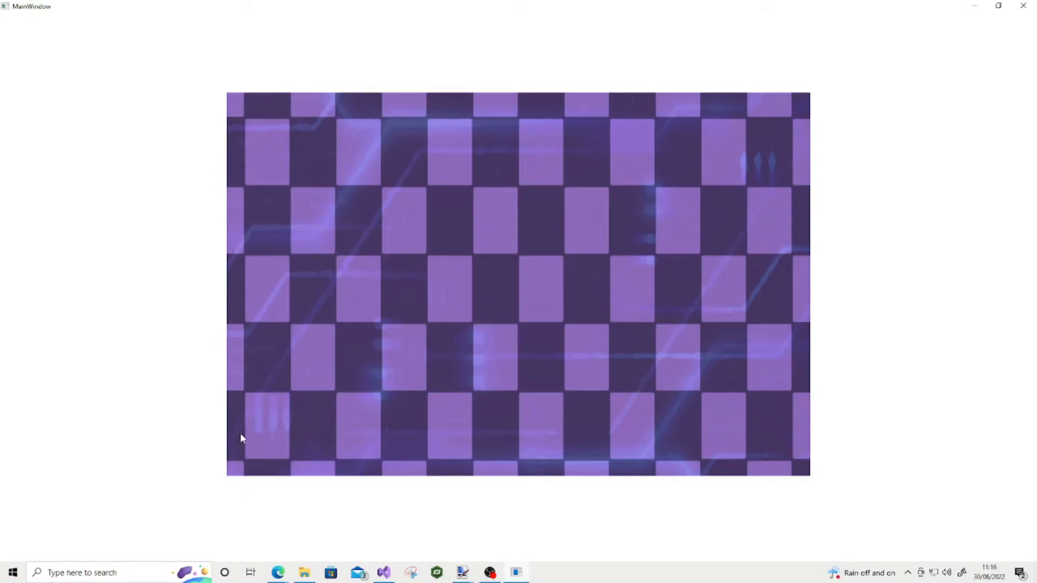
pyautogui.moveTo(237, 183)
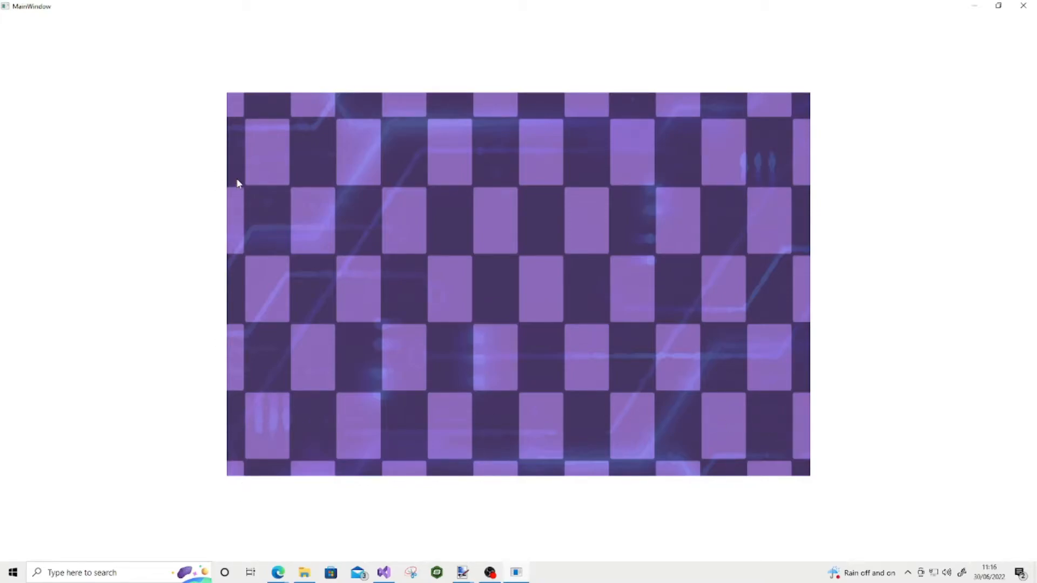
pyautogui.moveTo(245, 112)
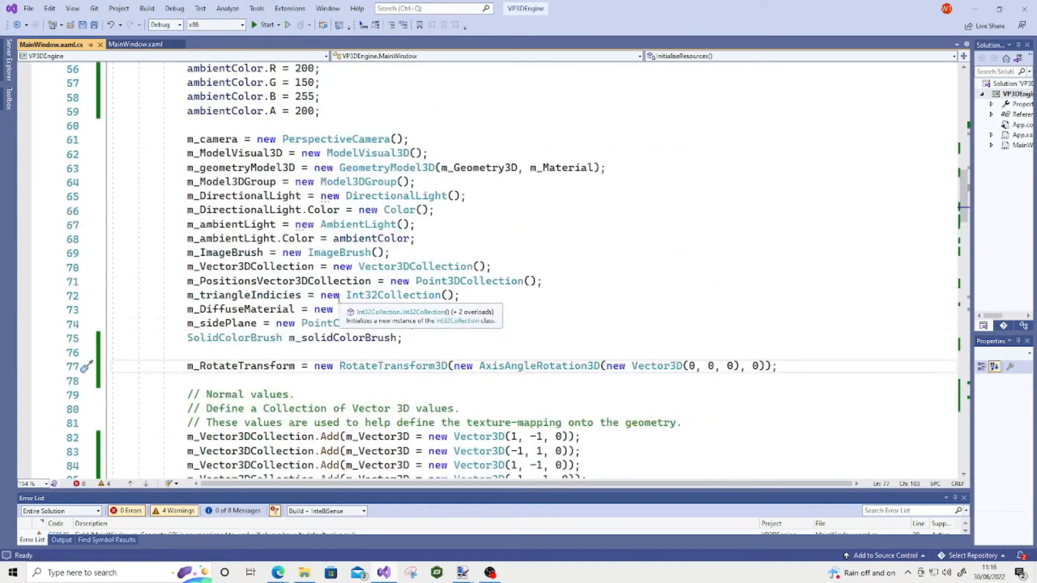
# Replace decode height 1000 with 710 and decode width with 1080
pyautogui.scroll(-3)
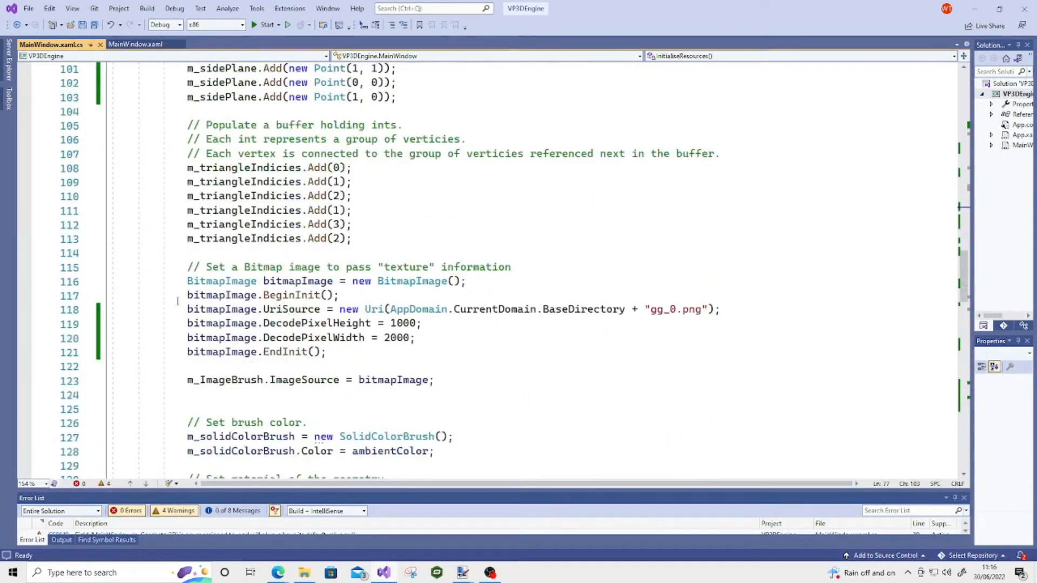
pyautogui.doubleClick(222, 281)
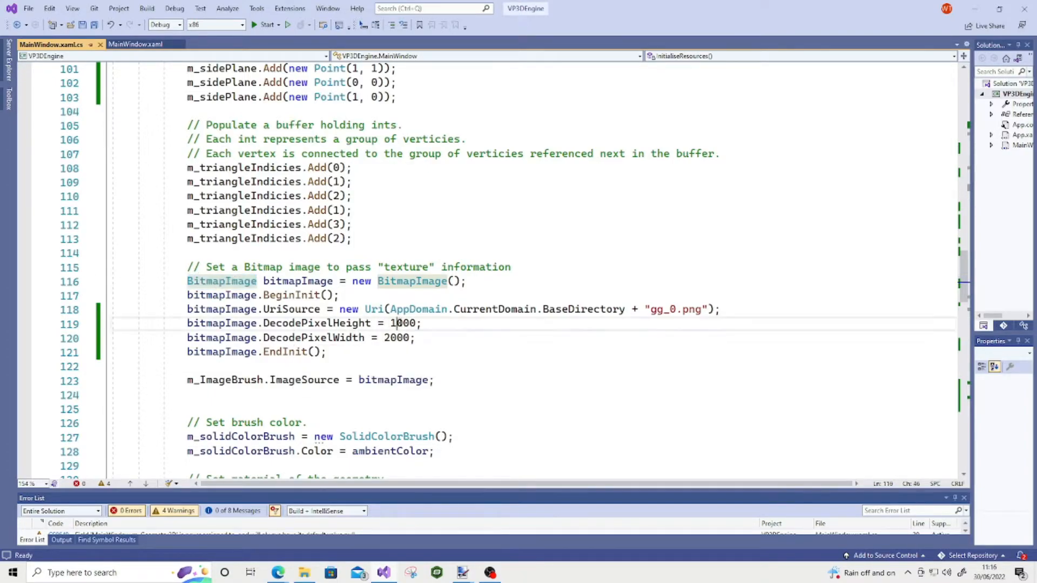
pyautogui.doubleClick(396, 337)
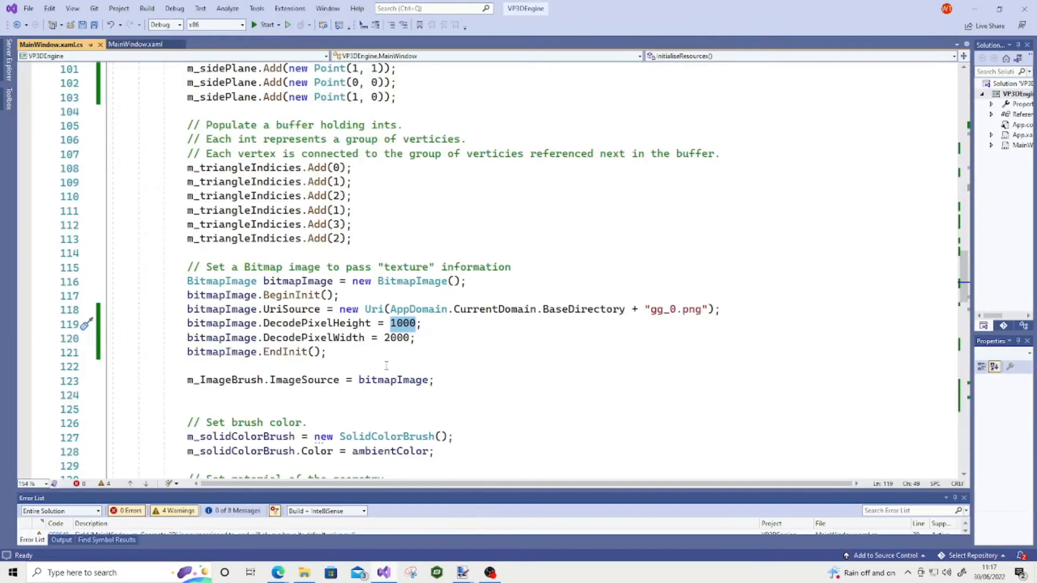
pyautogui.write('710')
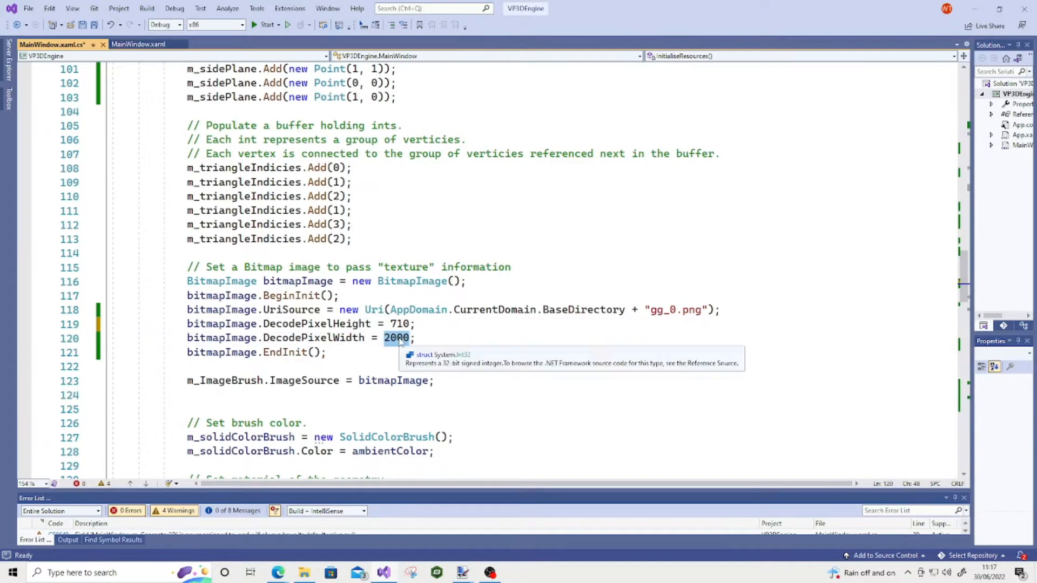
pyautogui.write('1')
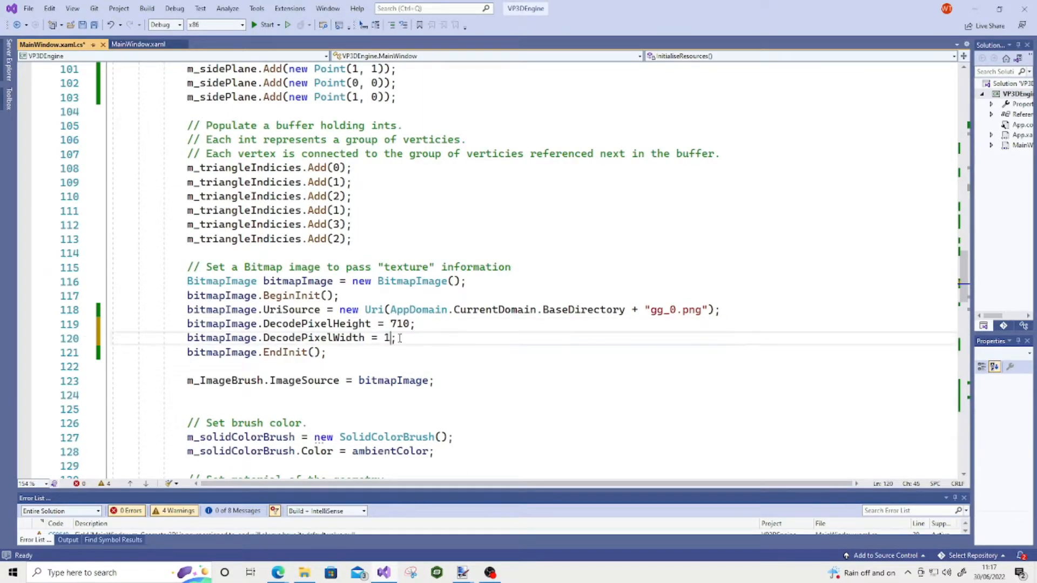
pyautogui.write('080')
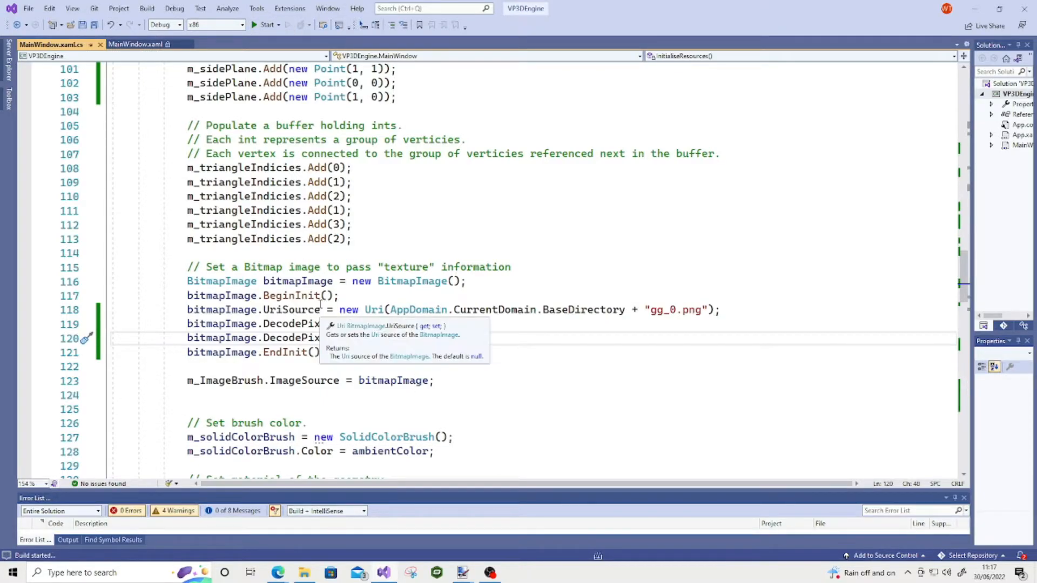
# Run the app with the new decode size and maximize its window
pyautogui.click(264, 24)
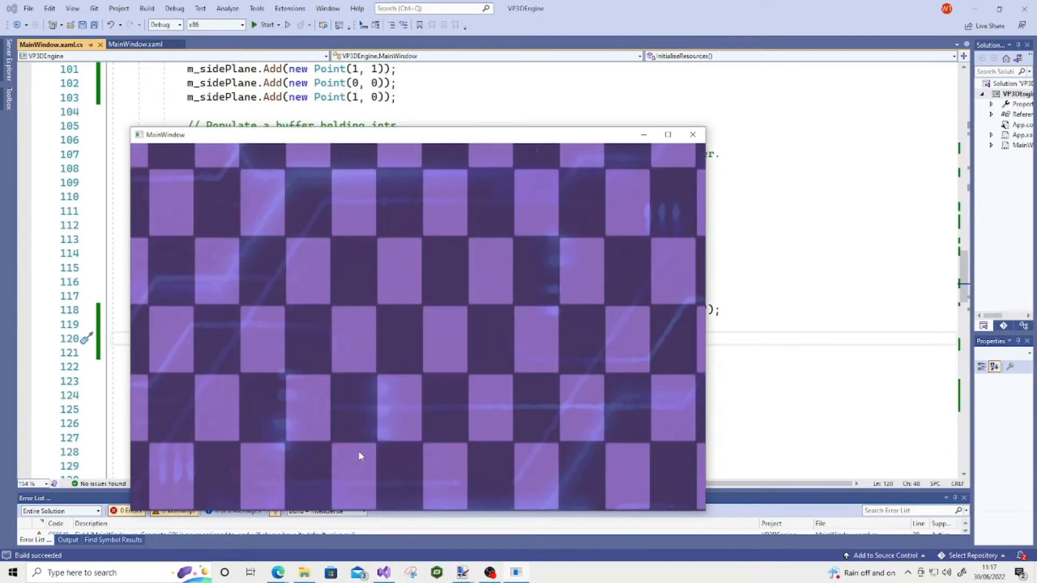
pyautogui.click(668, 135)
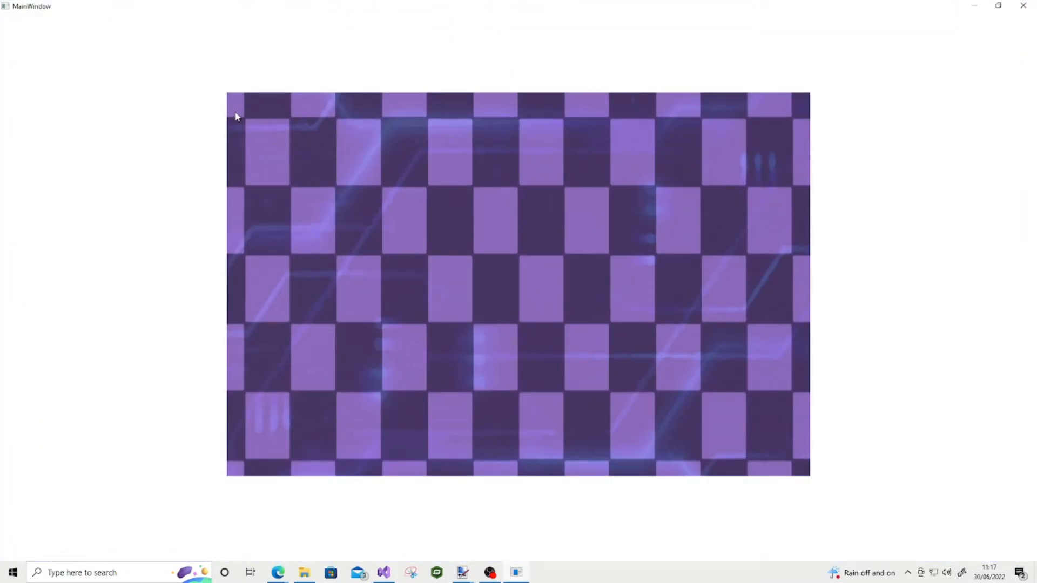
pyautogui.moveTo(689, 483)
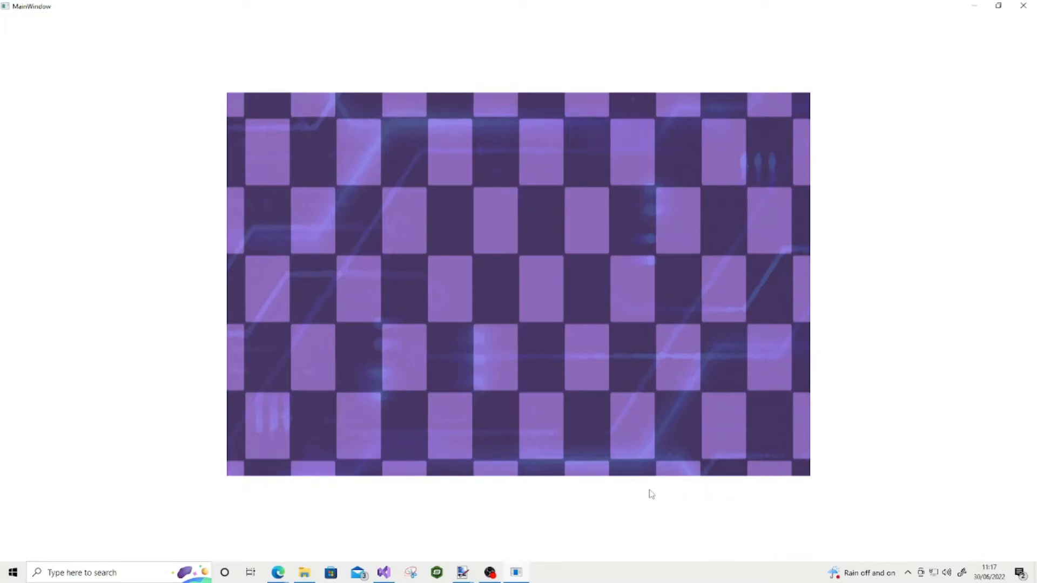
pyautogui.moveTo(970, 24)
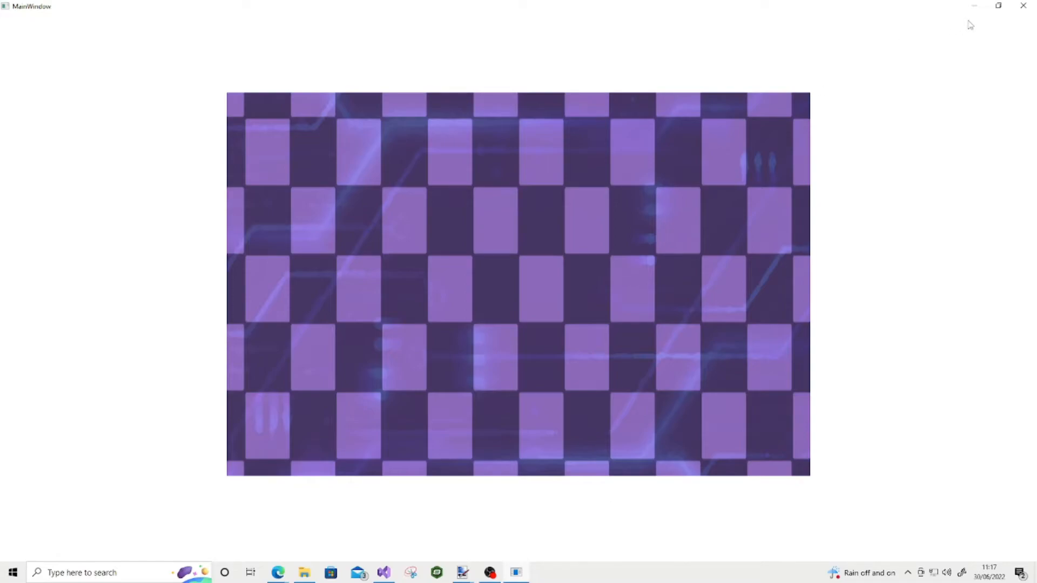
pyautogui.moveTo(331, 64)
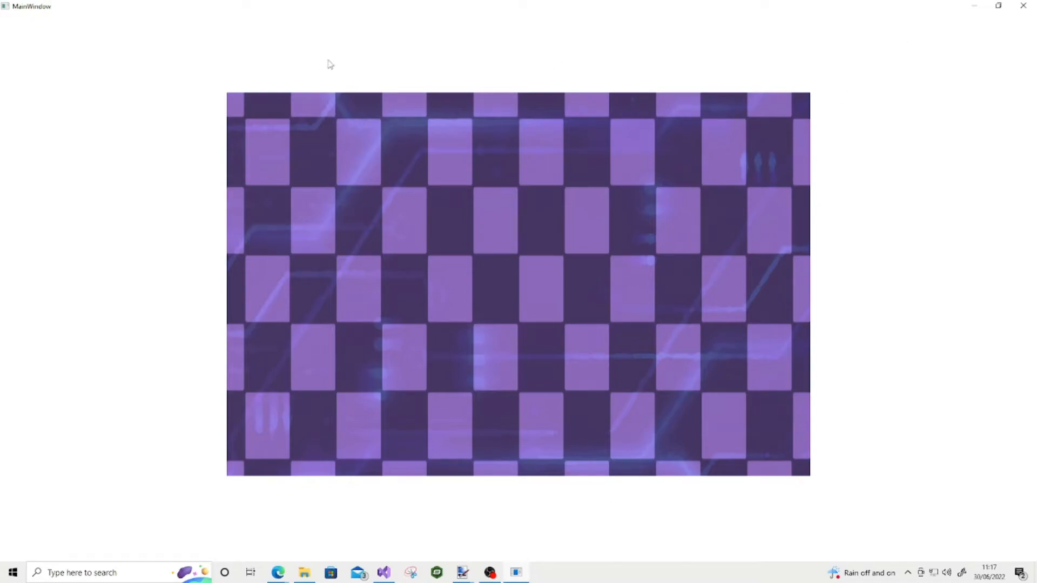
pyautogui.moveTo(239, 76)
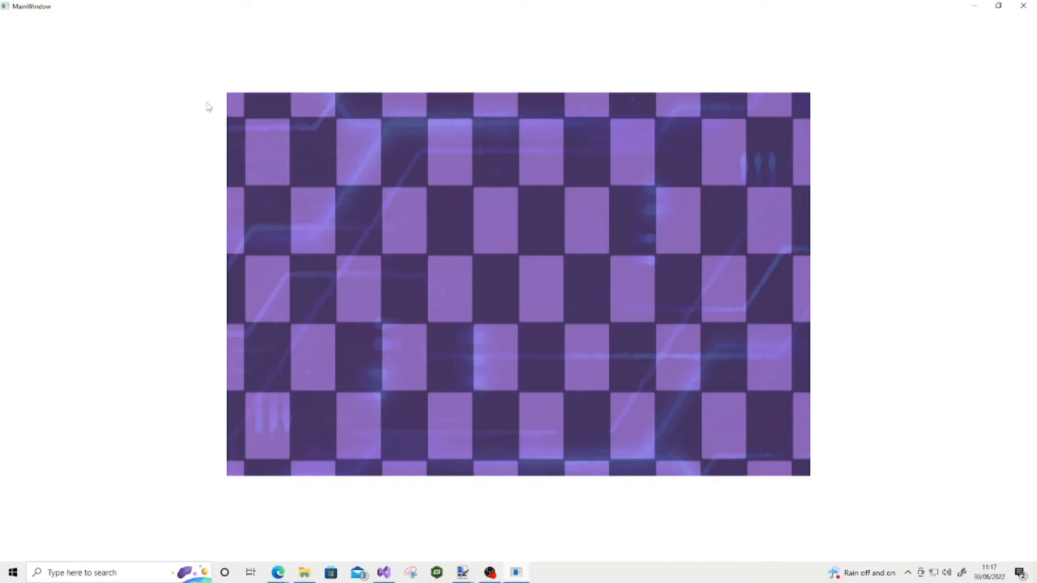
pyautogui.moveTo(220, 190)
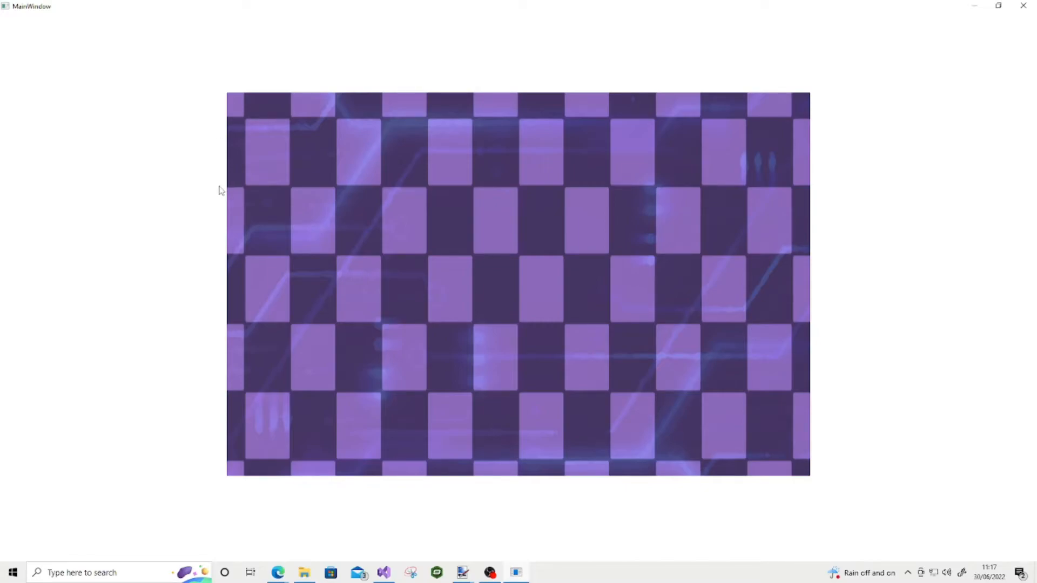
pyautogui.moveTo(886, 127)
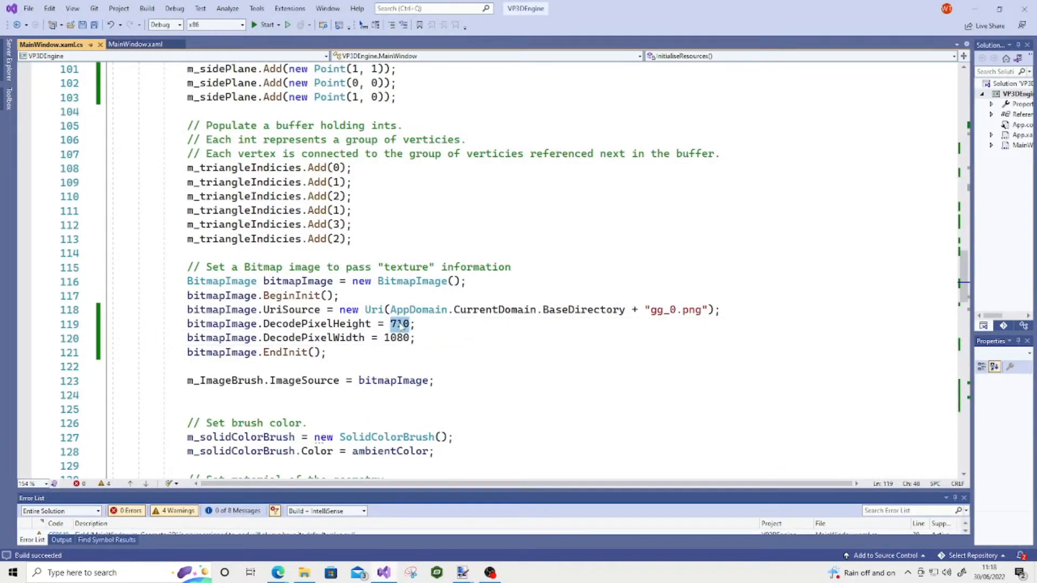
# Set DecodePixelHeight and DecodePixelWidth to 40, then run the app
pyautogui.write('40')
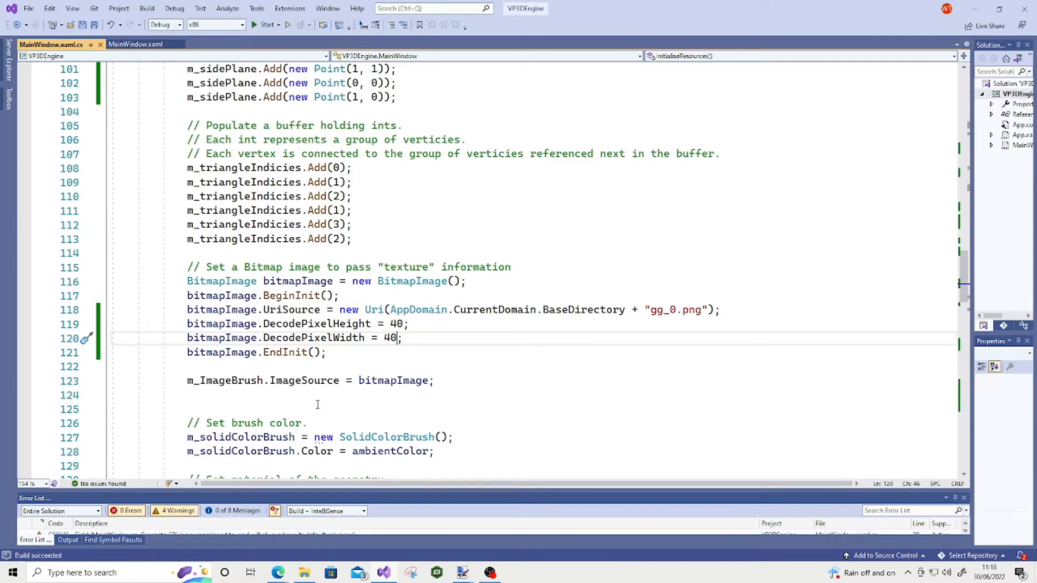
pyautogui.click(263, 24)
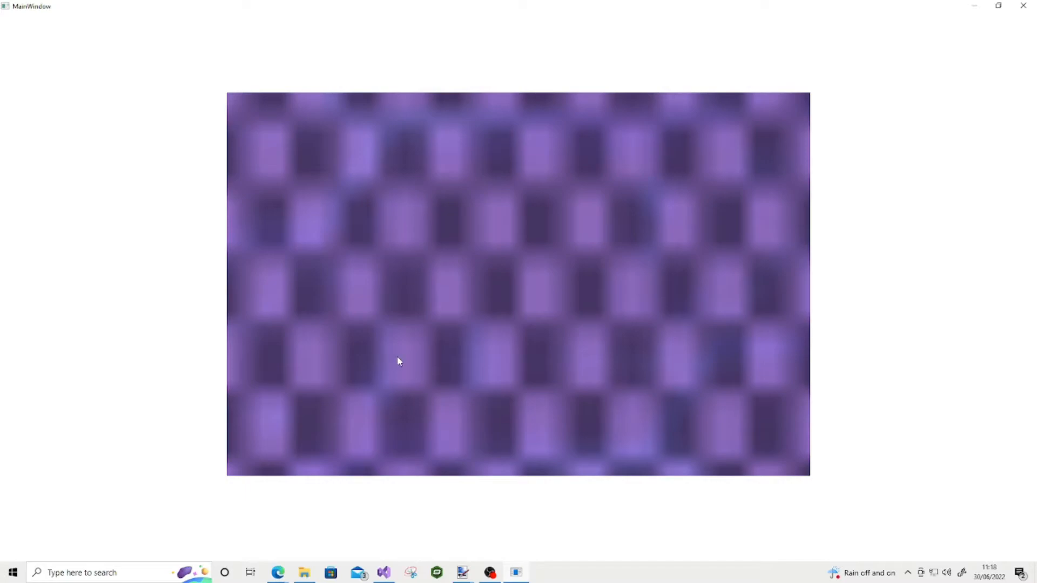
pyautogui.moveTo(399, 327)
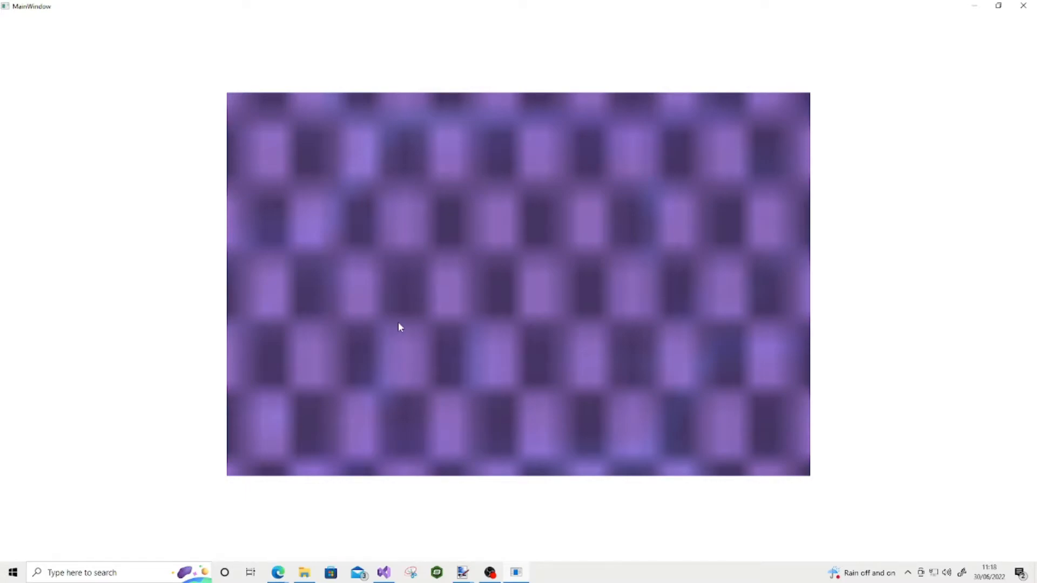
pyautogui.moveTo(575, 423)
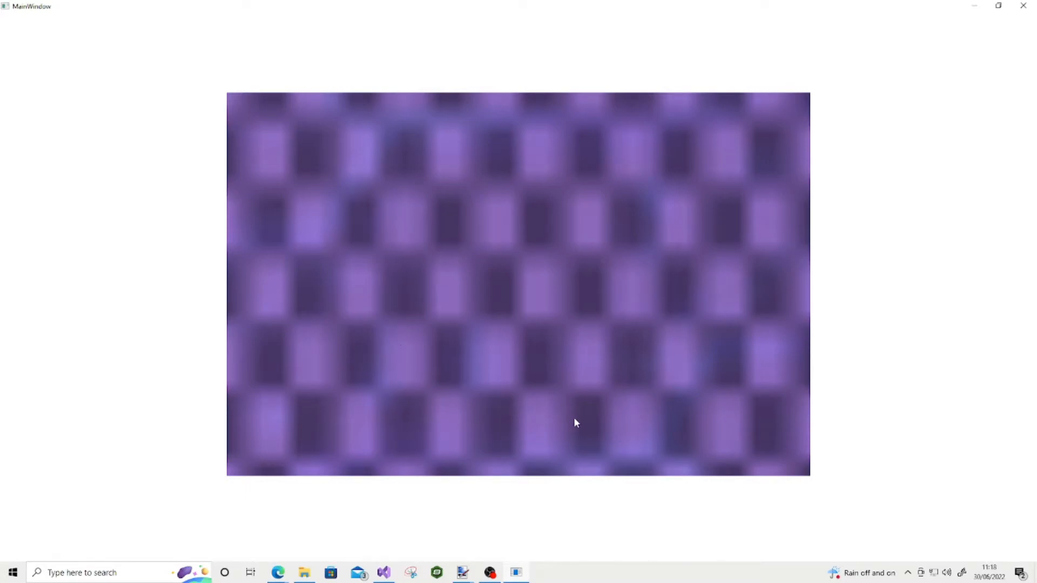
pyautogui.moveTo(350, 483)
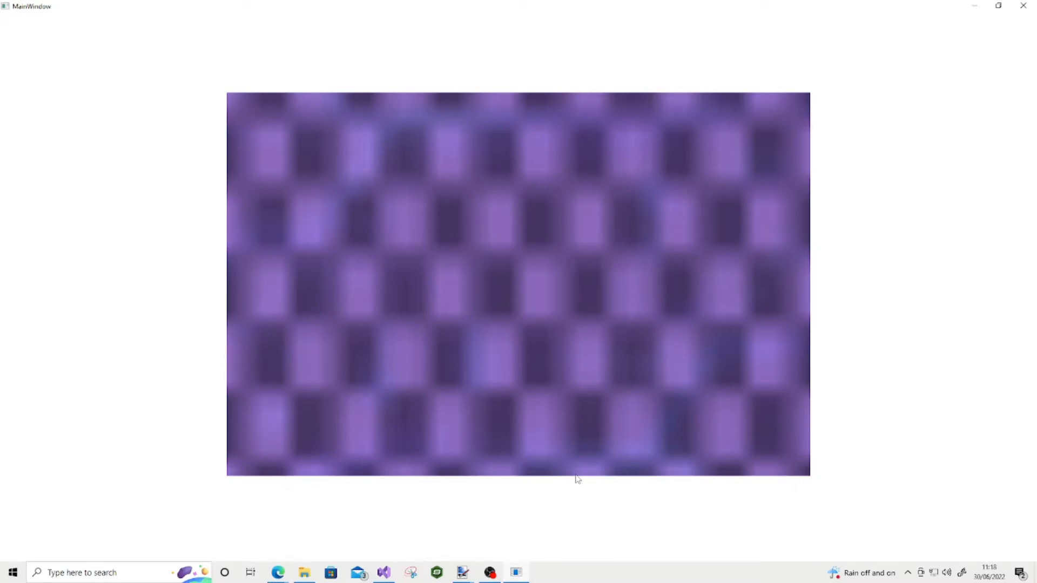
pyautogui.moveTo(454, 352)
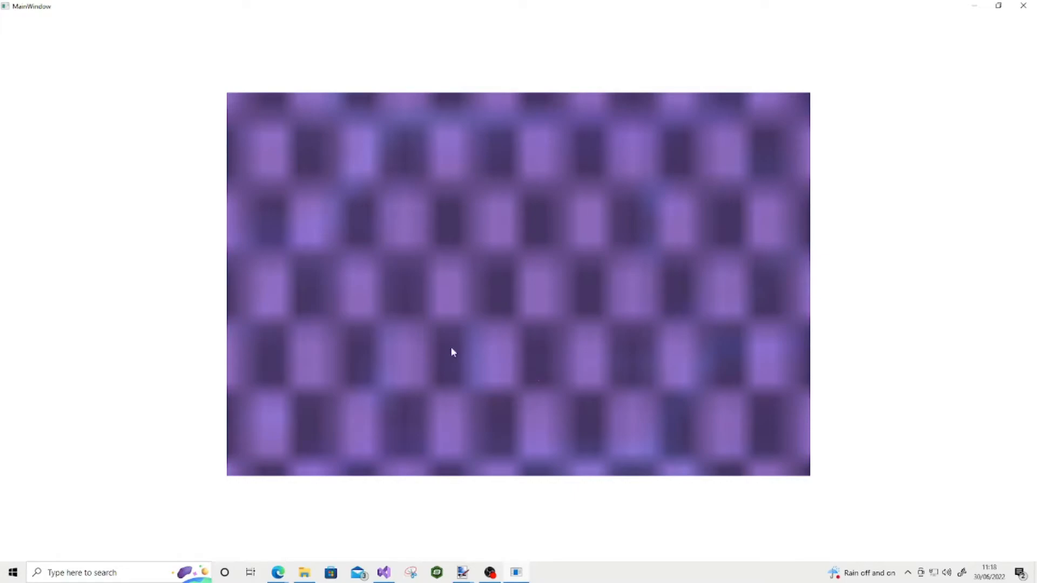
pyautogui.moveTo(354, 259)
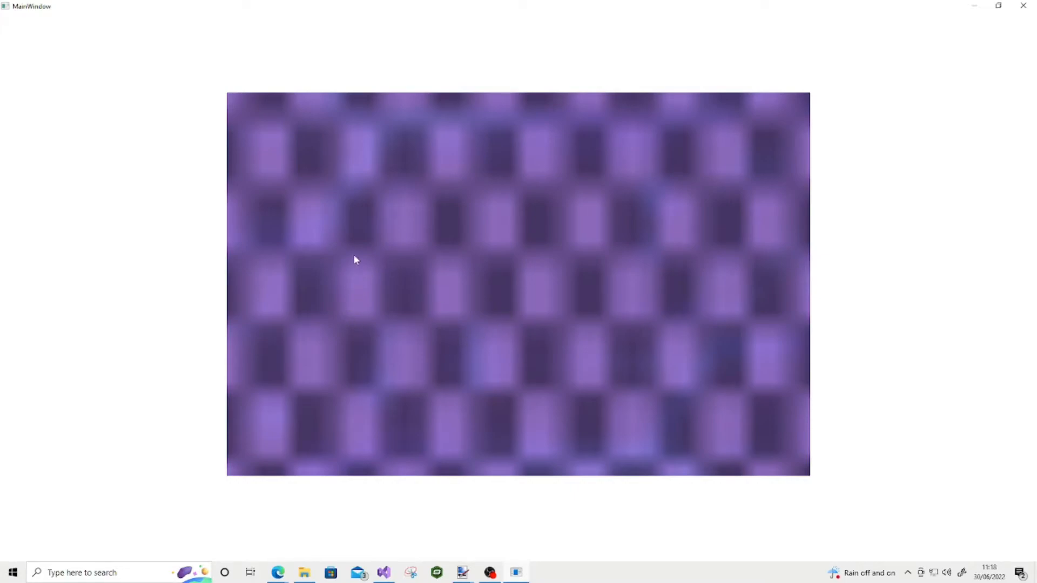
pyautogui.moveTo(745, 177)
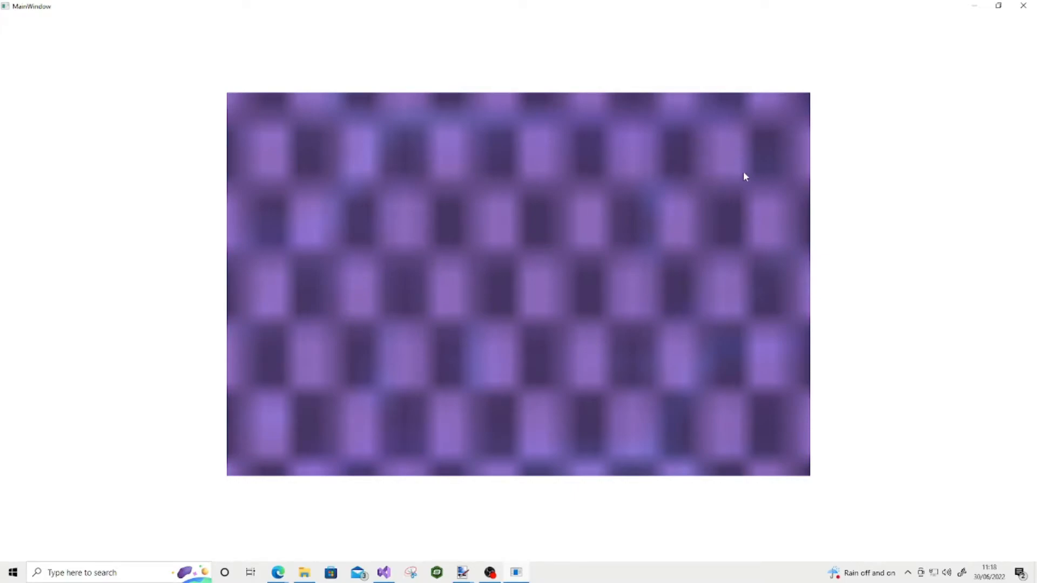
pyautogui.moveTo(1024, 6)
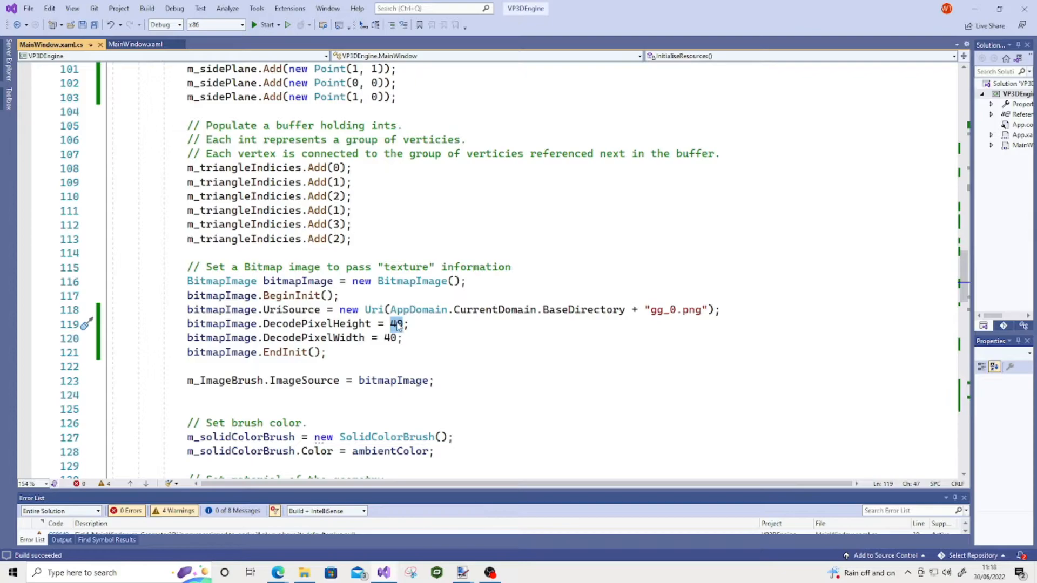
# Set DecodePixelHeight to 710 and DecodePixelWidth to 1080, then bring Paint.NET forward
pyautogui.write('710')
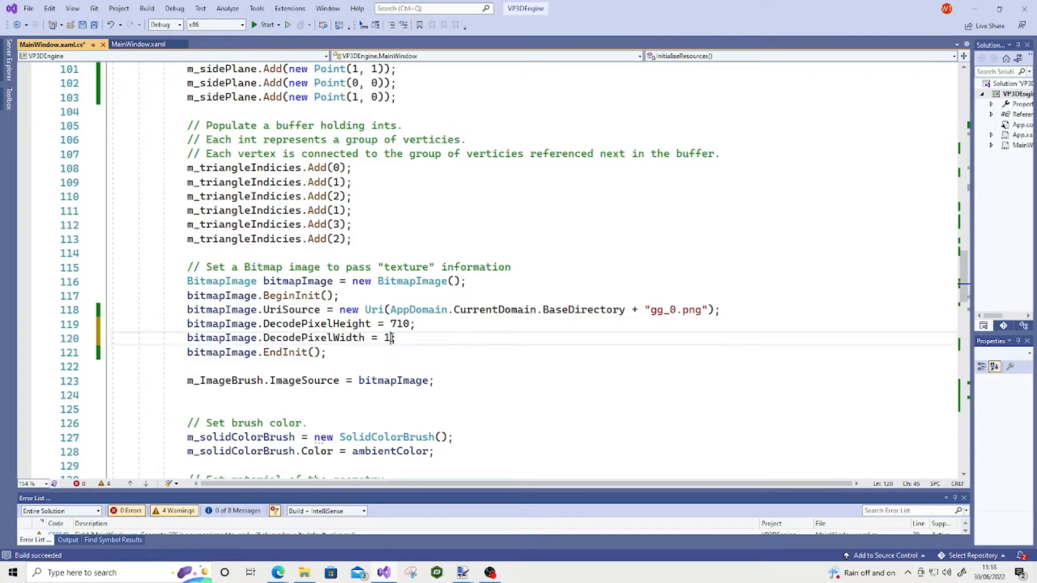
pyautogui.write('080')
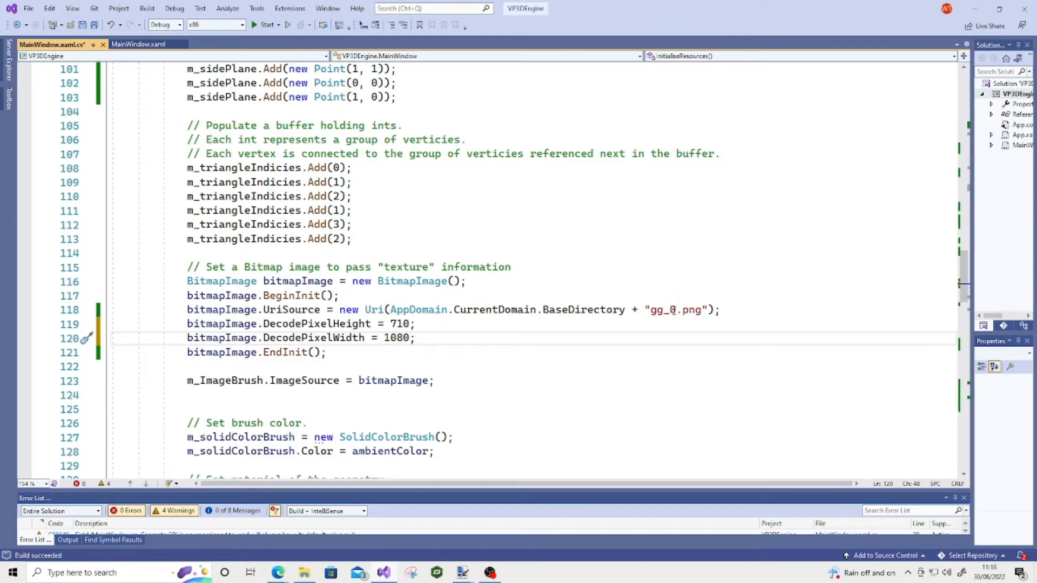
pyautogui.click(700, 309)
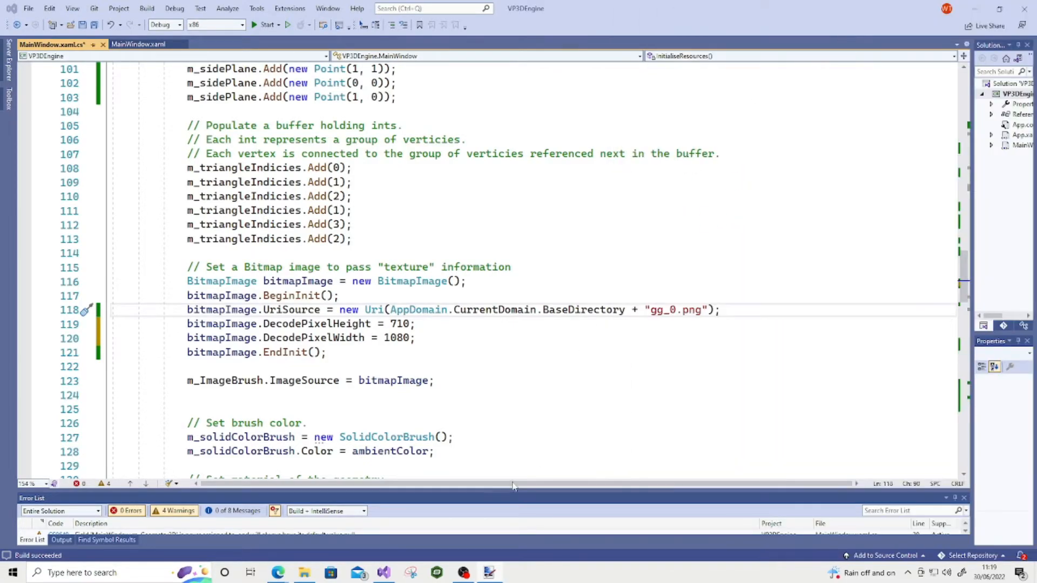
pyautogui.moveTo(483, 543)
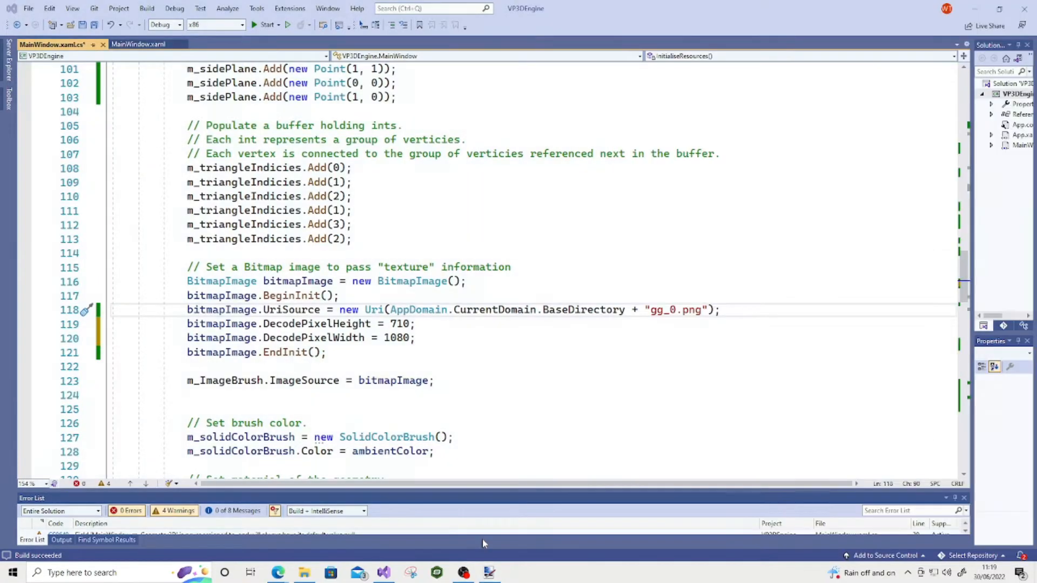
pyautogui.click(489, 572)
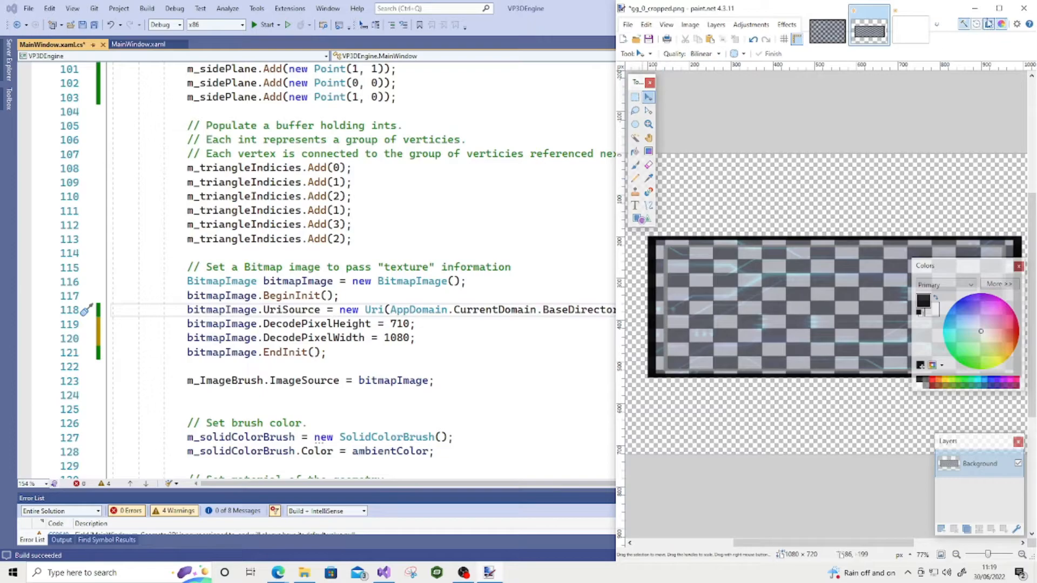
# Maximize Paint.NET, view gg_0.png, then return to gg_0_cropped.png
pyautogui.click(1005, 8)
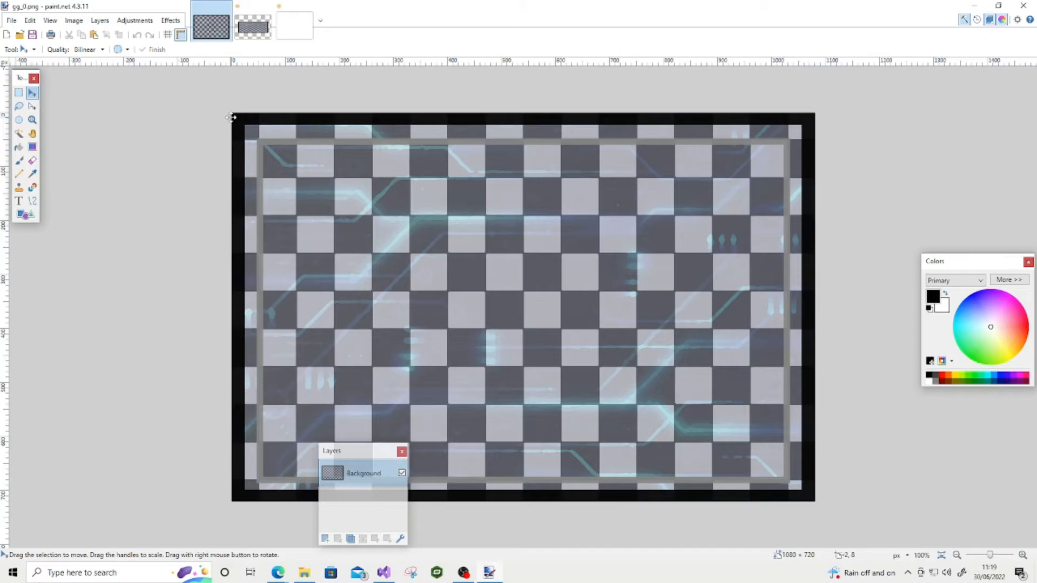
pyautogui.moveTo(847, 81)
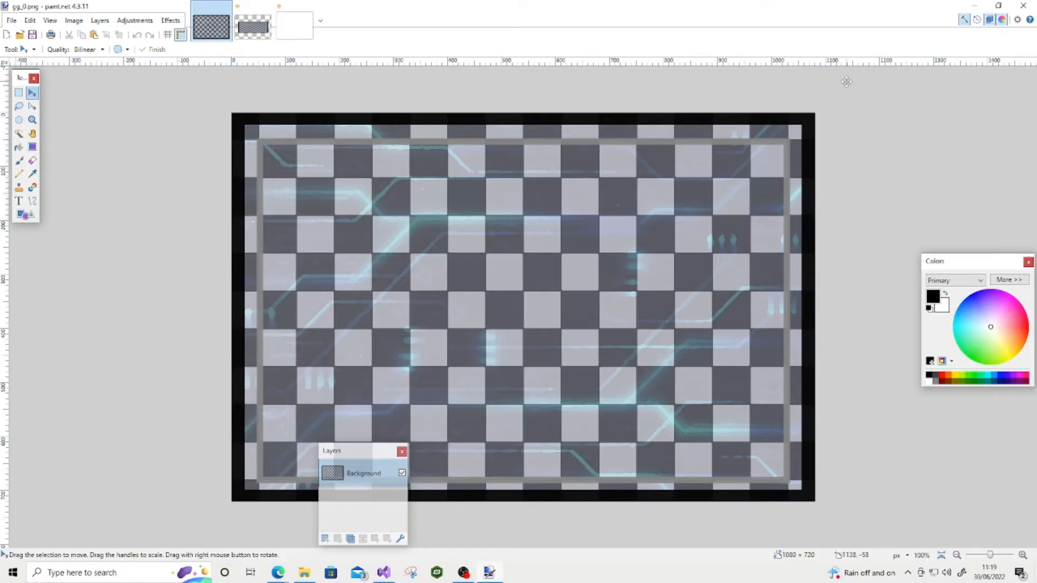
pyautogui.moveTo(816, 118)
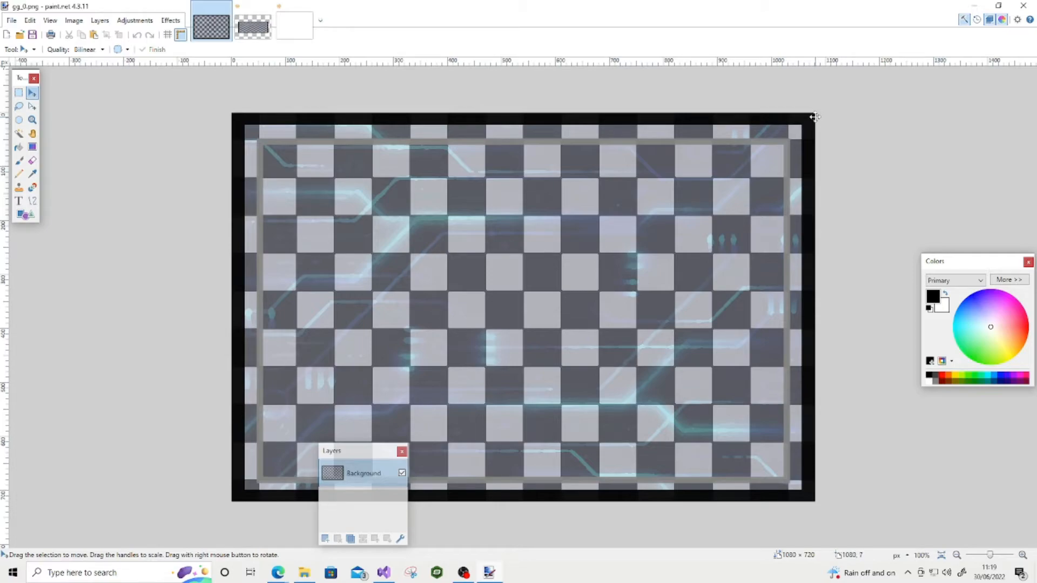
pyautogui.moveTo(233, 117)
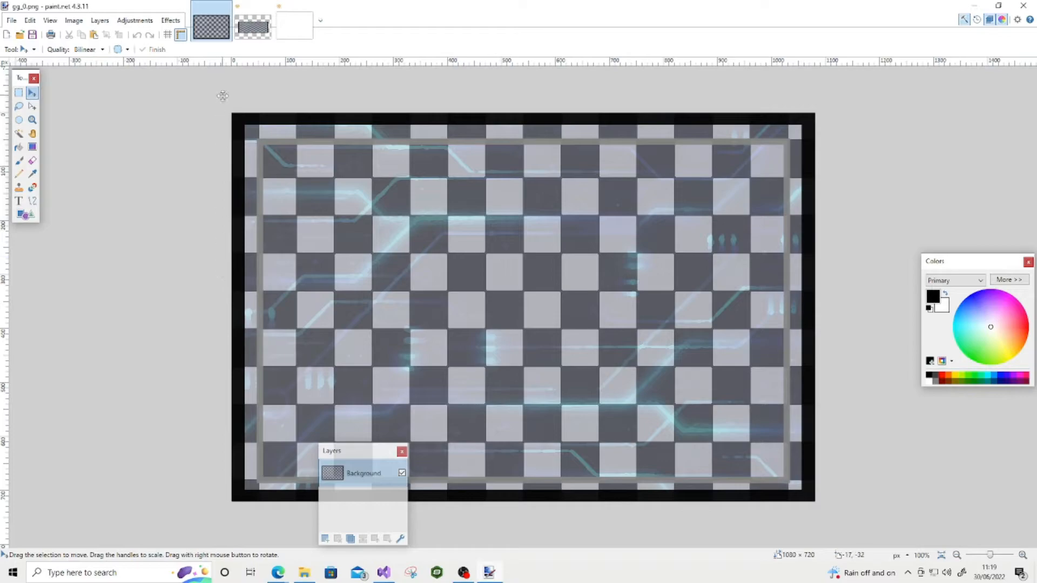
pyautogui.moveTo(242, 501)
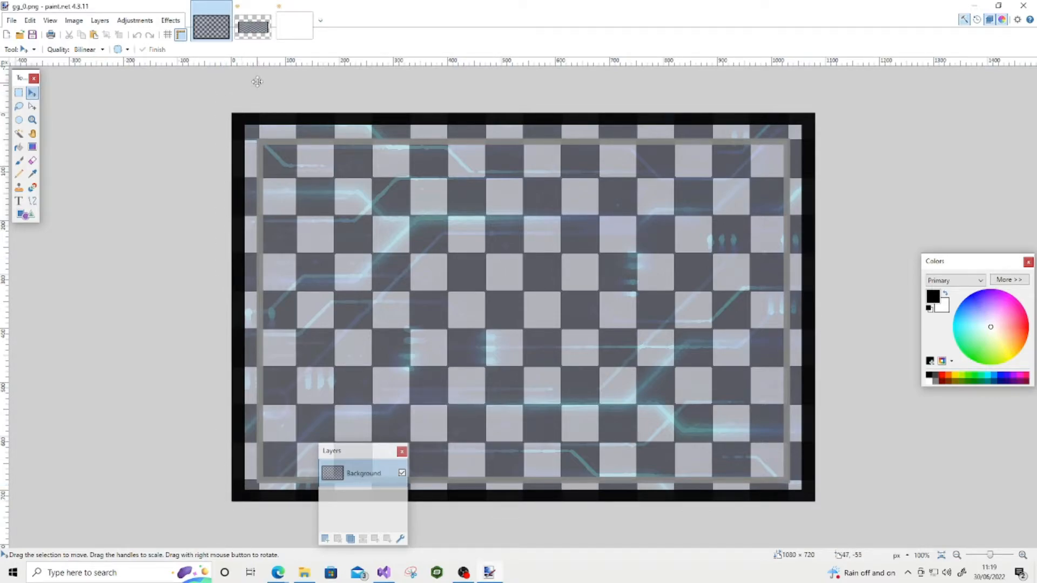
pyautogui.click(74, 20)
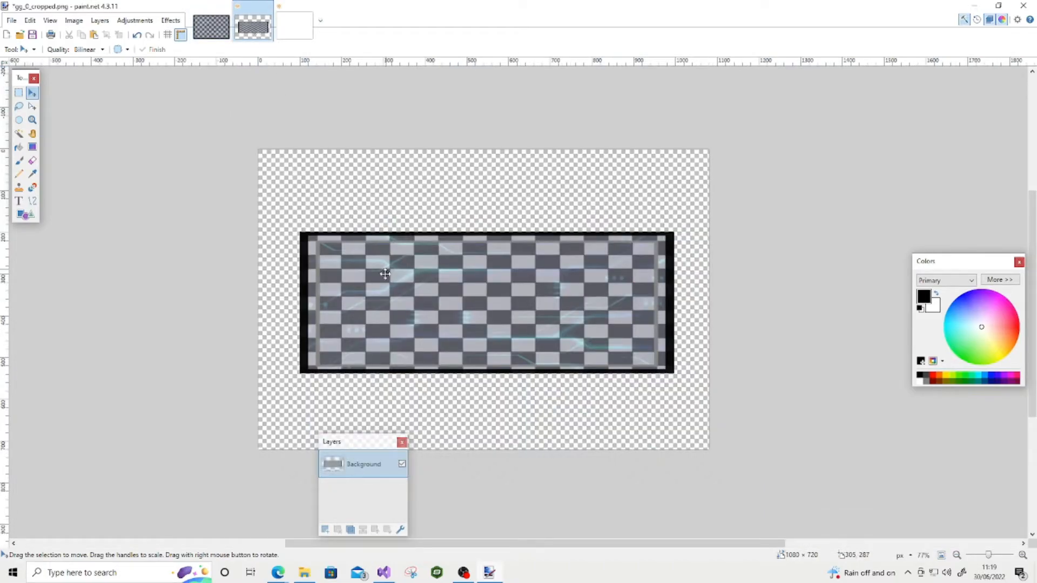
pyautogui.moveTo(309, 277)
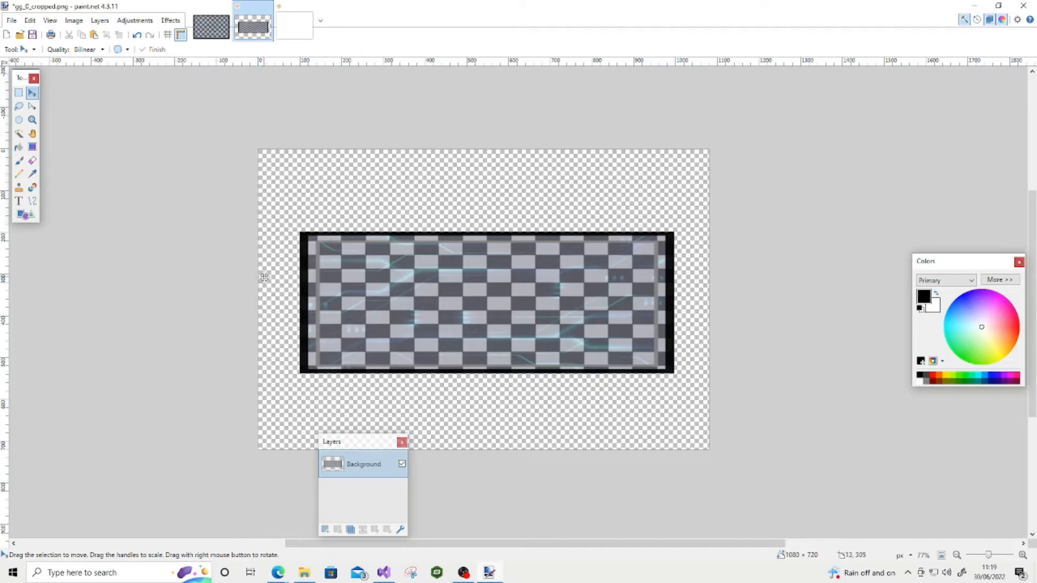
pyautogui.moveTo(714, 271)
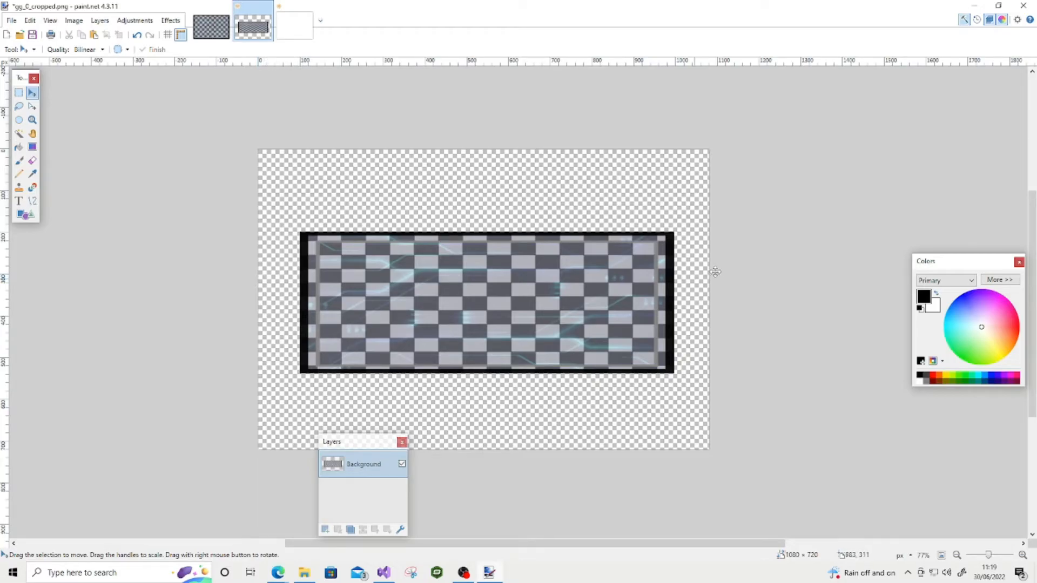
pyautogui.moveTo(436, 174)
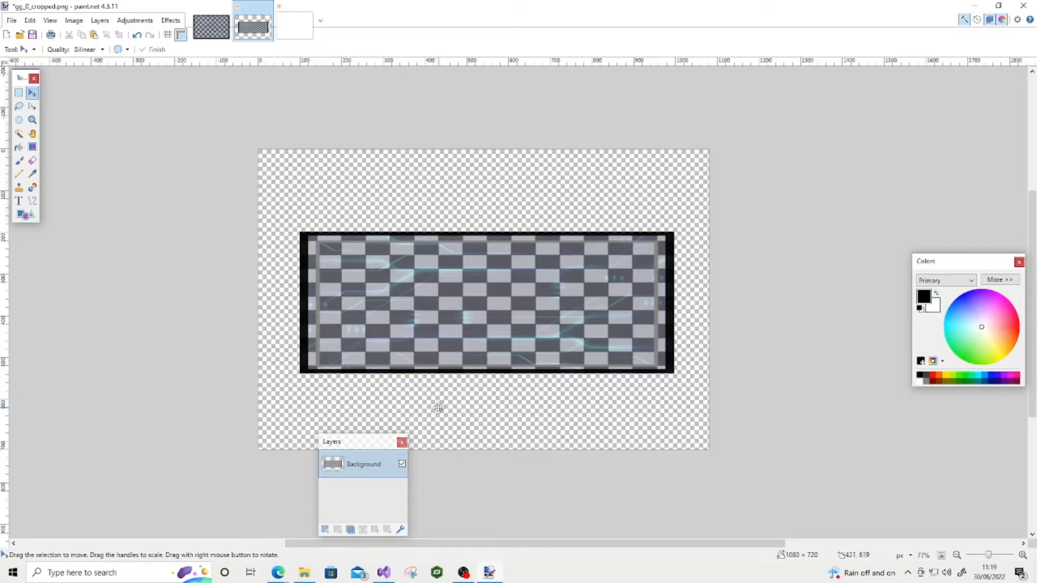
pyautogui.moveTo(265, 338)
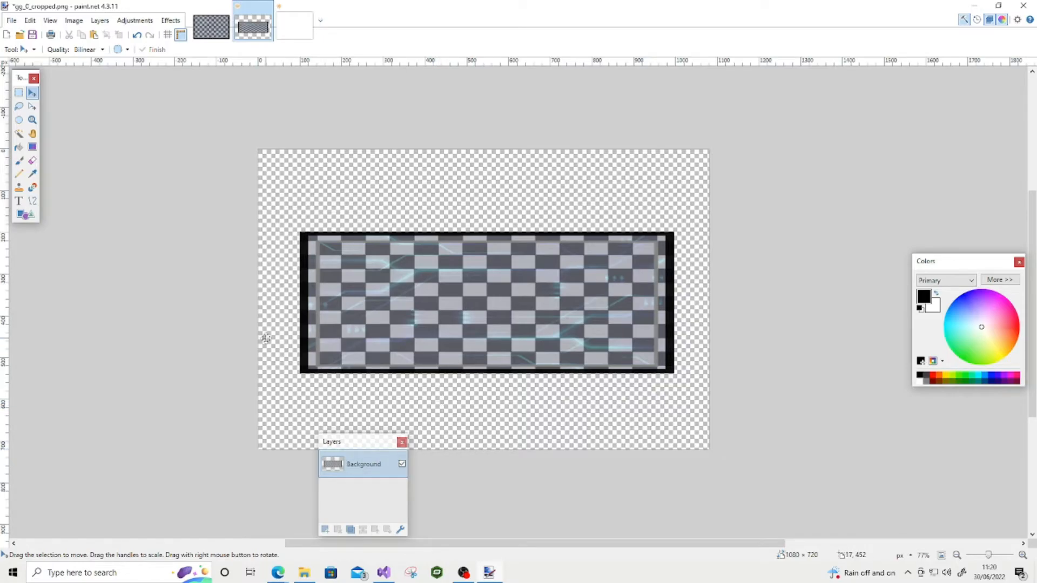
pyautogui.moveTo(266, 295)
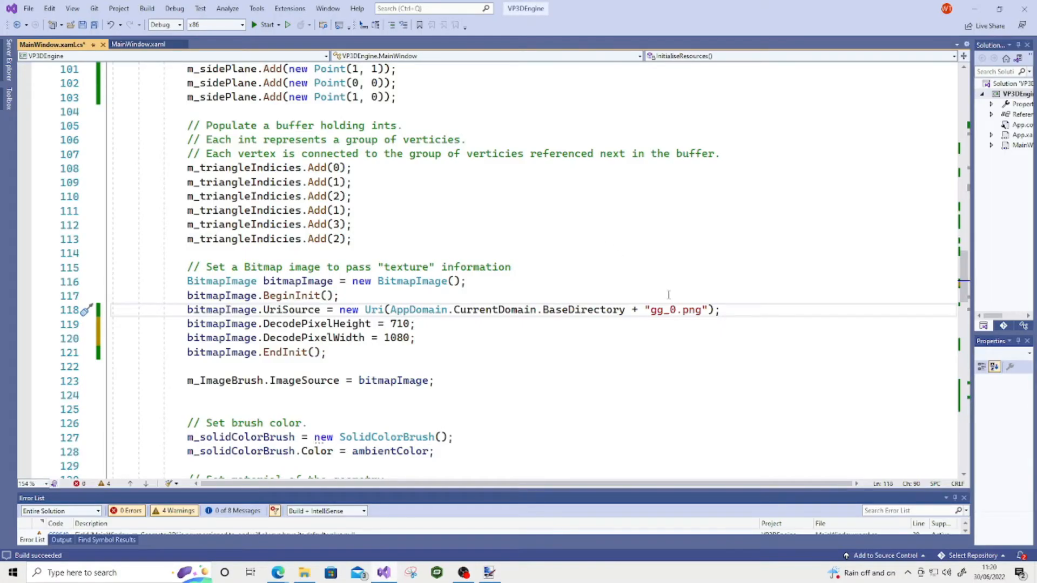
# Point the texture path to gg_0_cropped.png and launch the VP3DEngine project
pyautogui.write('_cropped')
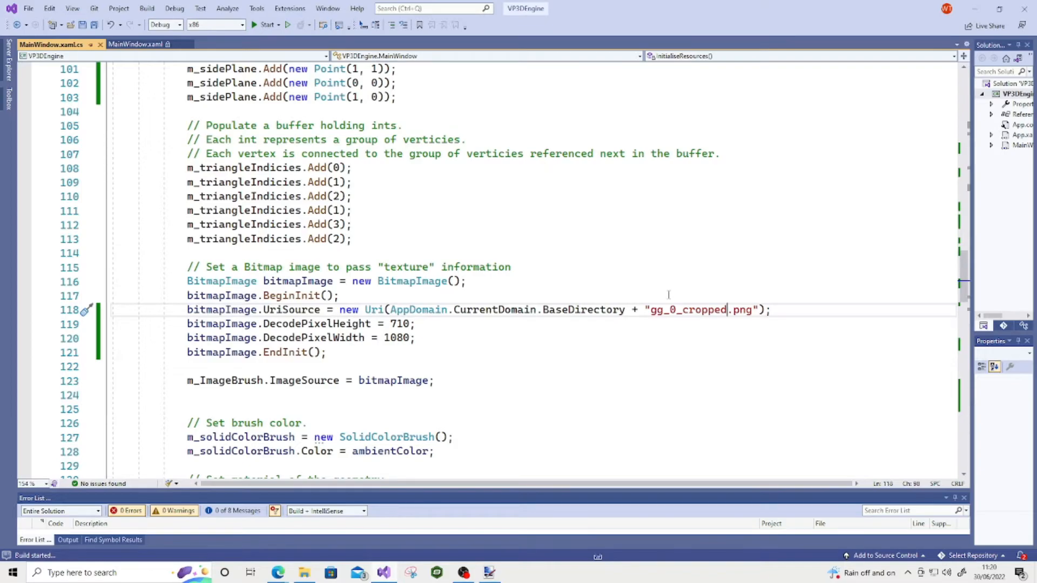
pyautogui.click(266, 25)
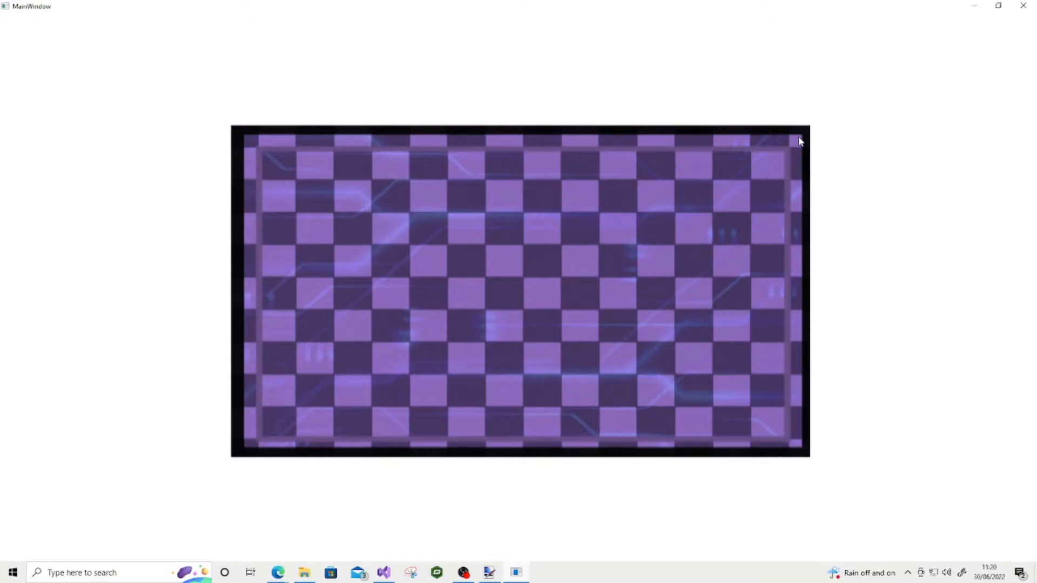
pyautogui.moveTo(797, 362)
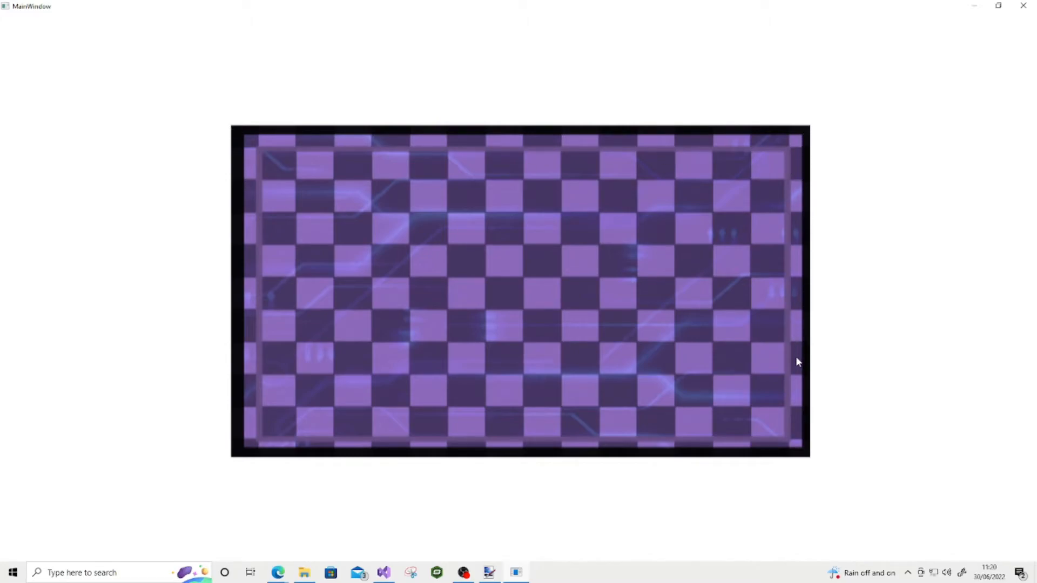
pyautogui.moveTo(811, 457)
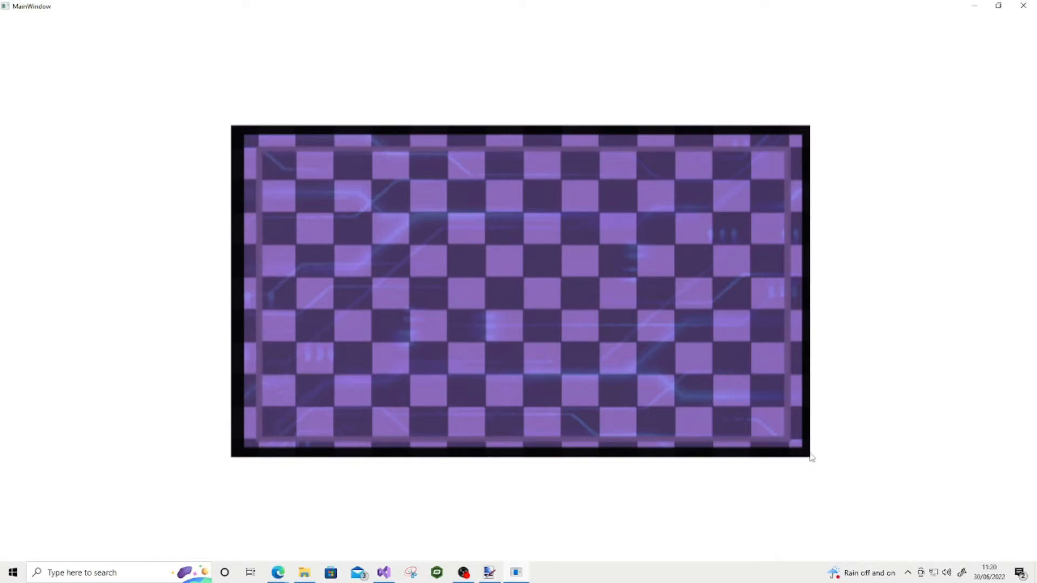
pyautogui.moveTo(808, 465)
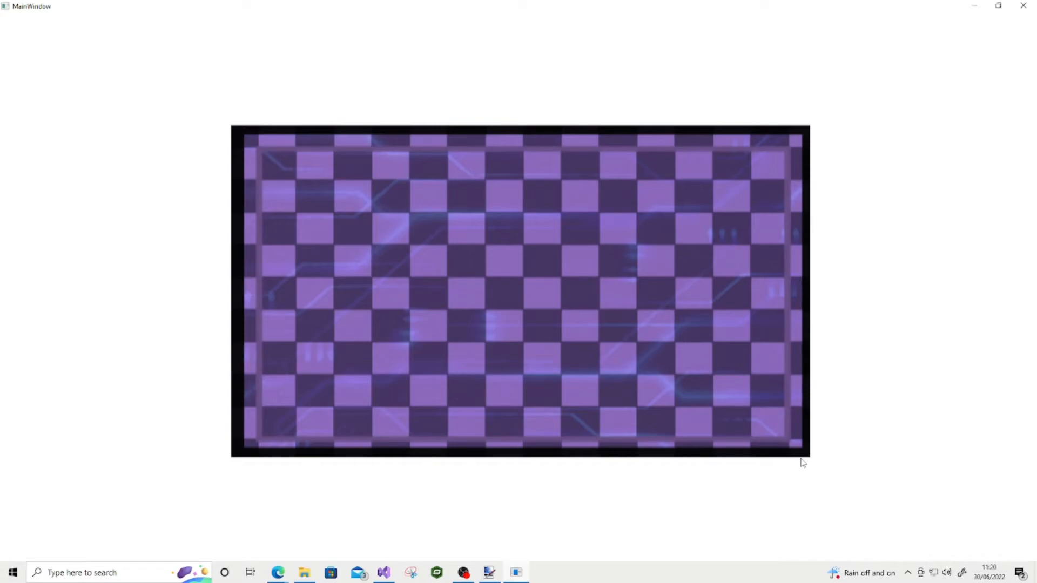
pyautogui.moveTo(454, 469)
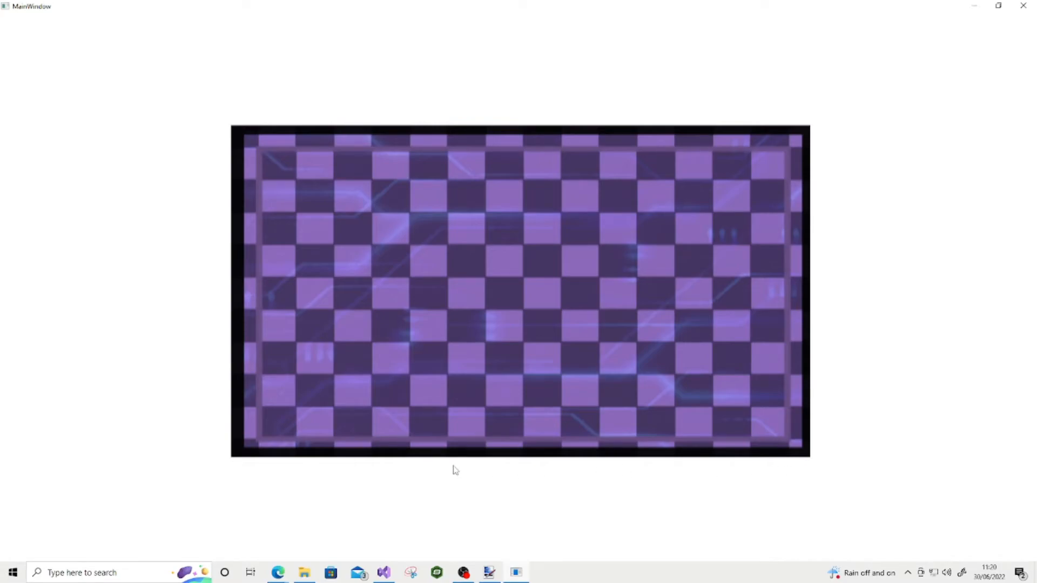
pyautogui.moveTo(236, 118)
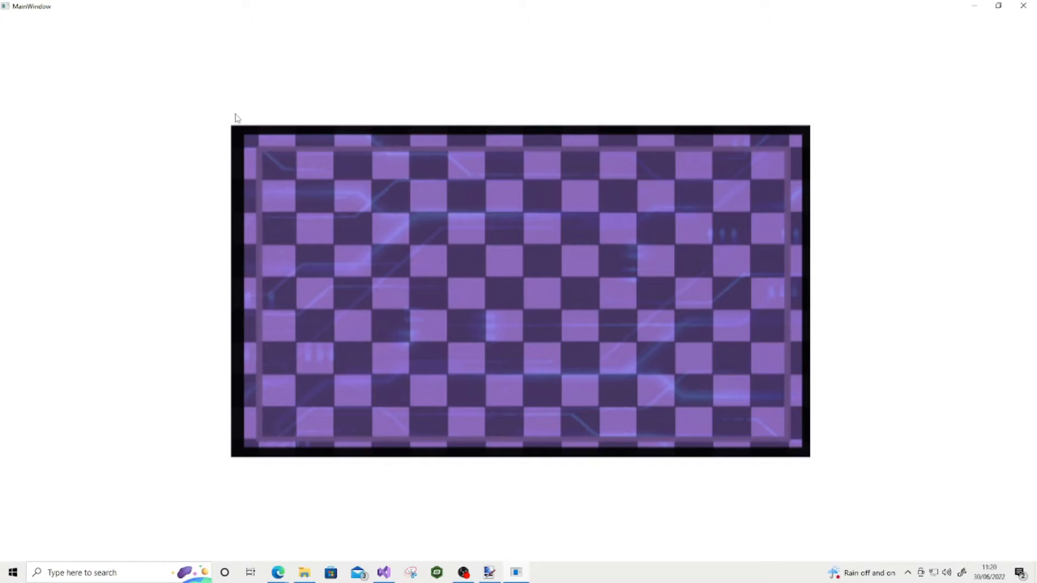
pyautogui.moveTo(652, 230)
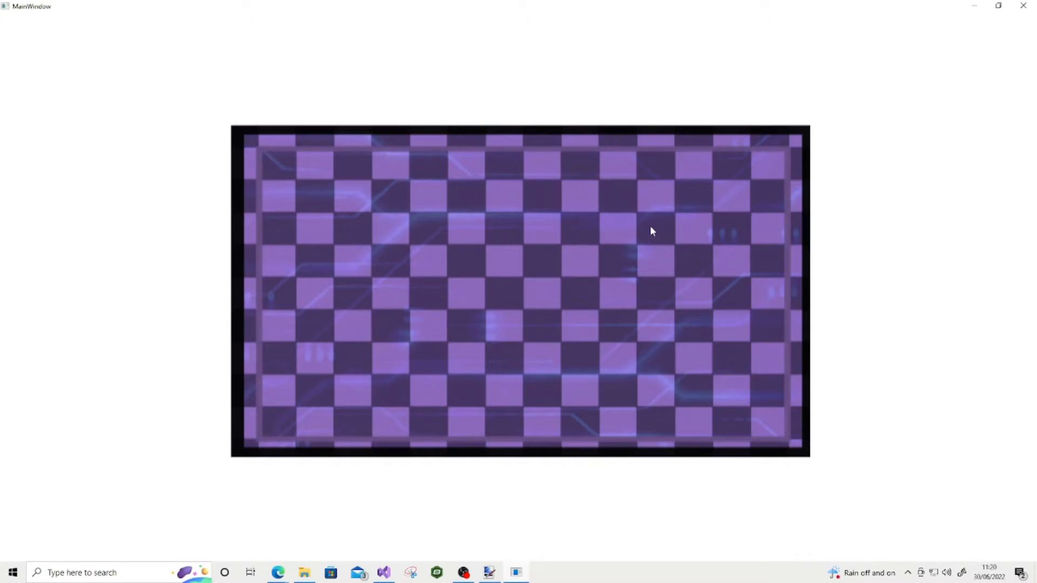
pyautogui.moveTo(244, 146)
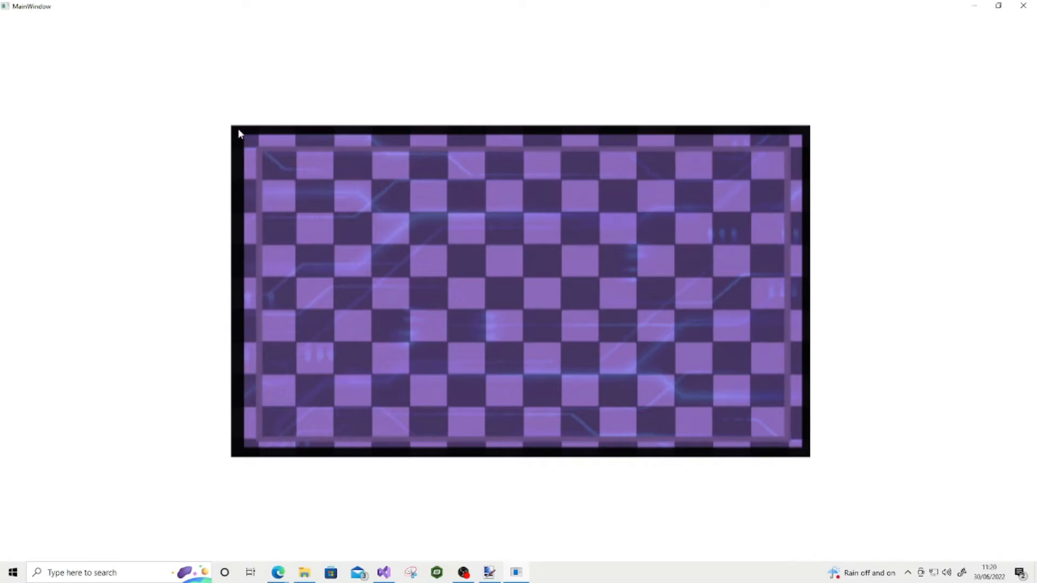
pyautogui.moveTo(226, 418)
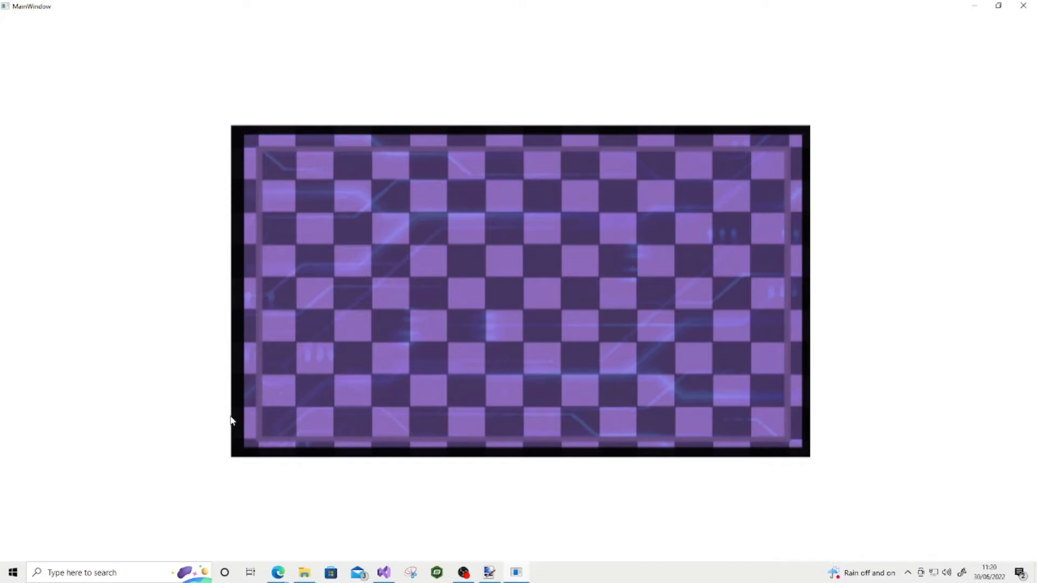
pyautogui.moveTo(182, 418)
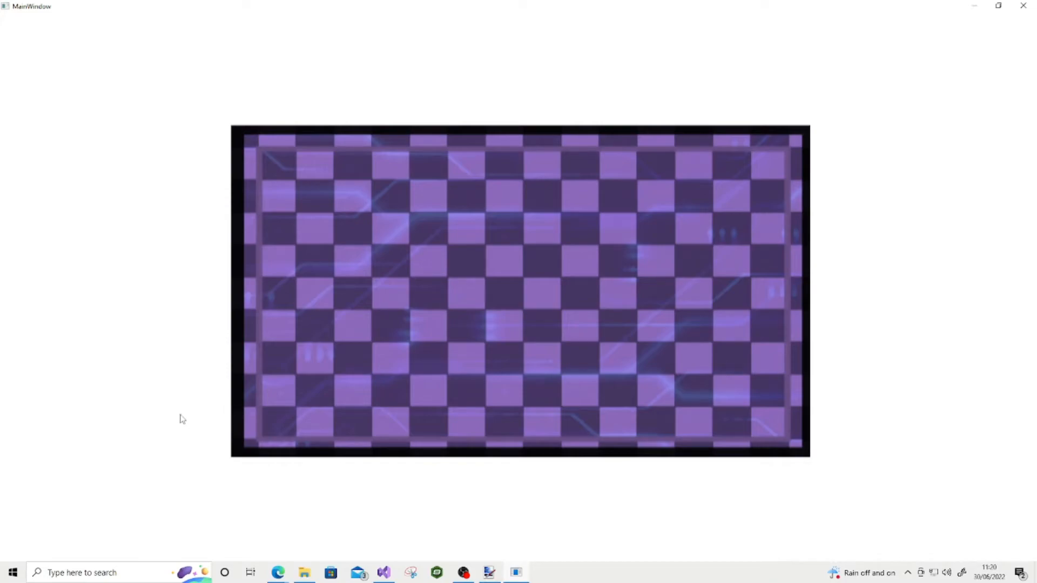
pyautogui.moveTo(232, 417)
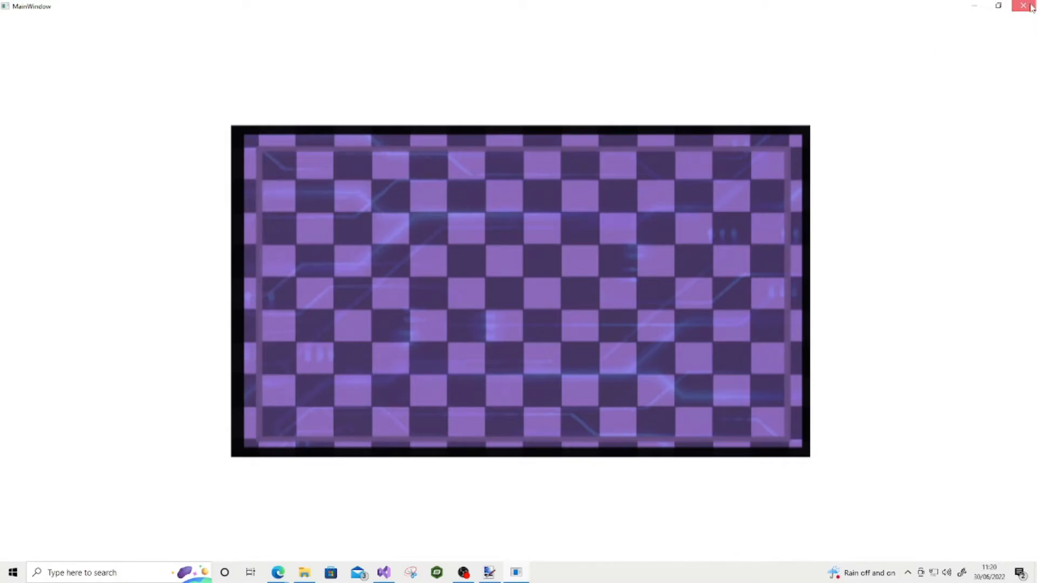
# Close the running cropped-checkerboard MainWindow to return to the texture-loading code
pyautogui.click(1029, 6)
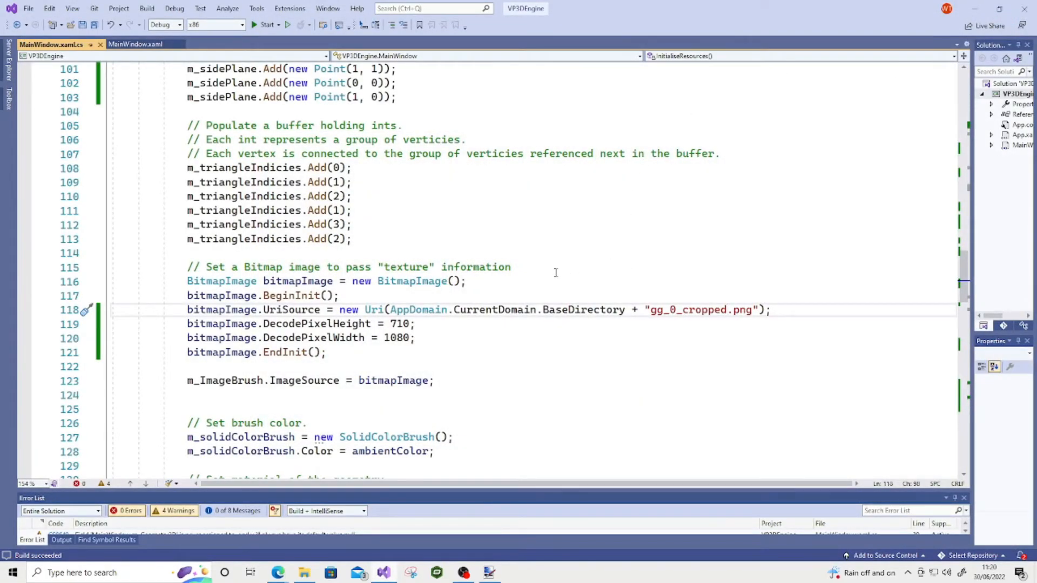
pyautogui.moveTo(452, 289)
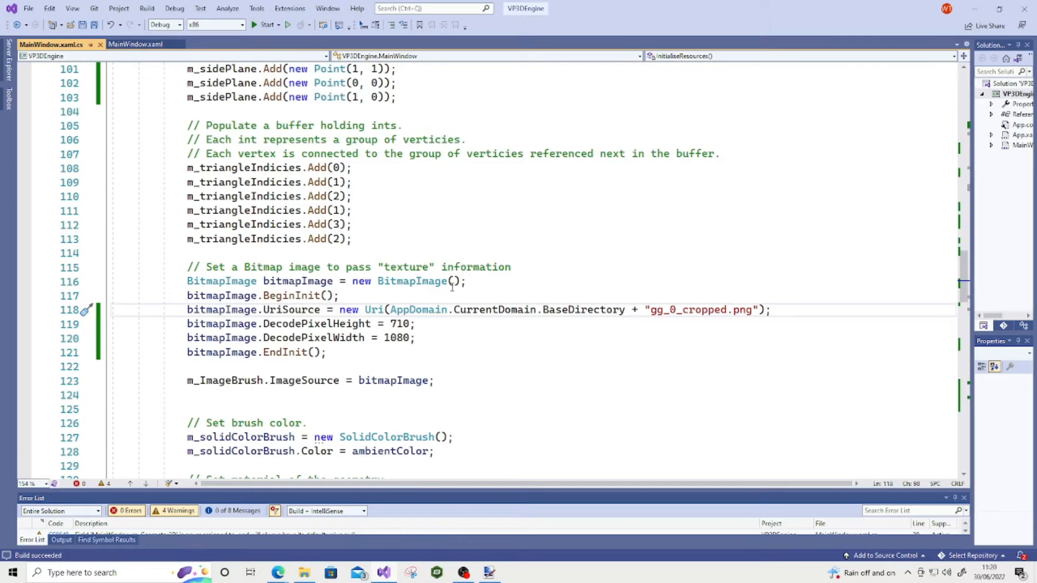
# Save MainWindow.xaml.cs and walk through the position and texture-coordinate code and comments
pyautogui.scroll(3)
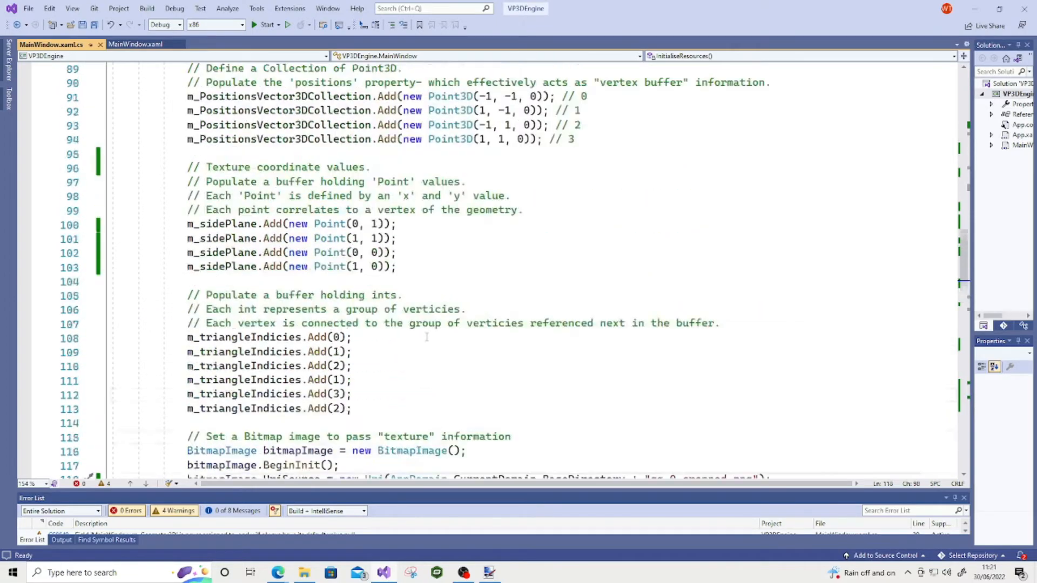
pyautogui.press('ctrl+s')
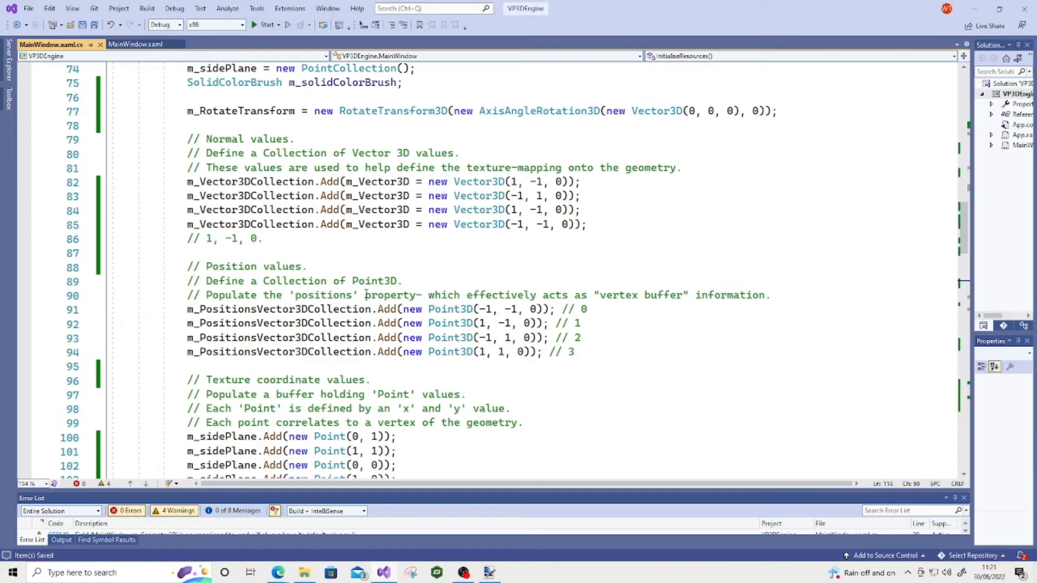
pyautogui.scroll(-3)
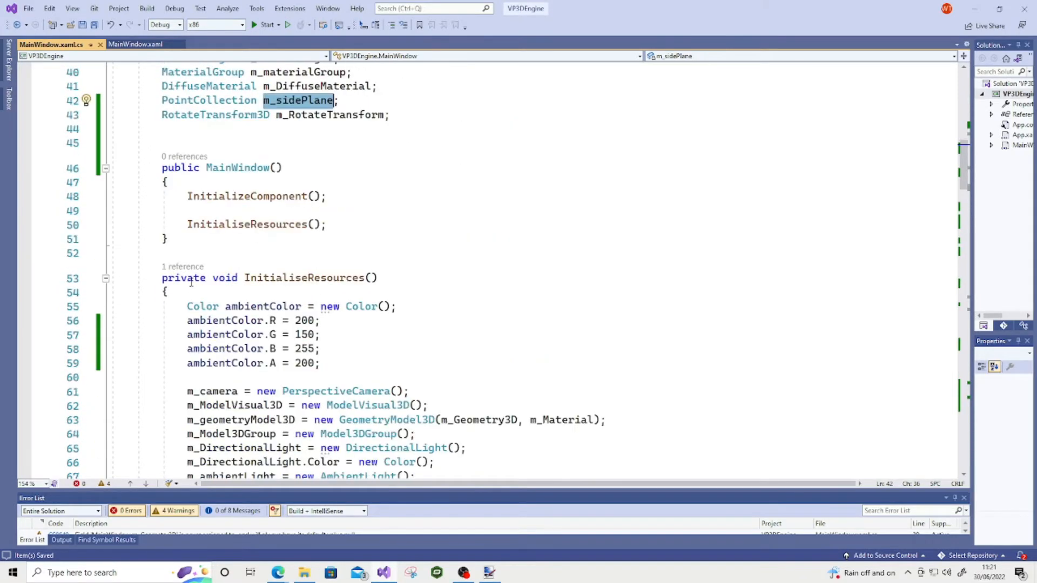
pyautogui.scroll(-3)
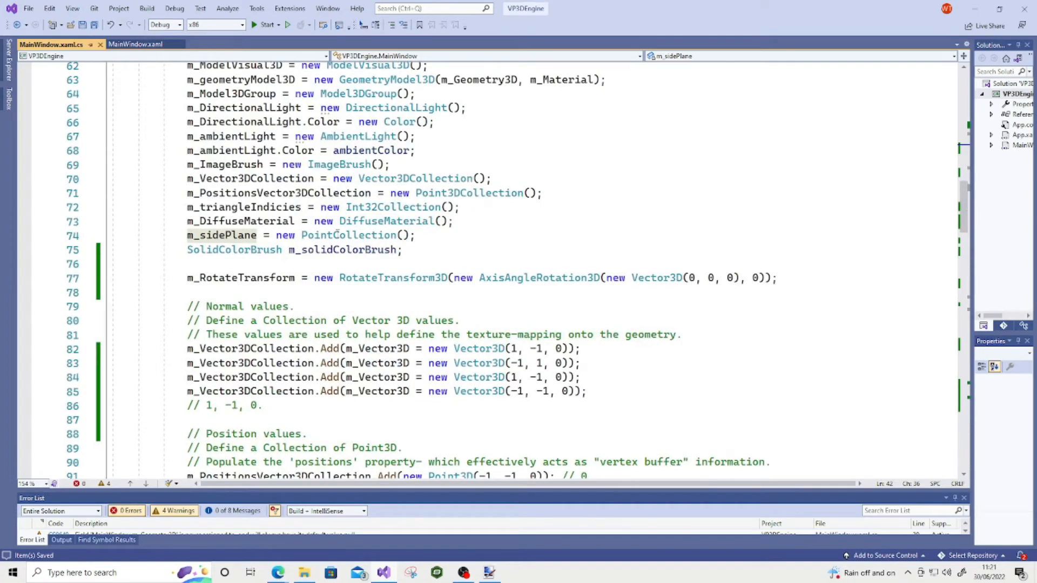
pyautogui.scroll(-3)
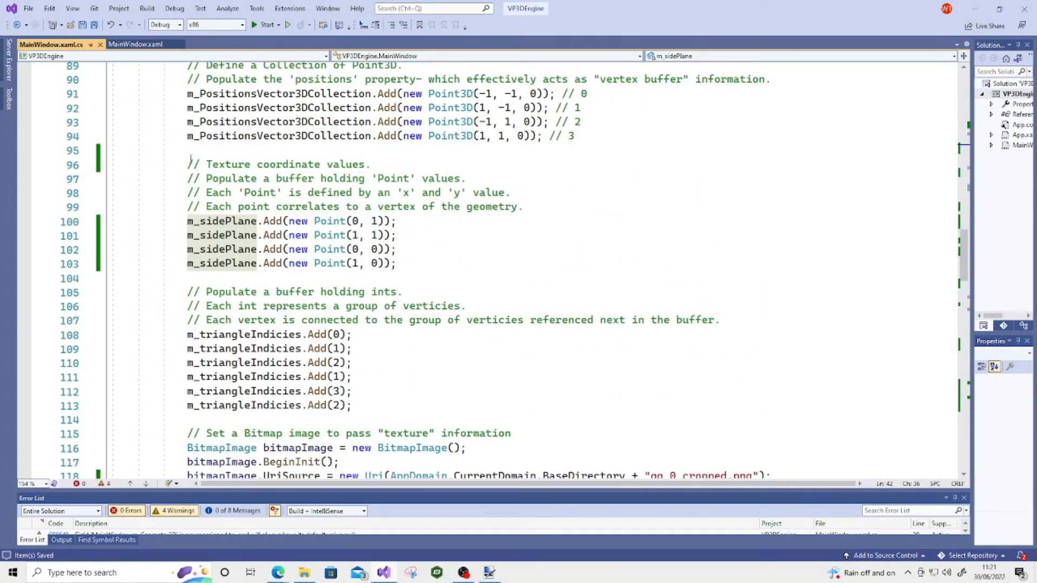
pyautogui.moveTo(187, 164); pyautogui.dragTo(523, 206)
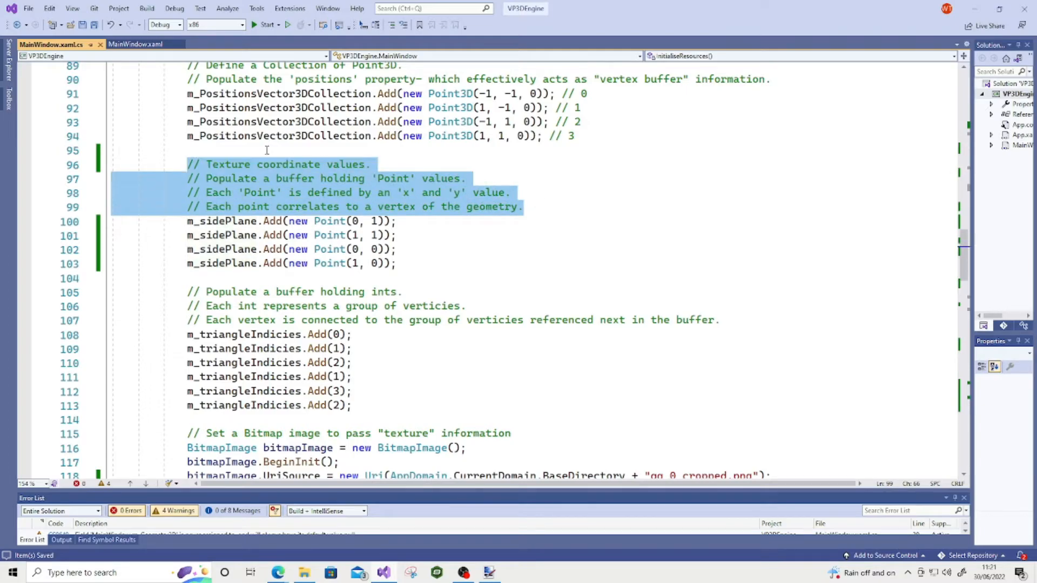
pyautogui.moveTo(190, 199)
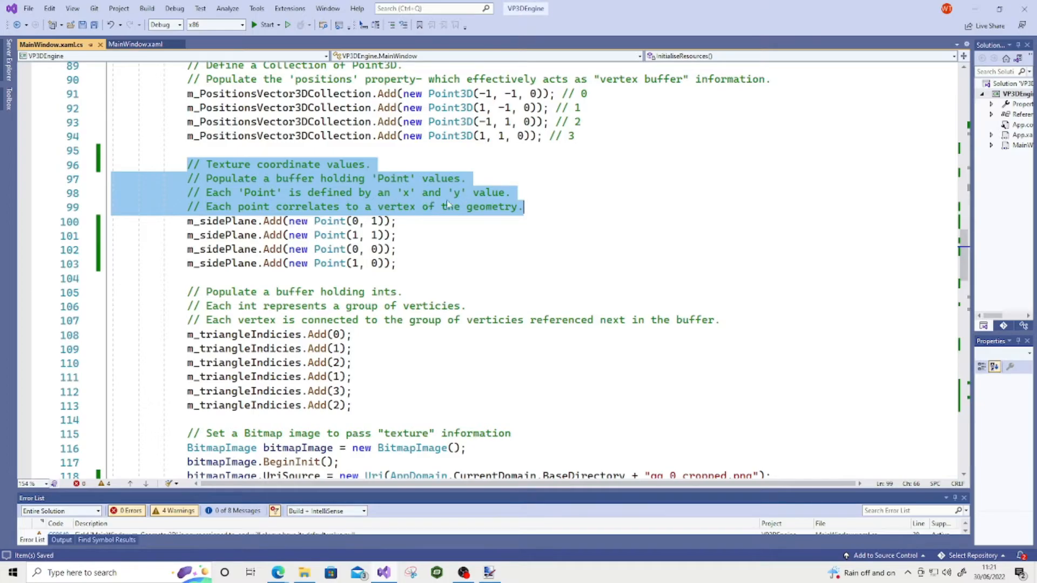
pyautogui.moveTo(474, 221)
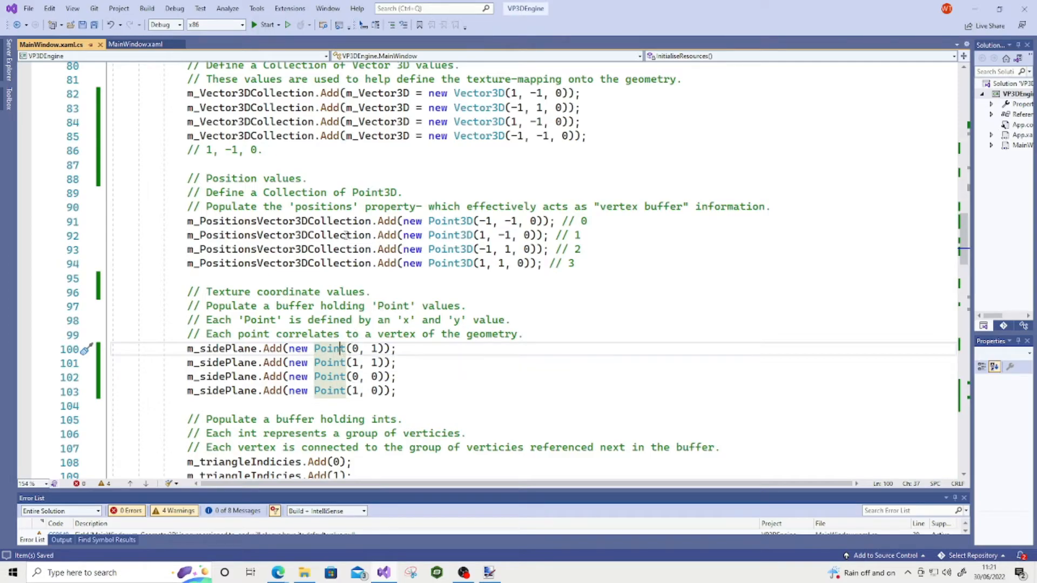
pyautogui.scroll(-3)
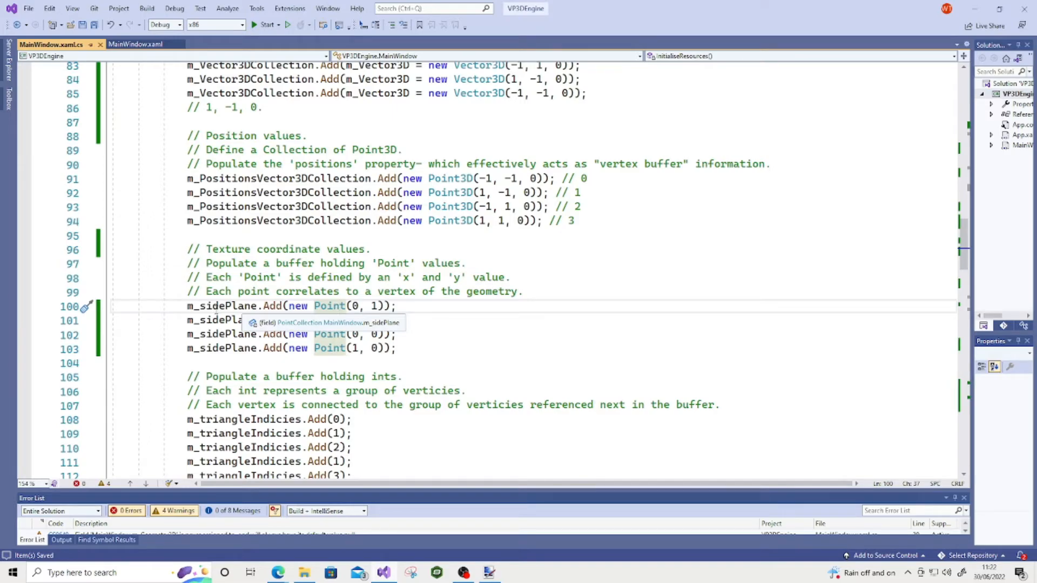
pyautogui.scroll(-3)
pyautogui.write('//')
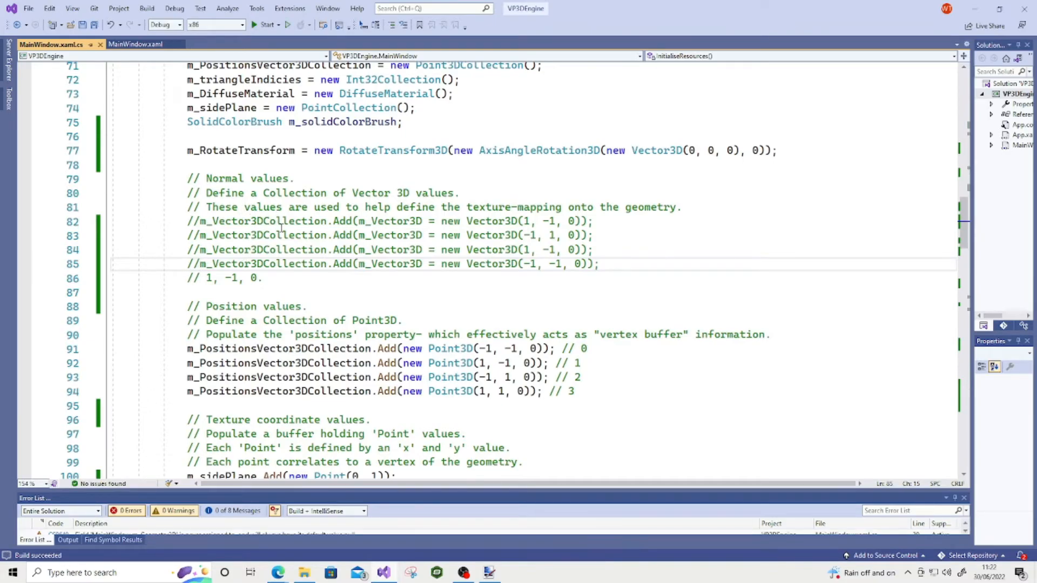
# Run the app with normals commented out, then close the checkerboard window
pyautogui.click(264, 24)
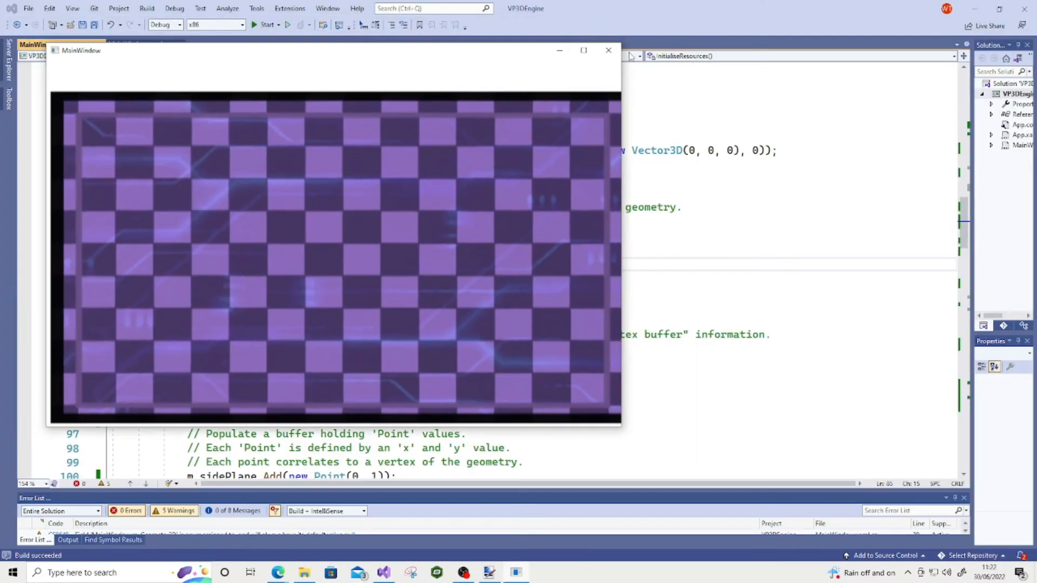
pyautogui.click(606, 50)
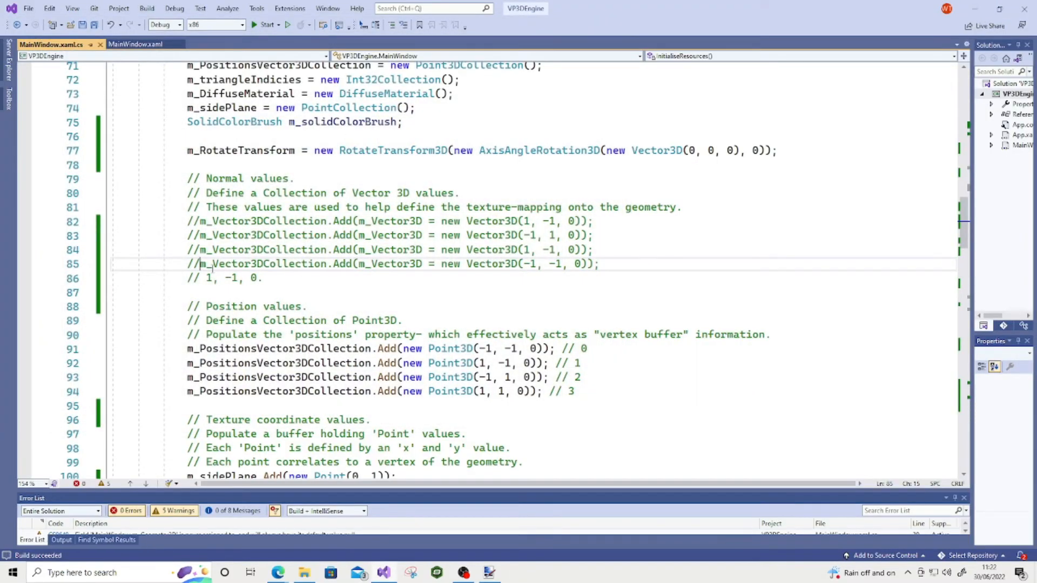
# Comment out triangle-index lines 108–113 with // and save the file
pyautogui.scroll(-3)
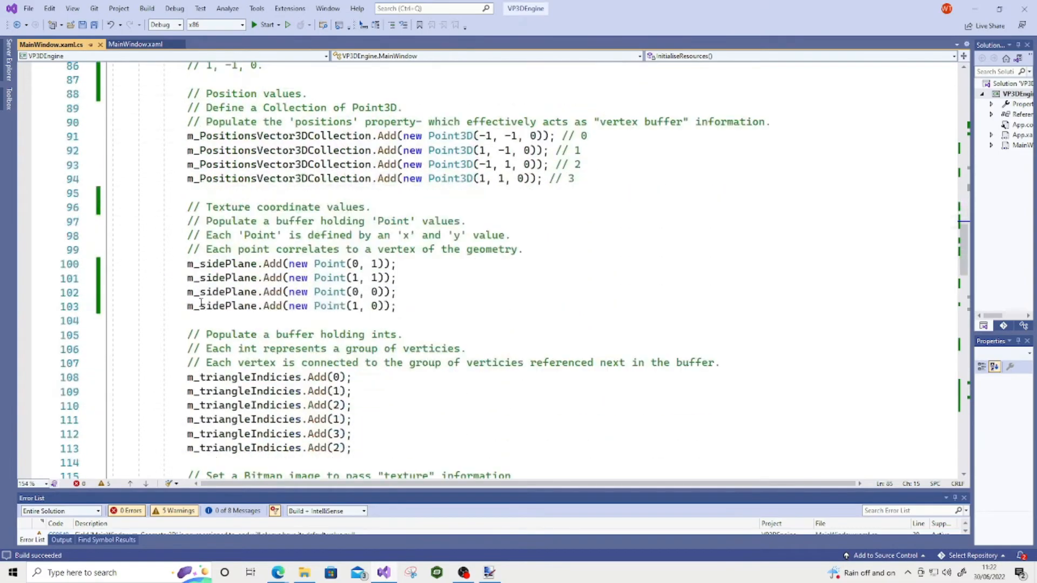
pyautogui.scroll(-3)
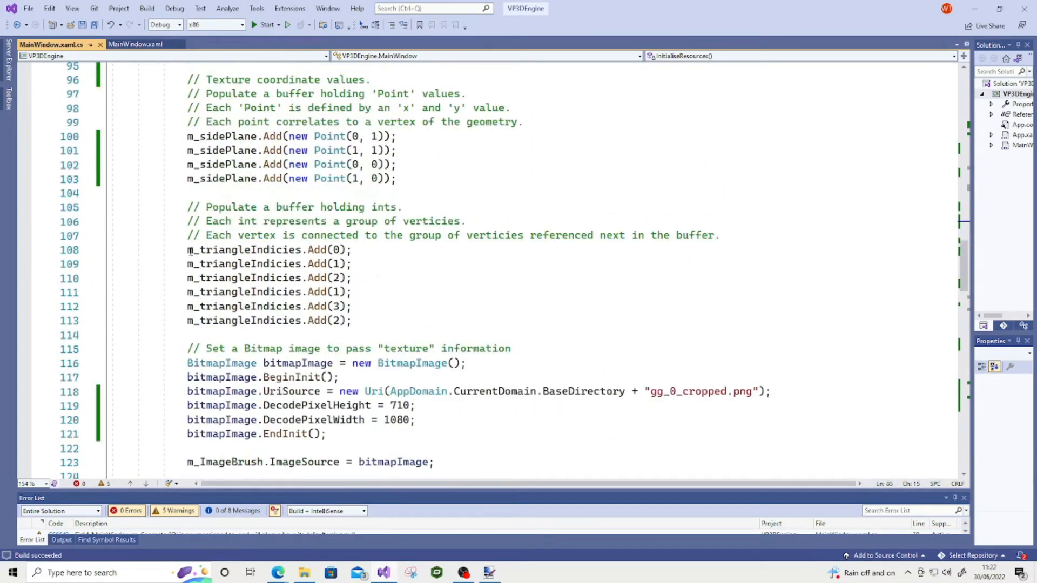
pyautogui.write('//')
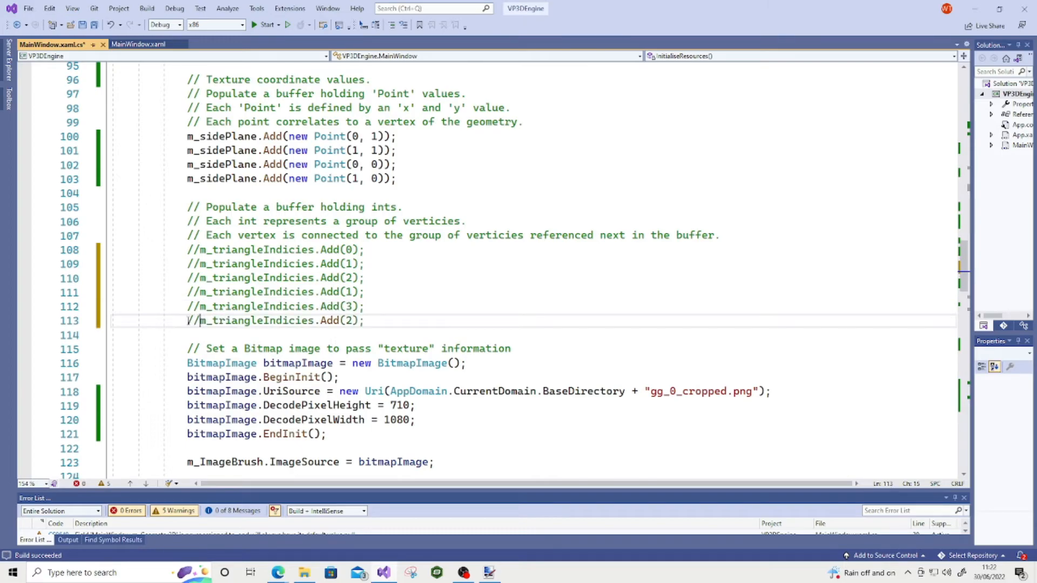
pyautogui.press('ctrl+s')
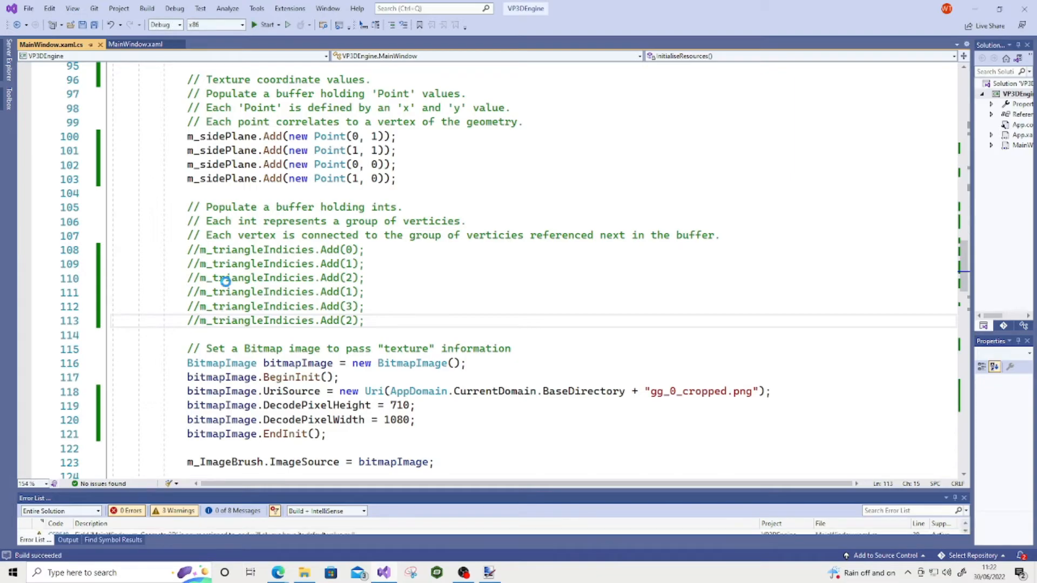
# Run the index-less build, maximize the clipped checkerboard render, then close the app
pyautogui.click(264, 24)
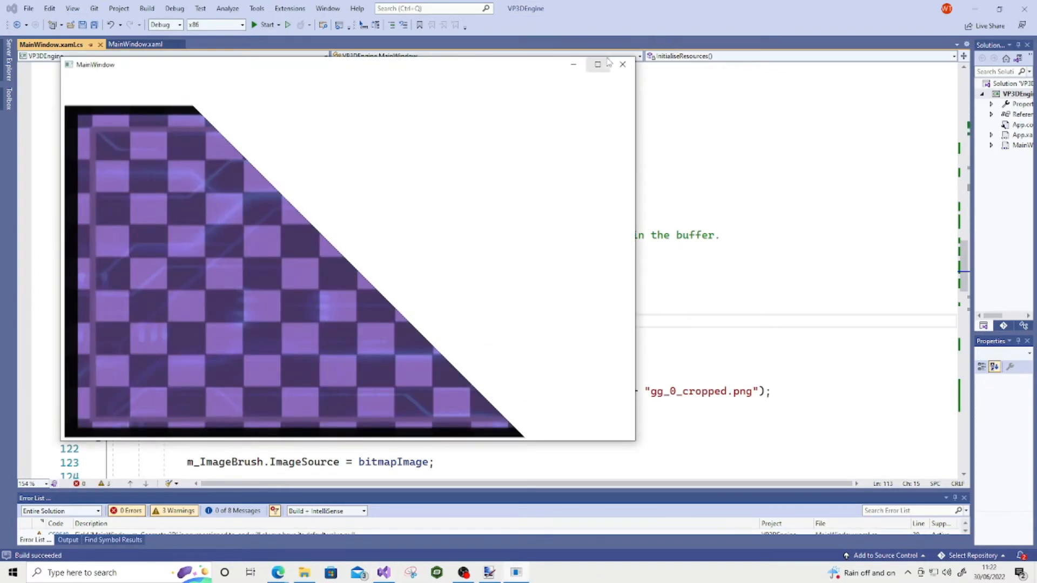
pyautogui.click(596, 64)
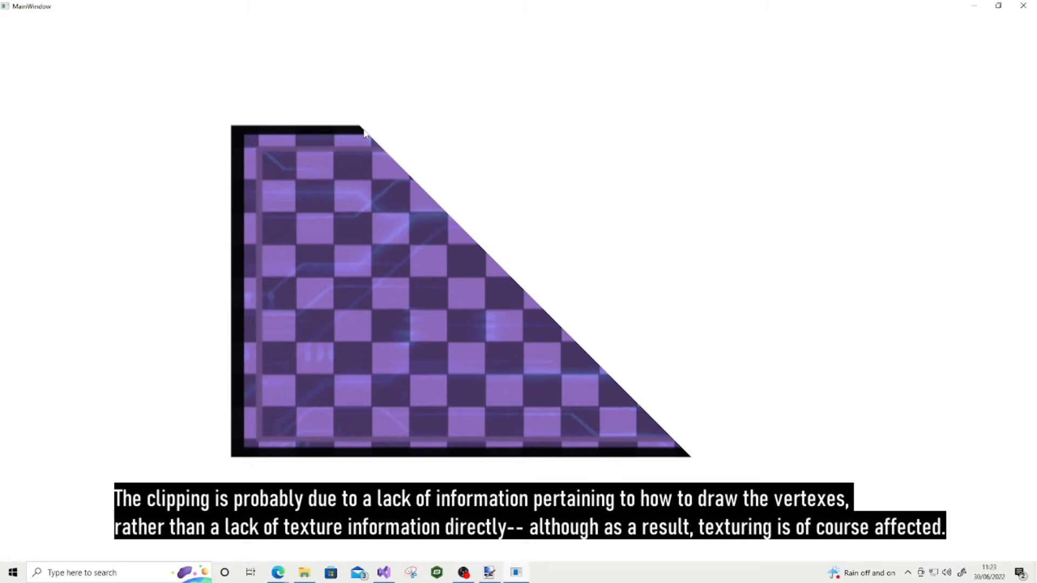
pyautogui.moveTo(593, 357)
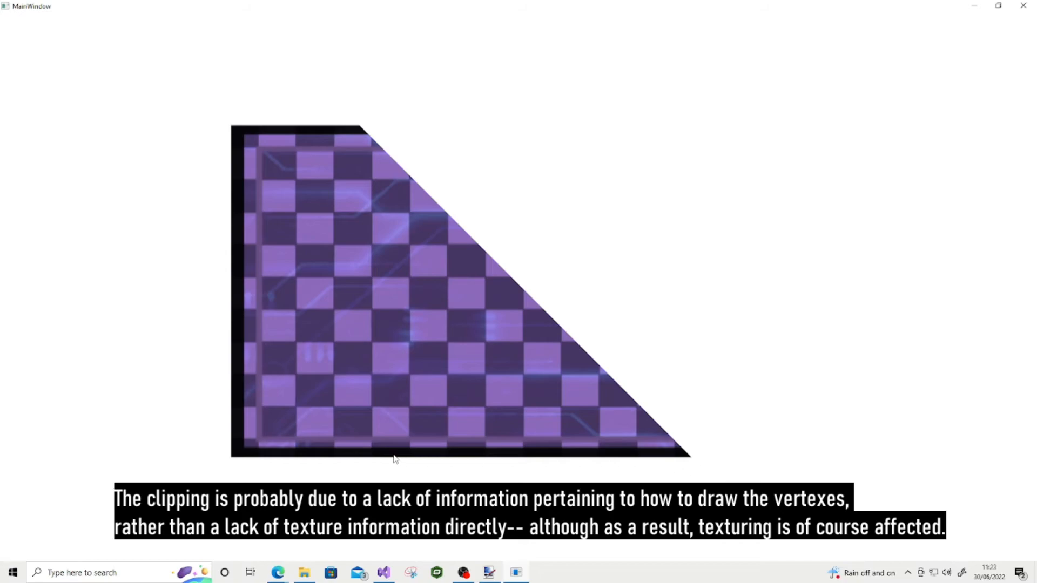
pyautogui.moveTo(363, 131)
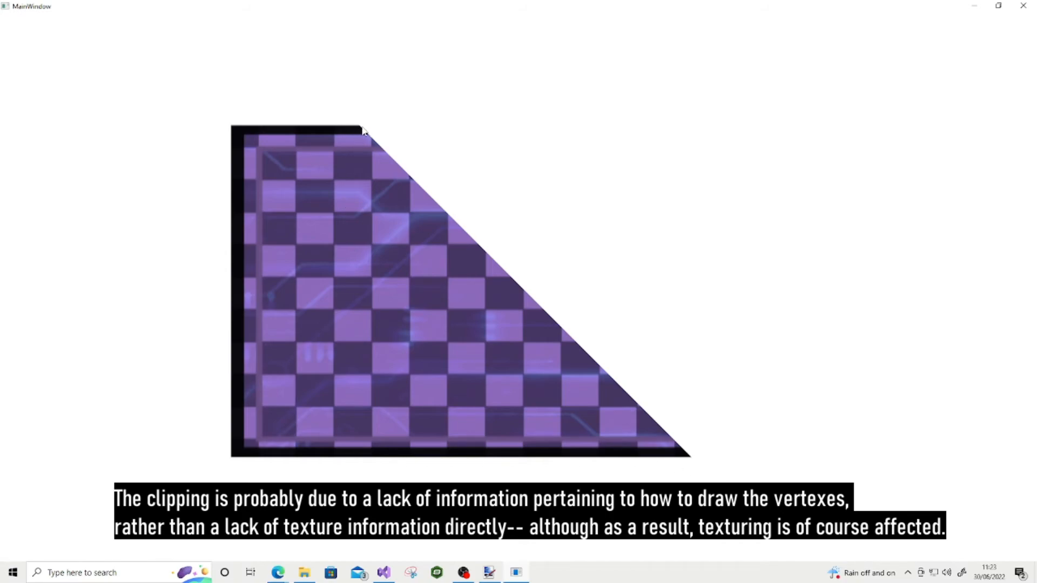
pyautogui.moveTo(700, 480)
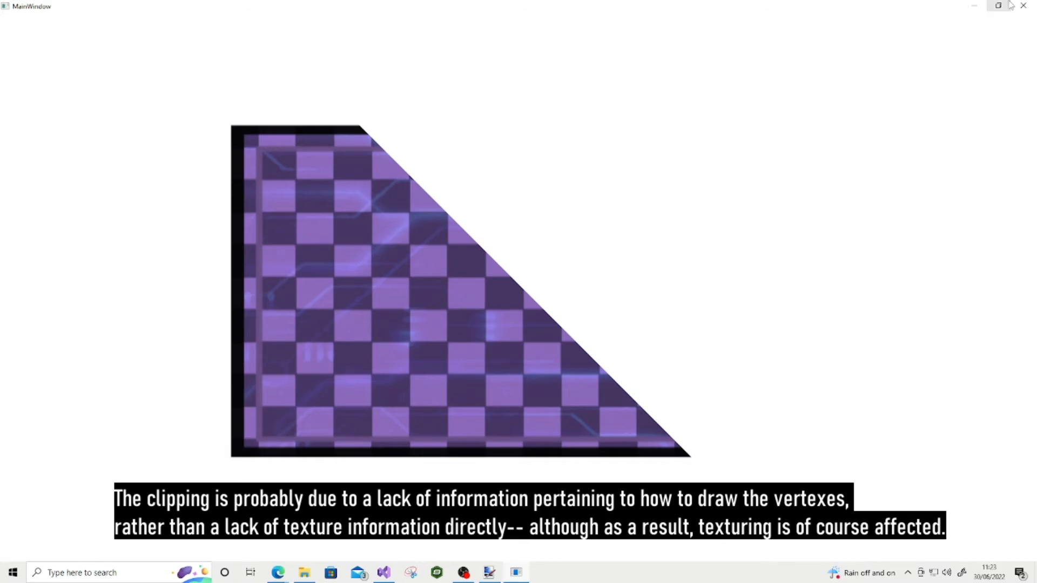
pyautogui.click(489, 572)
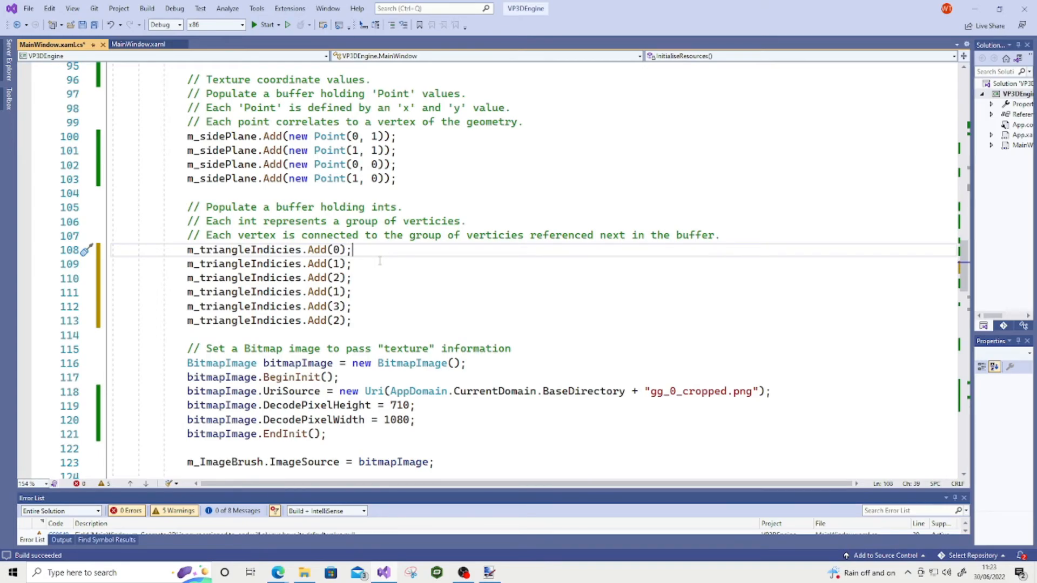
# Scroll down through the code toward the camera setup and calculateU helper
pyautogui.scroll(-3)
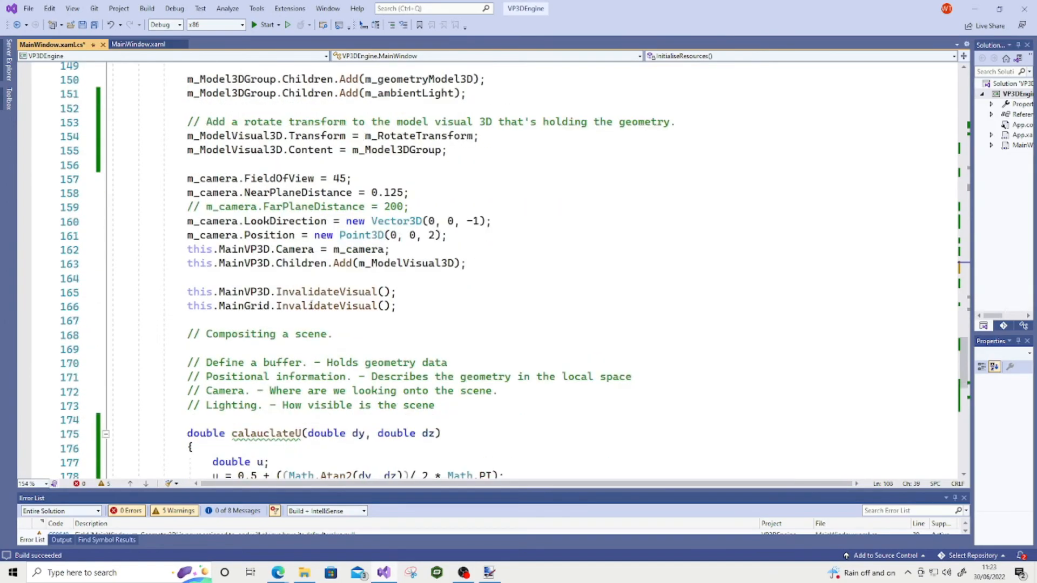
pyautogui.scroll(-3)
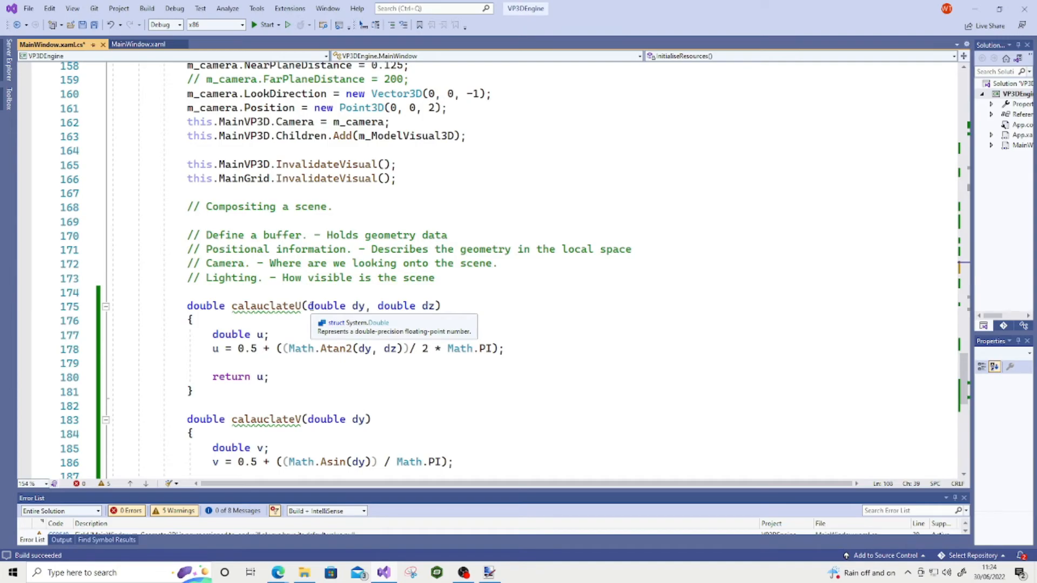
pyautogui.moveTo(259, 236)
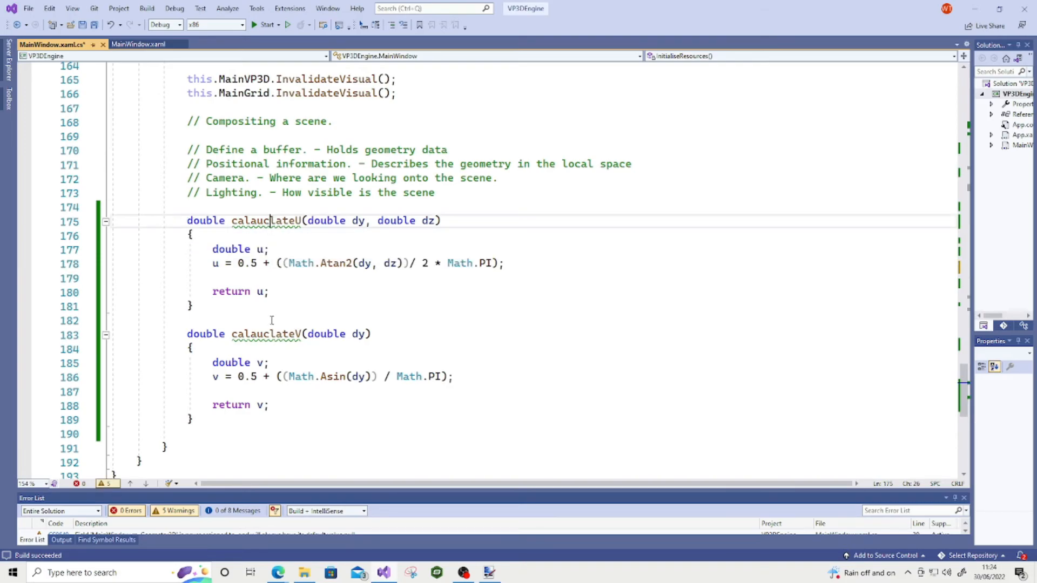
pyautogui.doubleClick(266, 334)
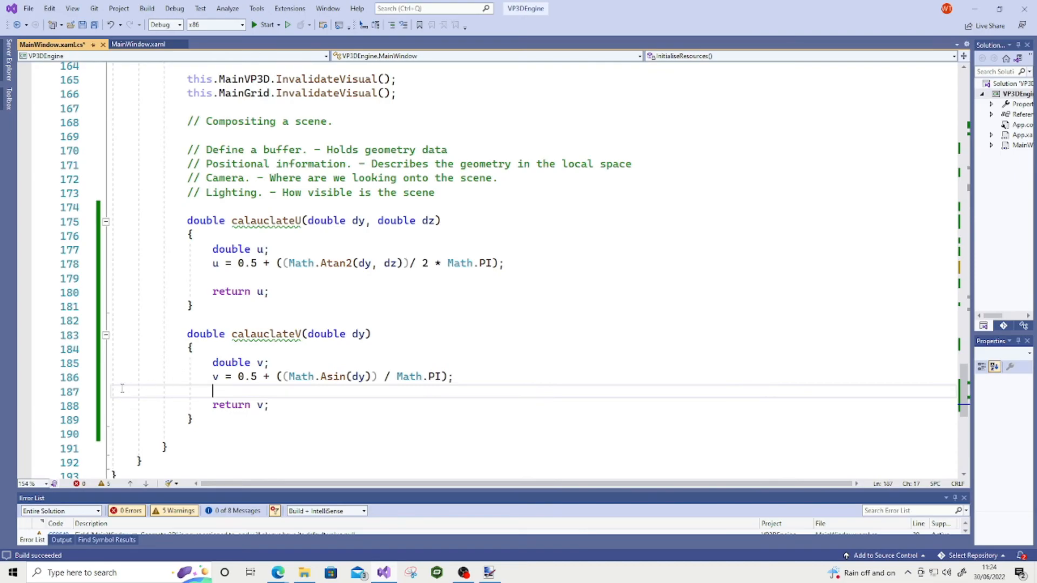
pyautogui.moveTo(288, 25)
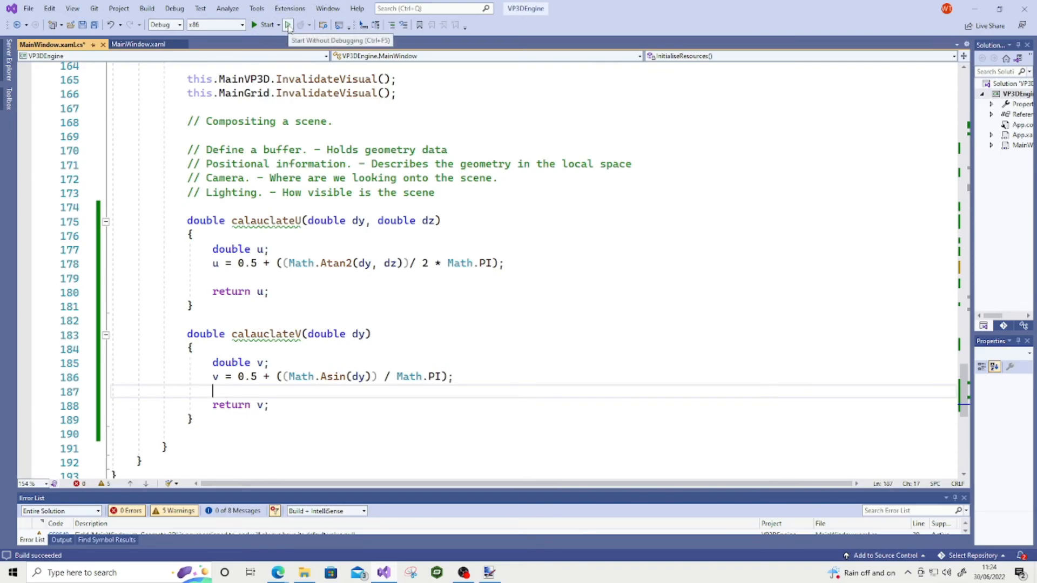
# Rebuild and launch VP3DEngine to show the complete purple checkerboard rectangle
pyautogui.click(288, 25)
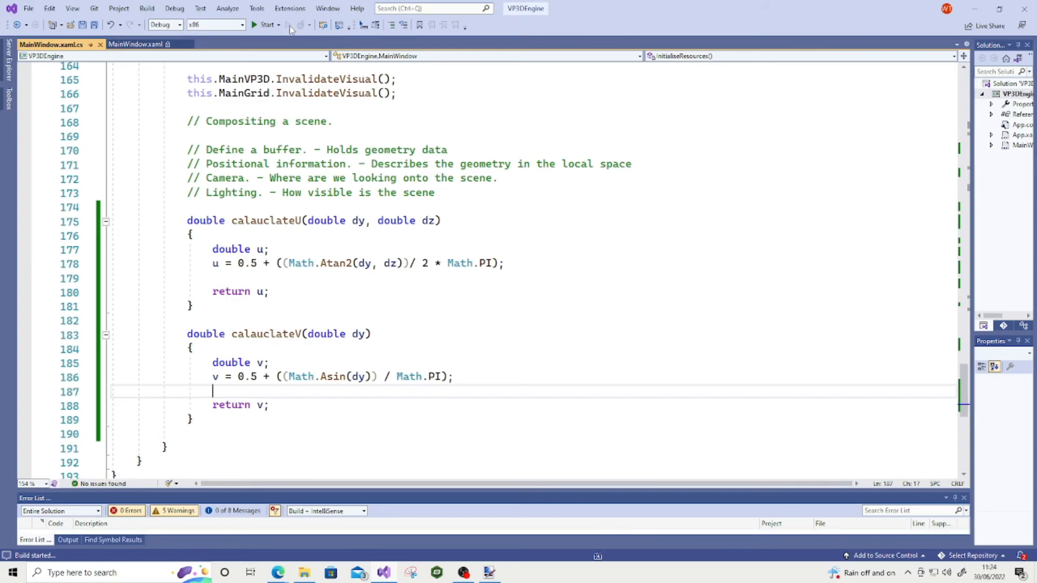
pyautogui.click(264, 24)
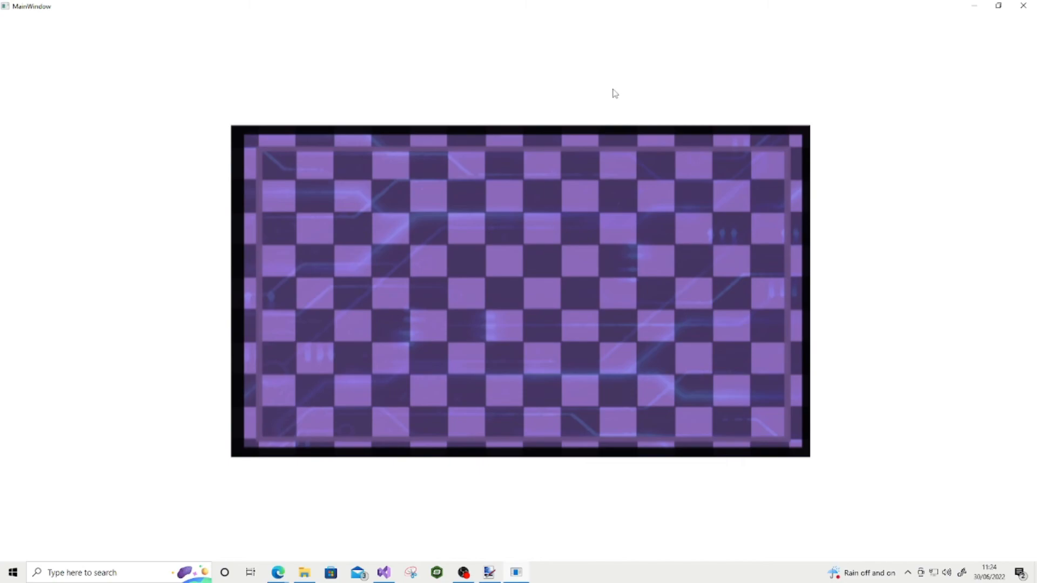
pyautogui.moveTo(615, 96)
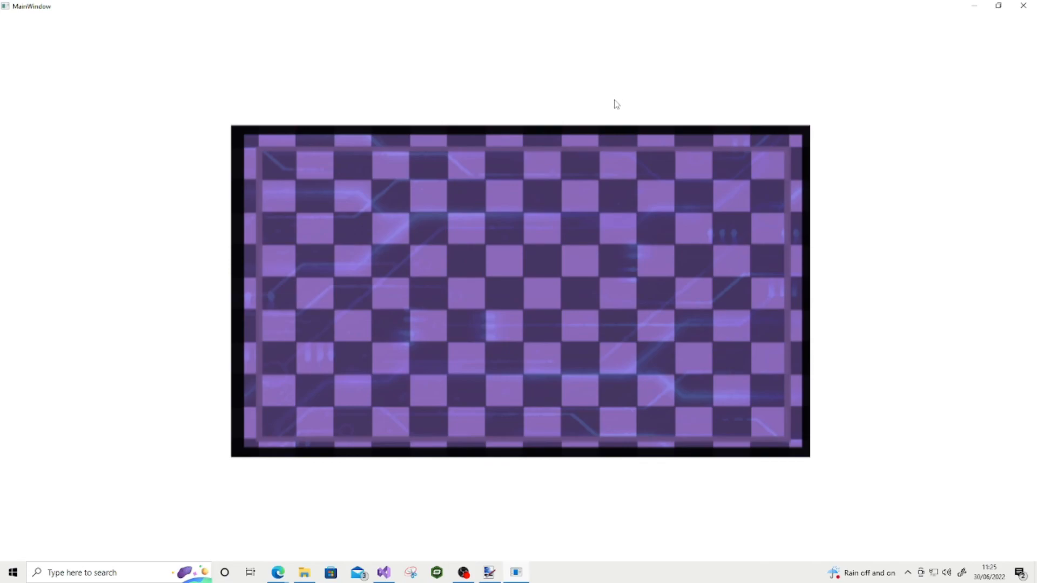
pyautogui.moveTo(612, 104)
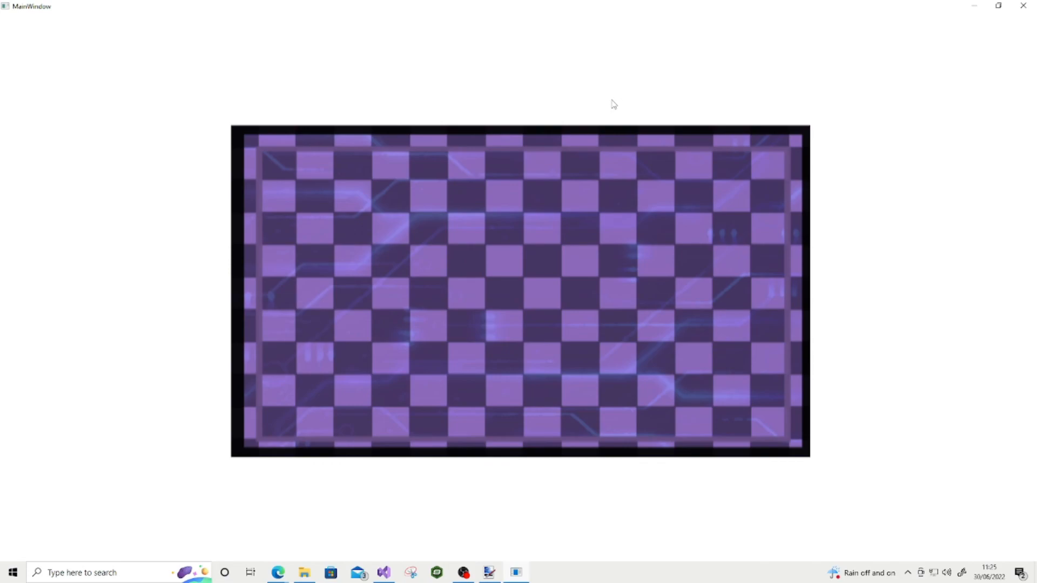
pyautogui.moveTo(613, 109)
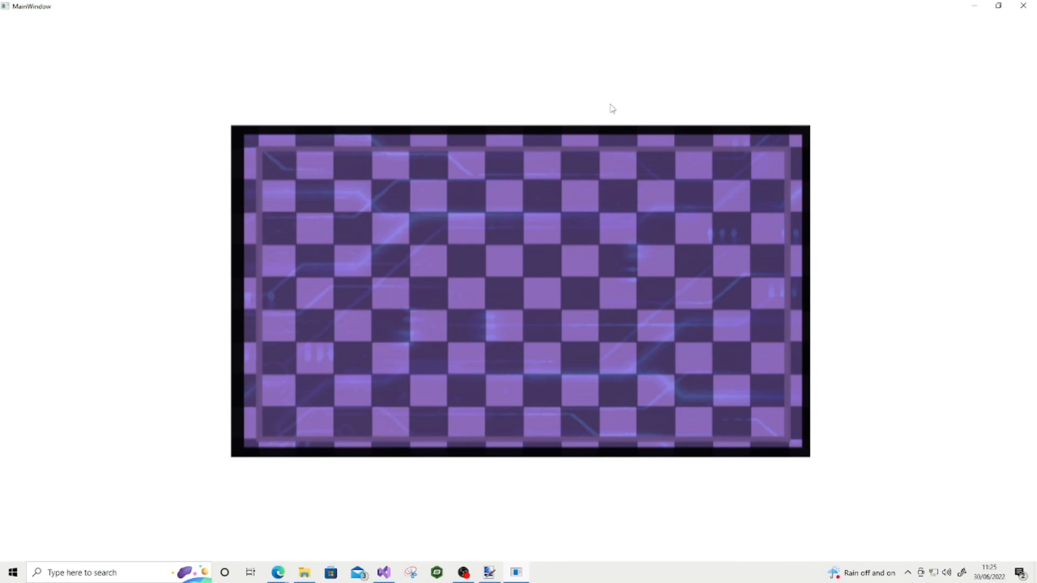
pyautogui.moveTo(379, 288)
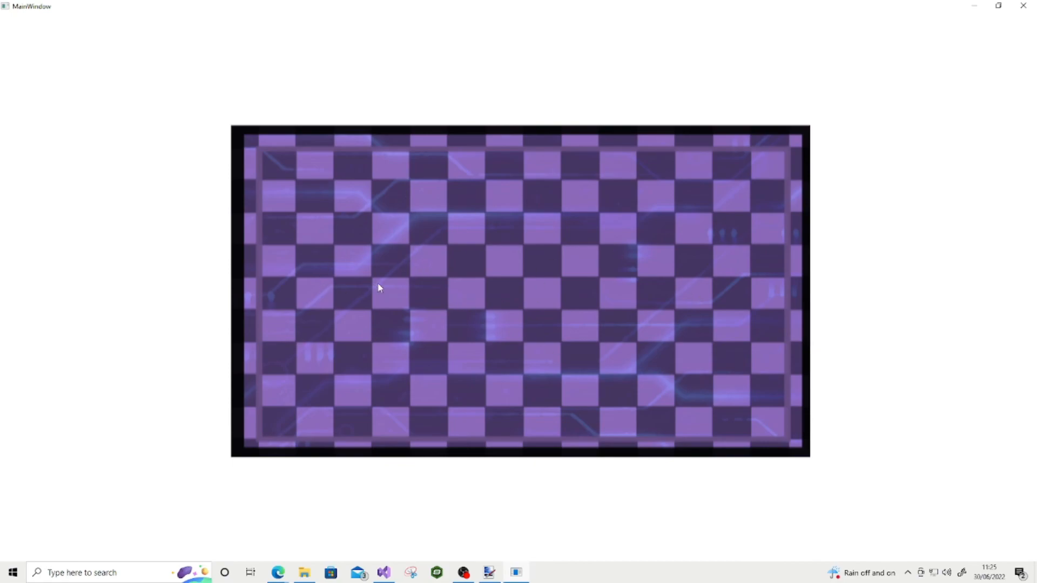
pyautogui.moveTo(450, 252)
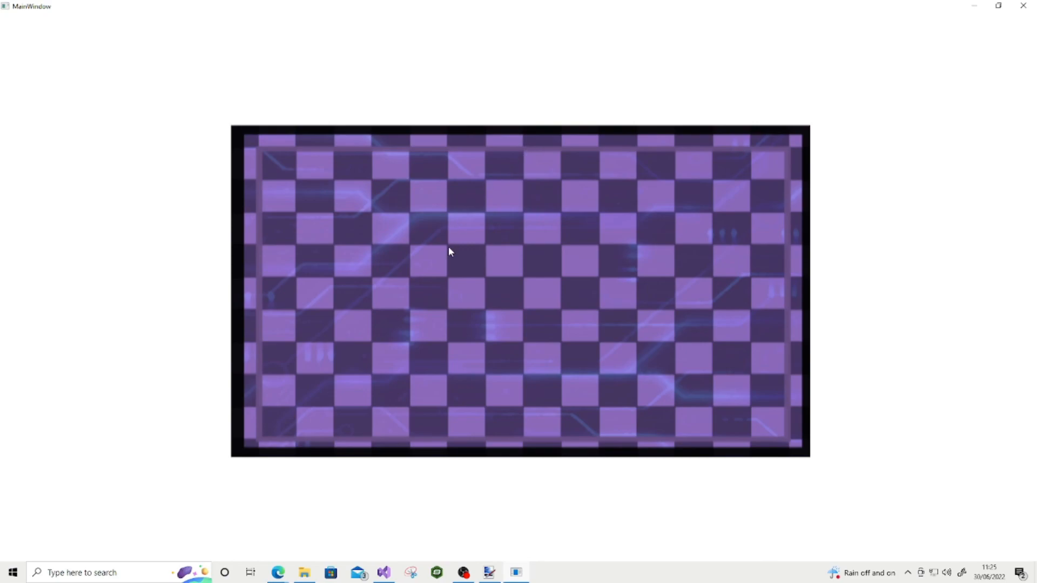
pyautogui.moveTo(258, 268)
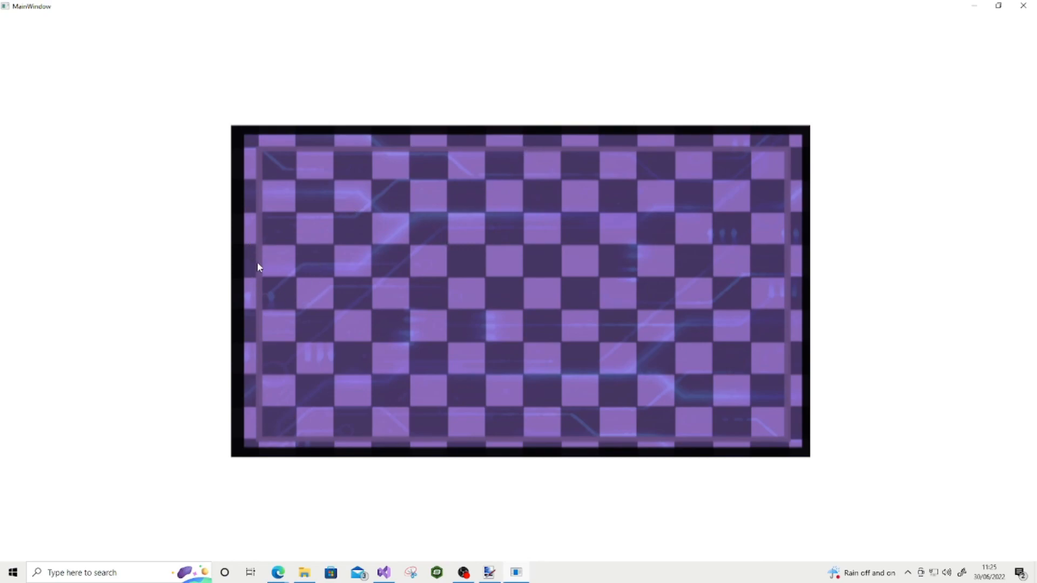
pyautogui.moveTo(263, 412)
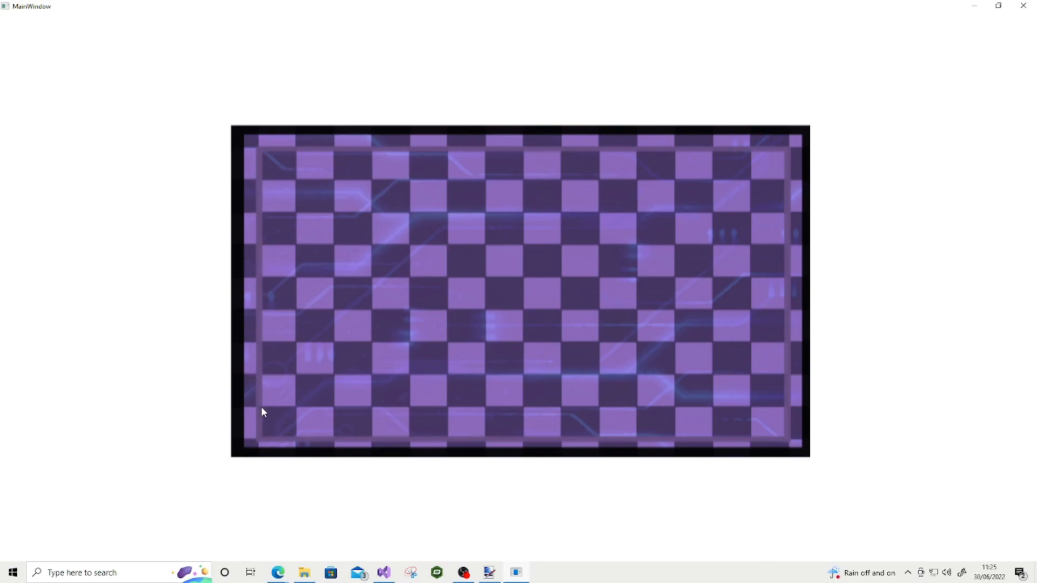
pyautogui.moveTo(673, 444)
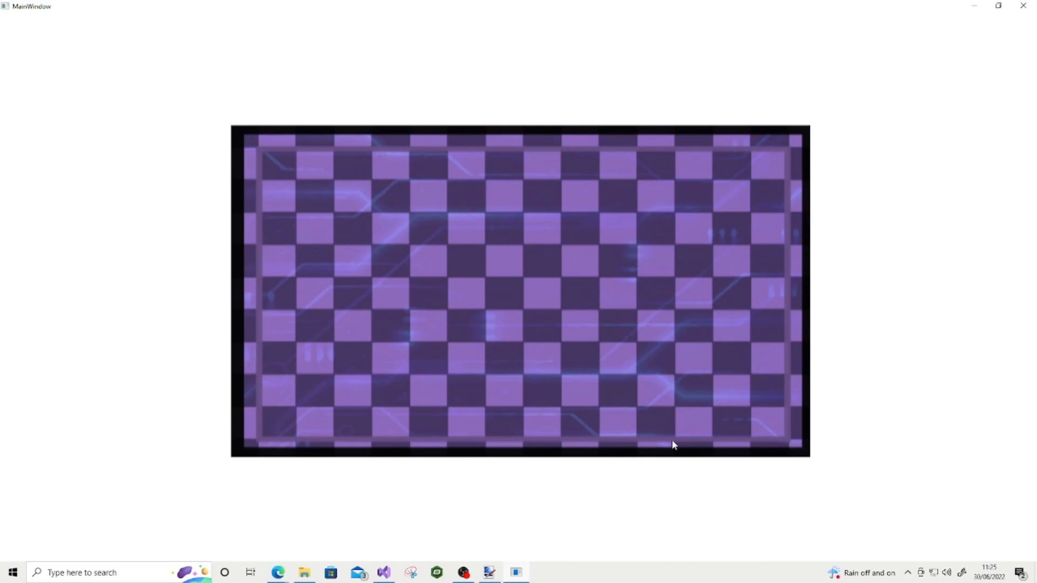
pyautogui.moveTo(257, 428)
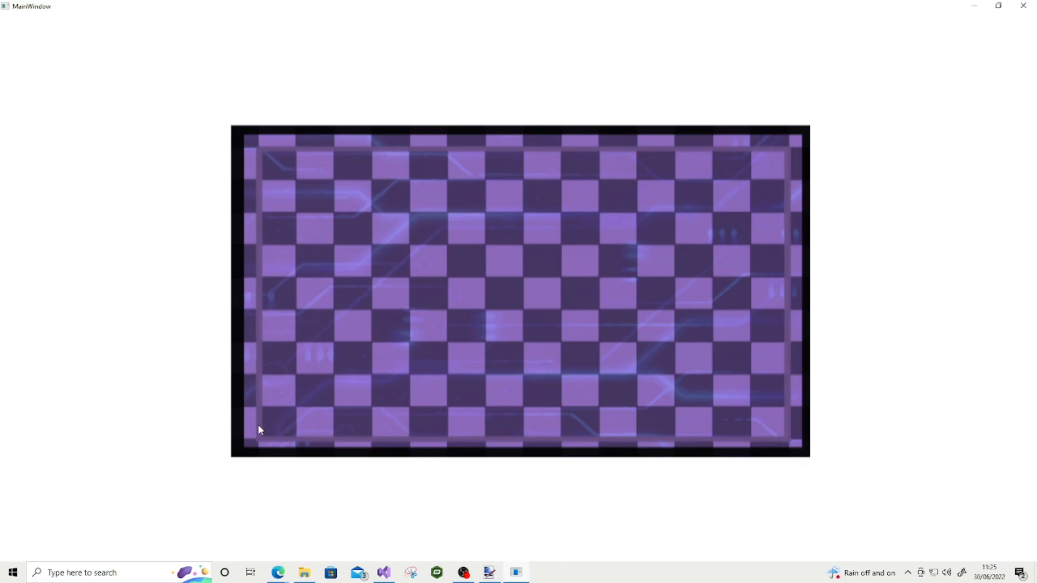
pyautogui.moveTo(250, 200)
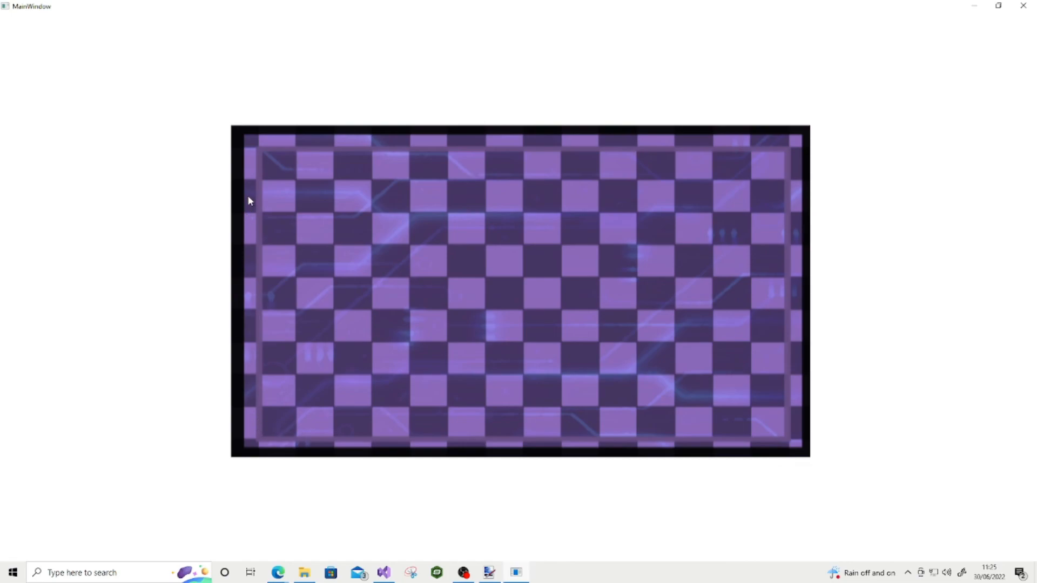
pyautogui.moveTo(229, 460)
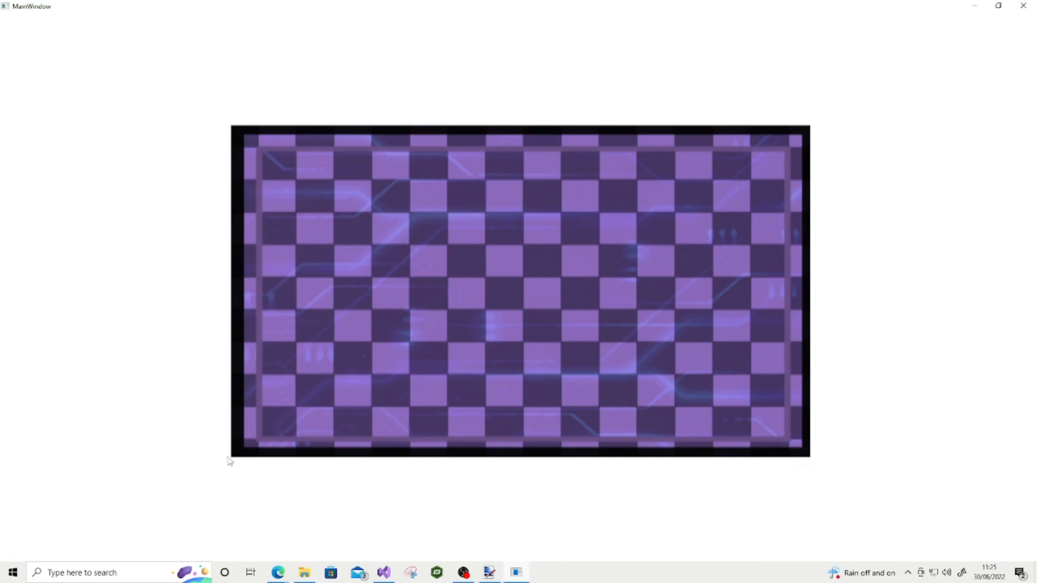
pyautogui.moveTo(194, 134)
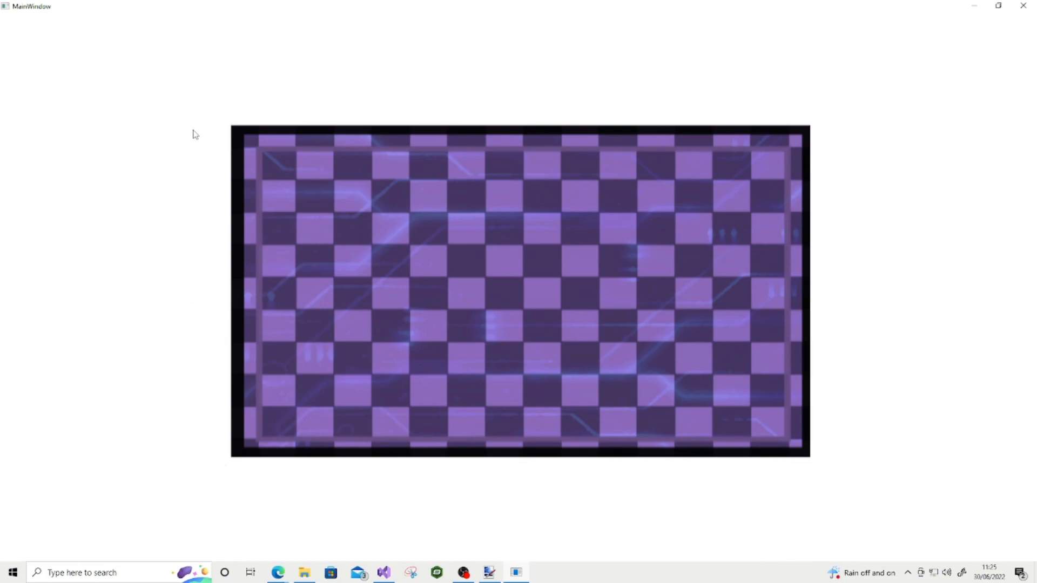
pyautogui.moveTo(203, 109)
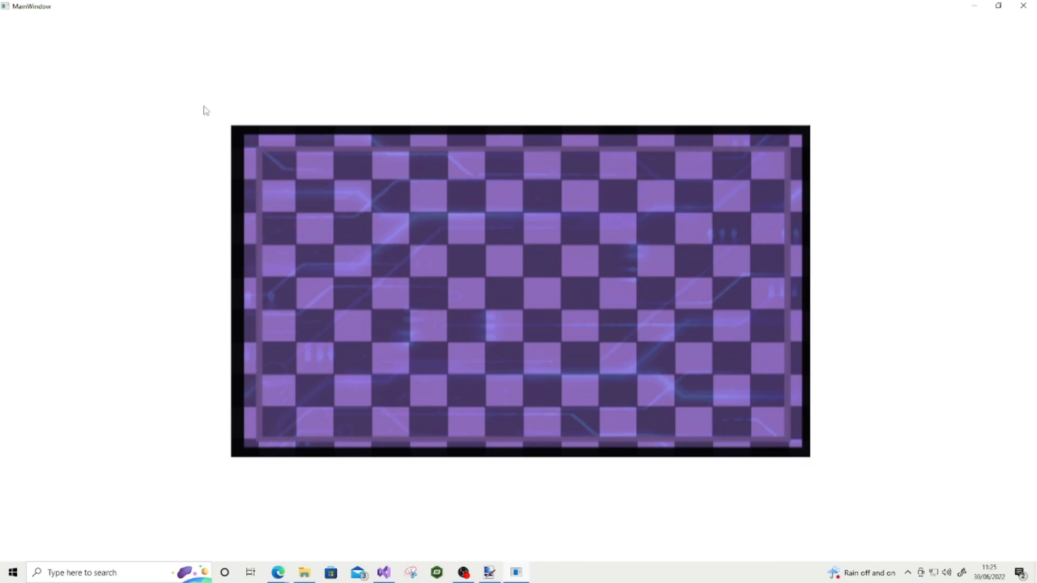
pyautogui.moveTo(625, 450)
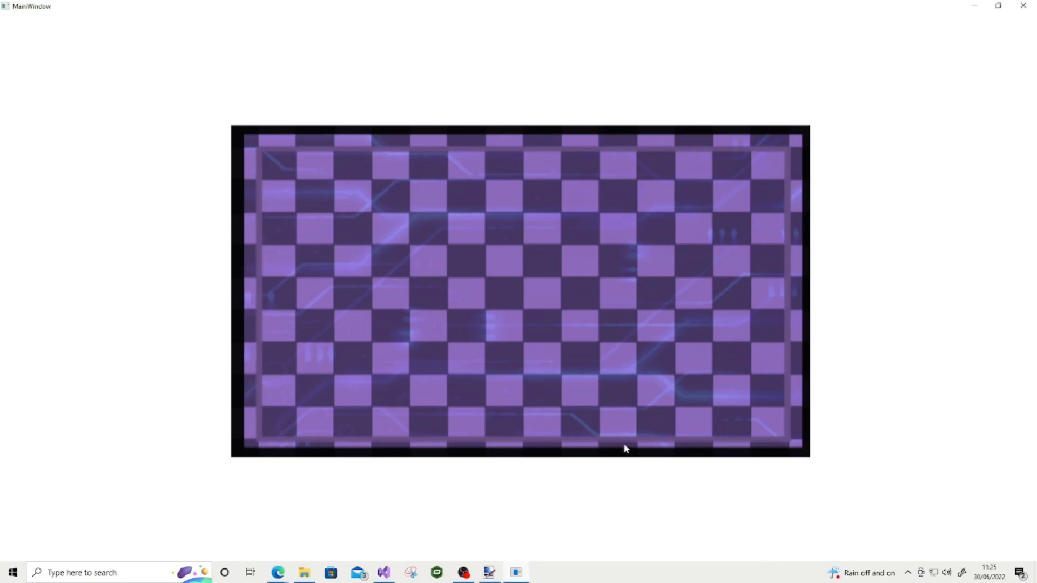